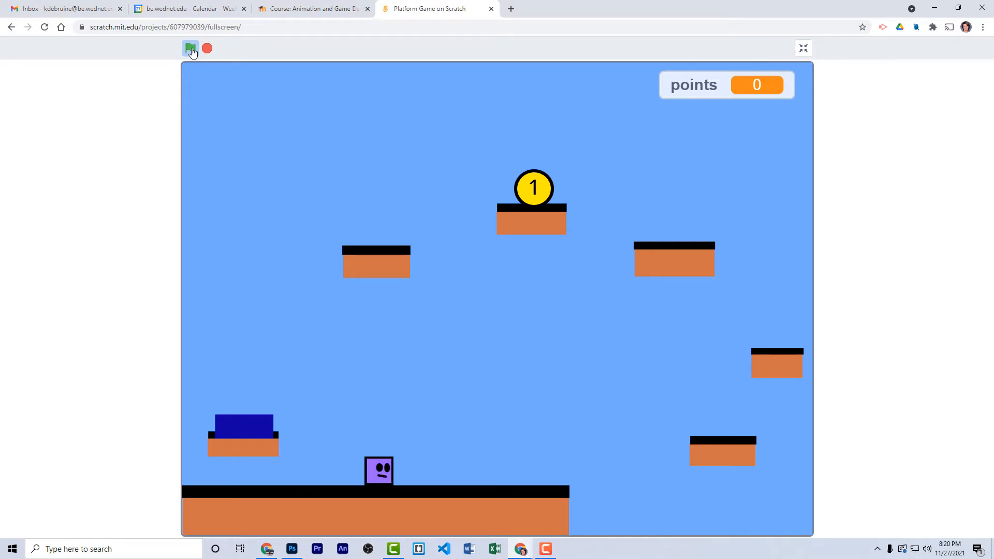
Run the finished game from the green flag and play through to the lava level
left_click(190, 49)
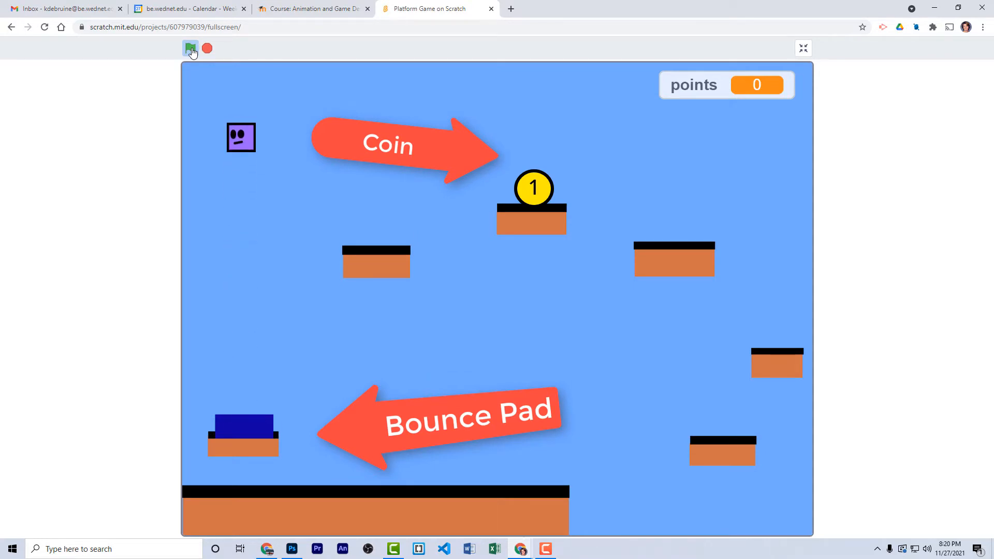
left_click(191, 49)
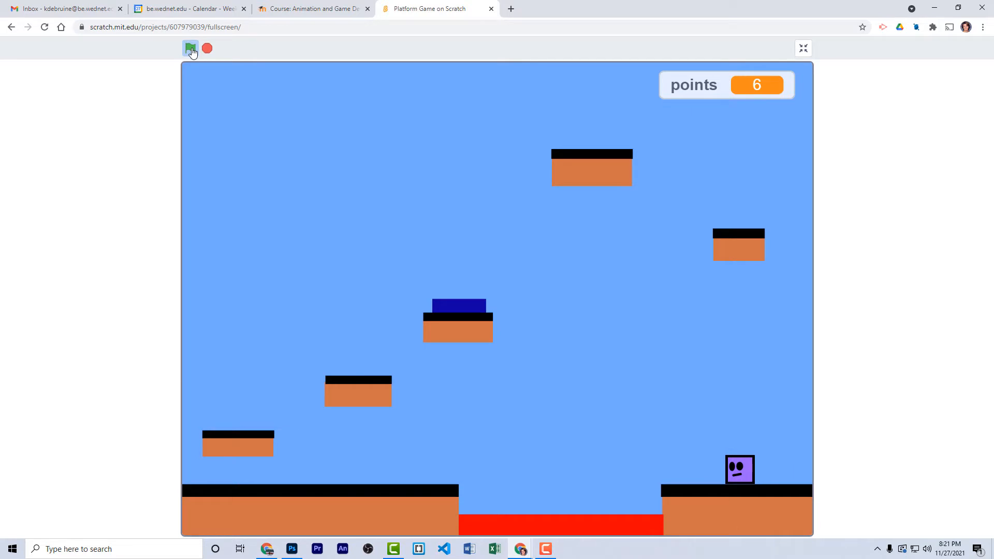
left_click(191, 49)
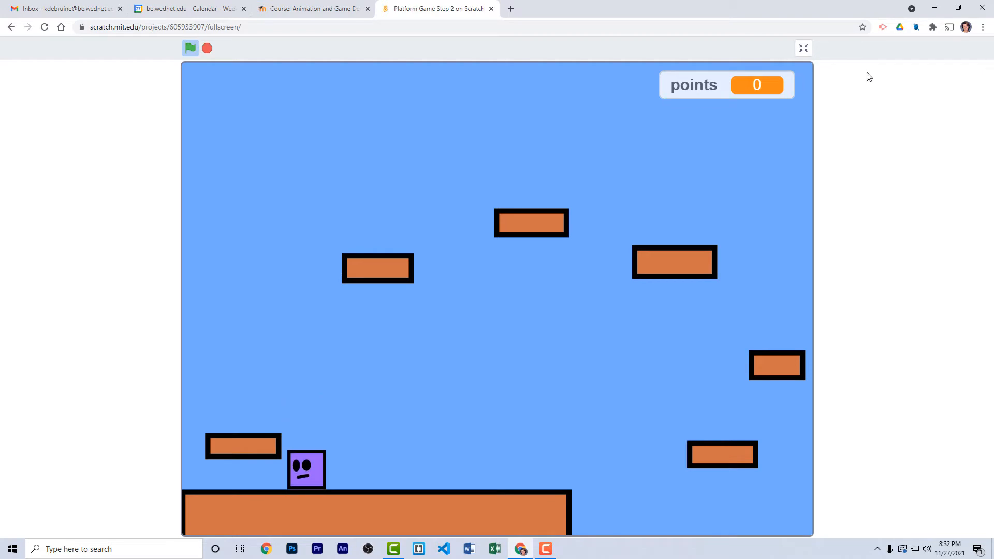
mouse_move(317, 79)
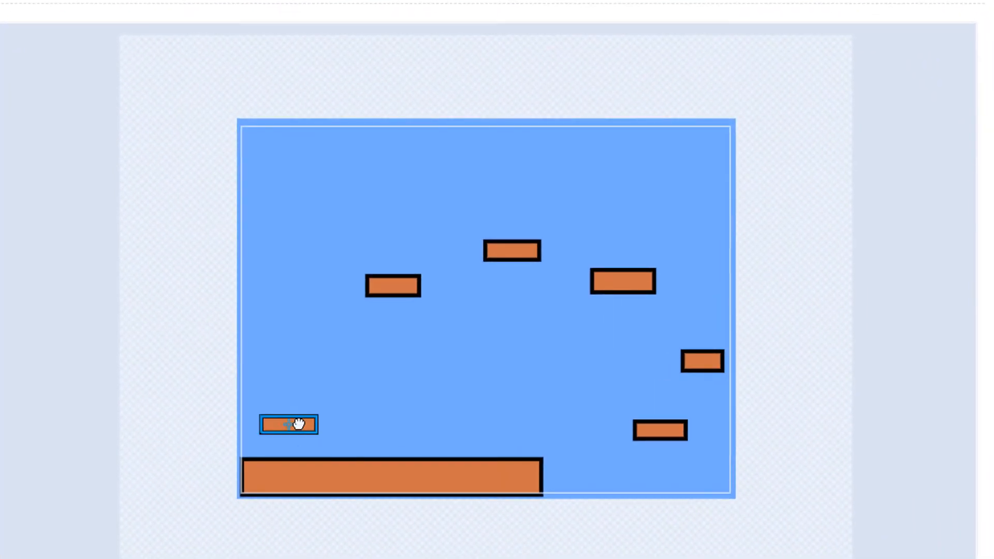
Remove the black outline from the lower-left level 1 platform and set fill to black
left_click(289, 424)
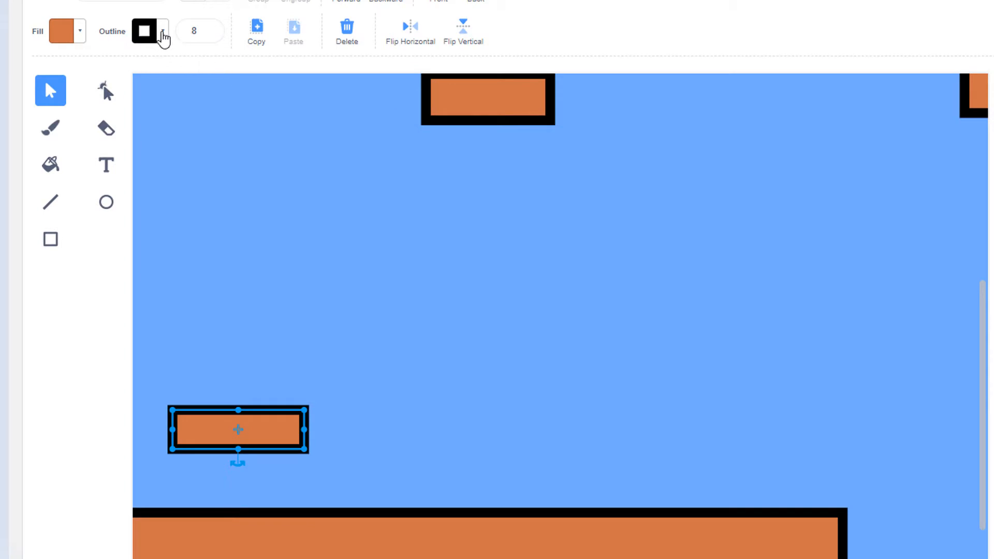
left_click(148, 31)
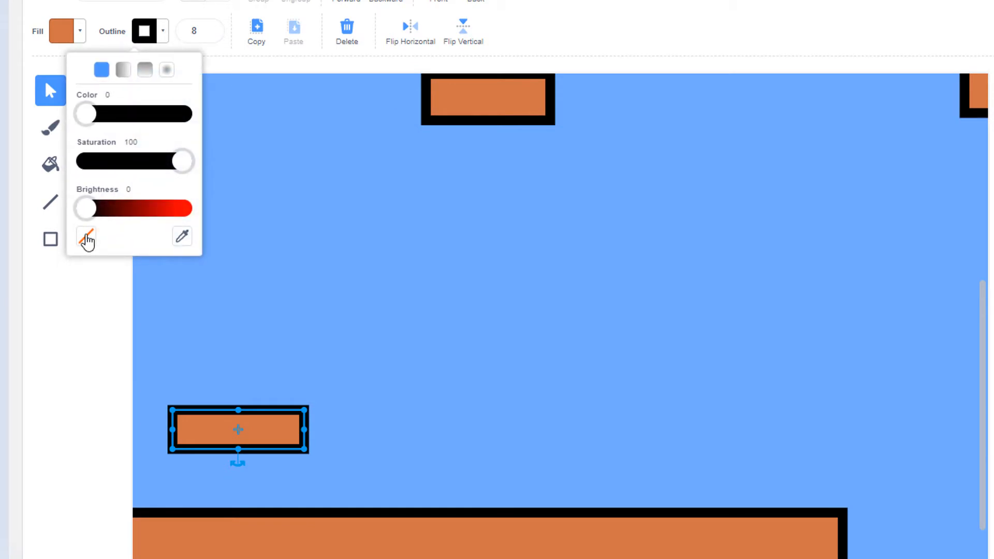
left_click(86, 236)
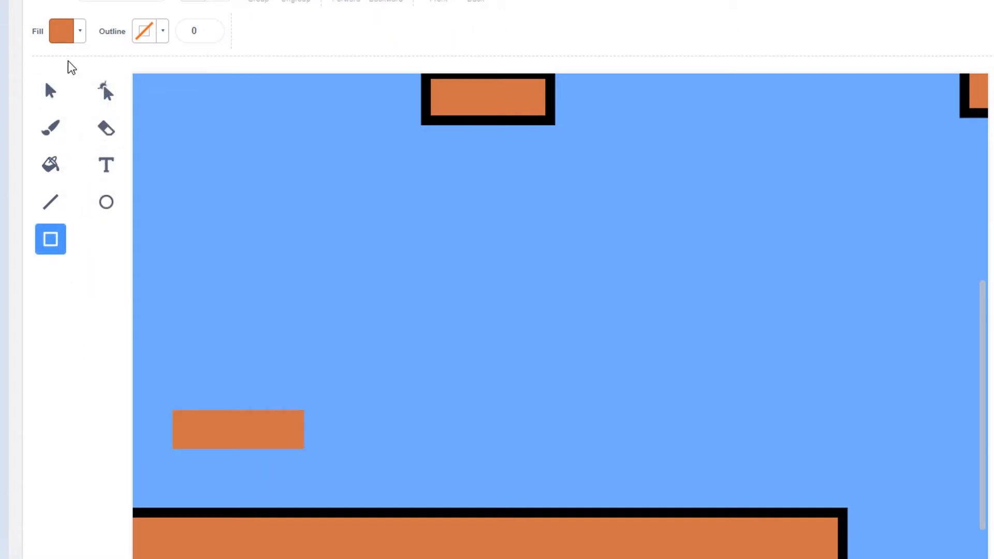
left_click(63, 30)
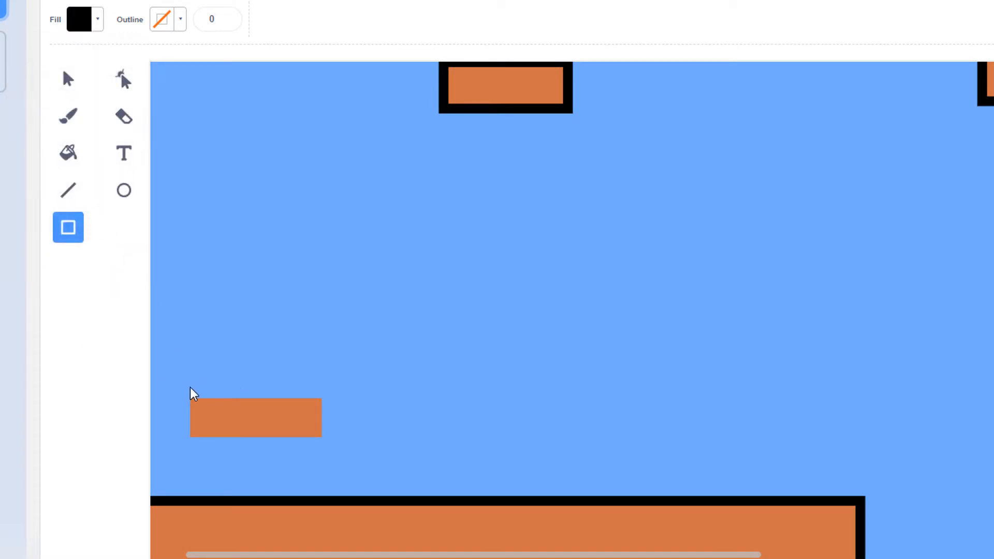
Draw a black strip across the platform's top edge
left_click_drag(190, 394, 320, 394)
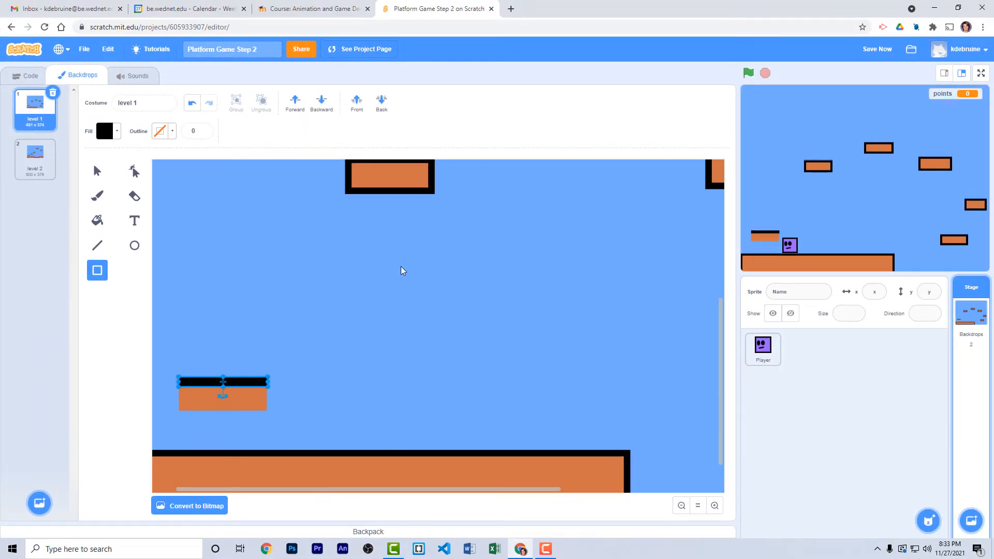
mouse_move(396, 377)
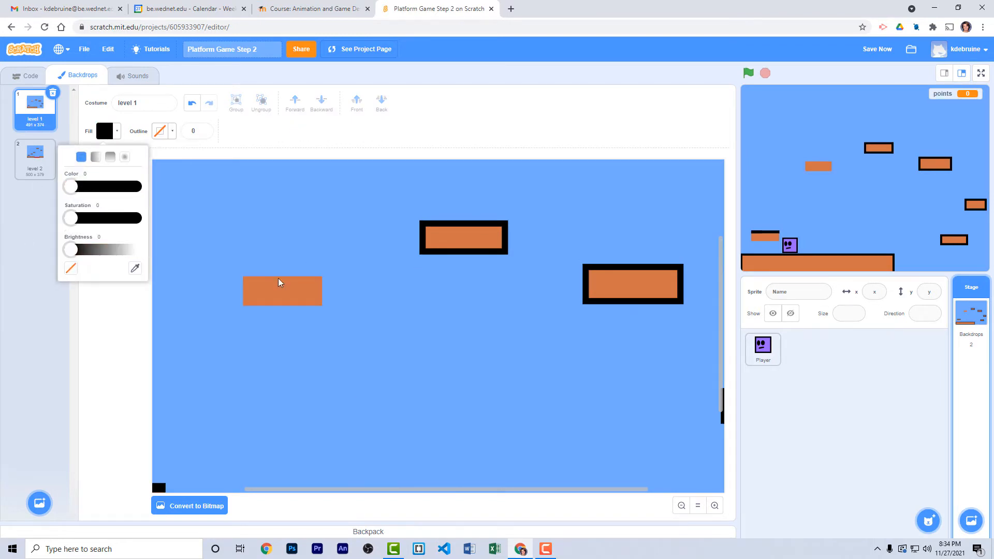
left_click(462, 238)
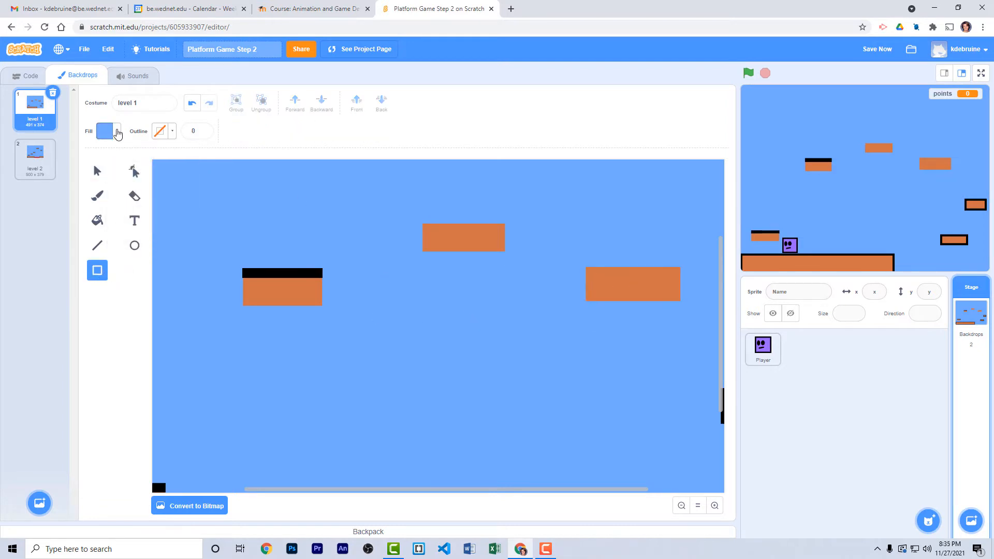
left_click(463, 237)
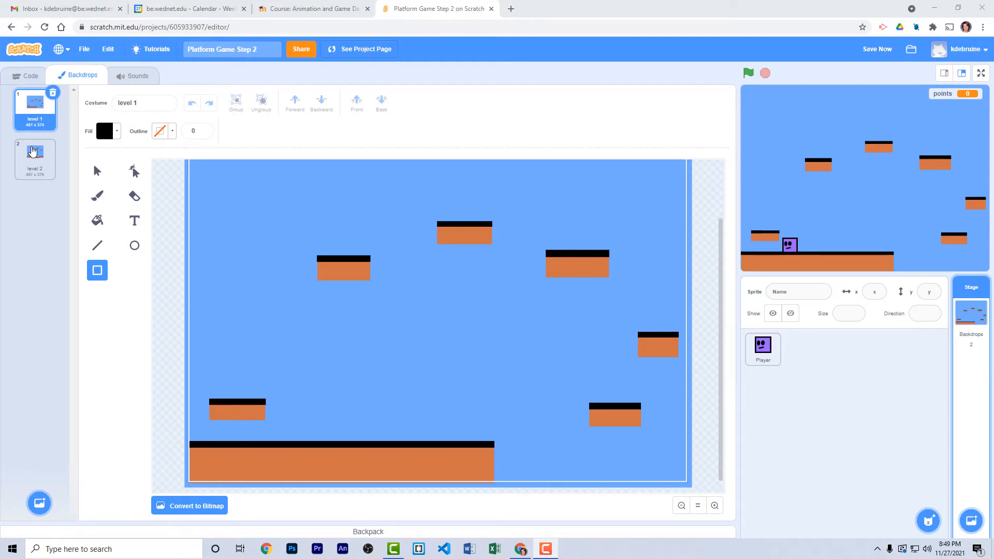
Draw a dark blue bounce pad on the lower-left level 1 platform
left_click(35, 155)
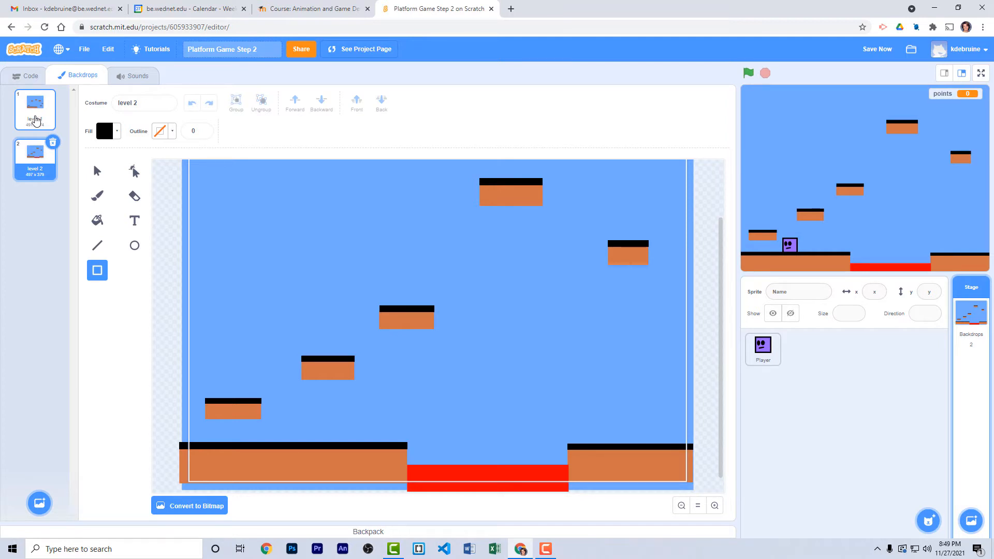
left_click(35, 108)
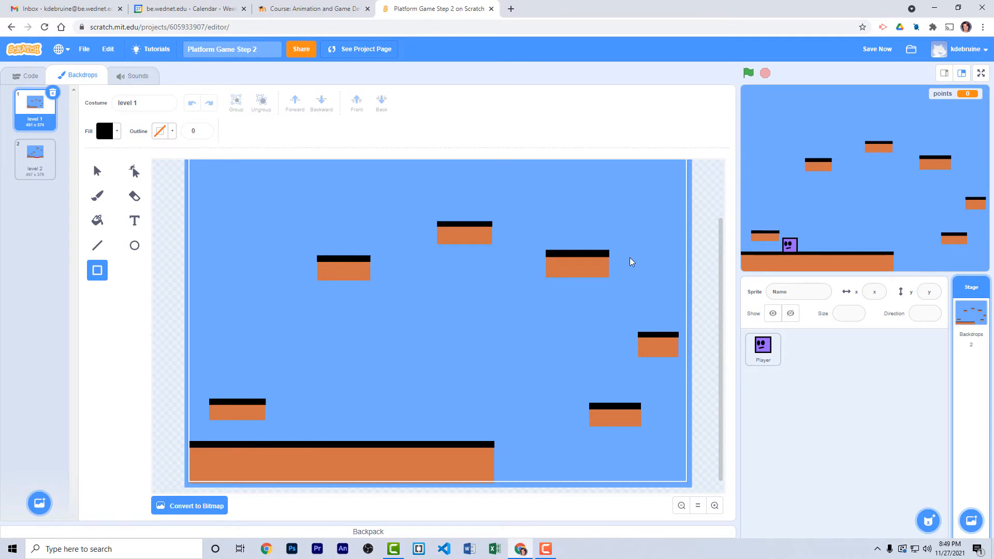
mouse_move(103, 314)
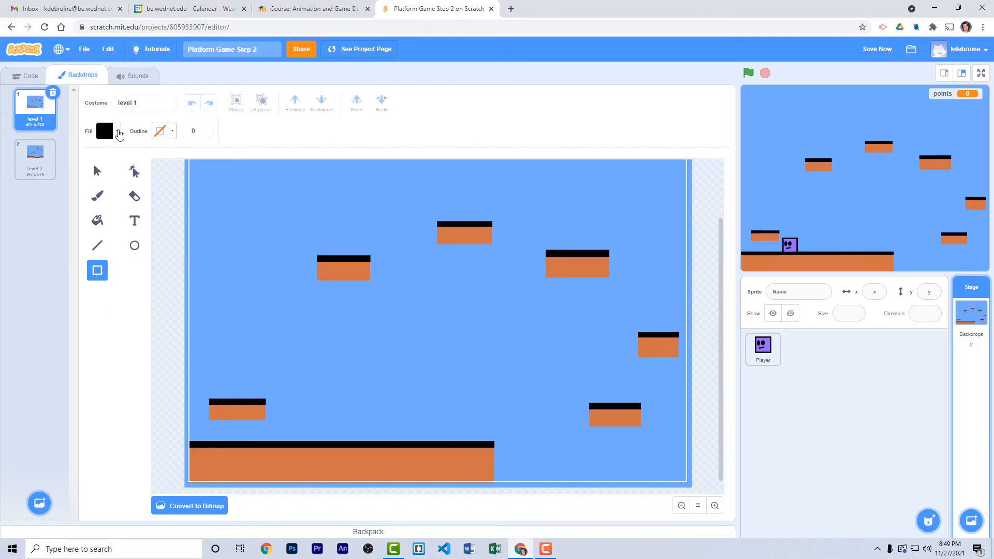
left_click(104, 132)
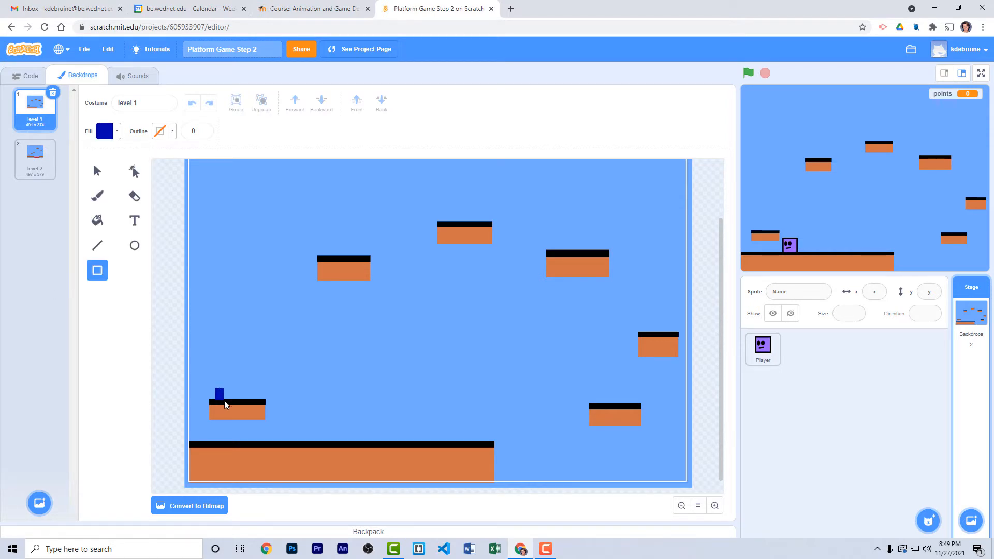
left_click_drag(220, 394, 257, 403)
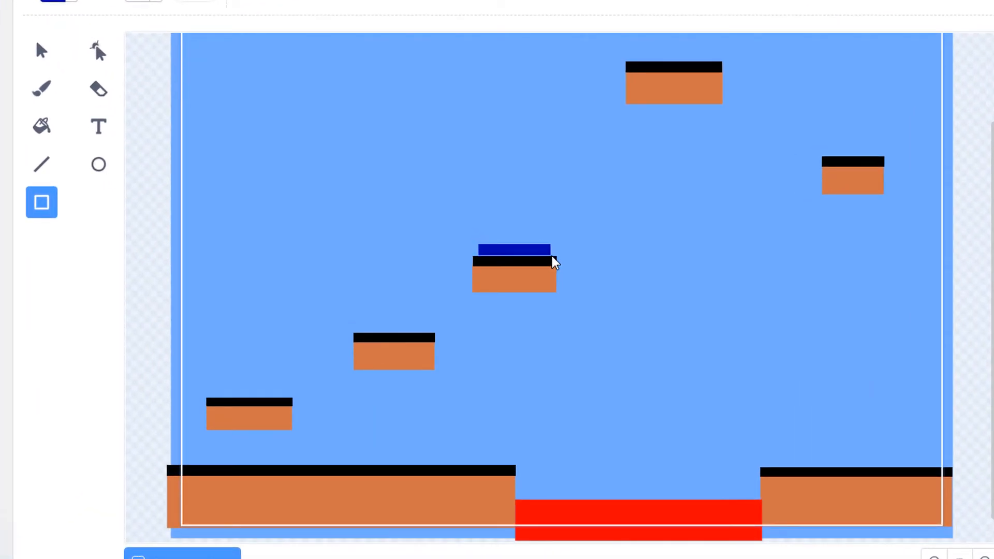
Return to the player sprite's code
left_click(514, 250)
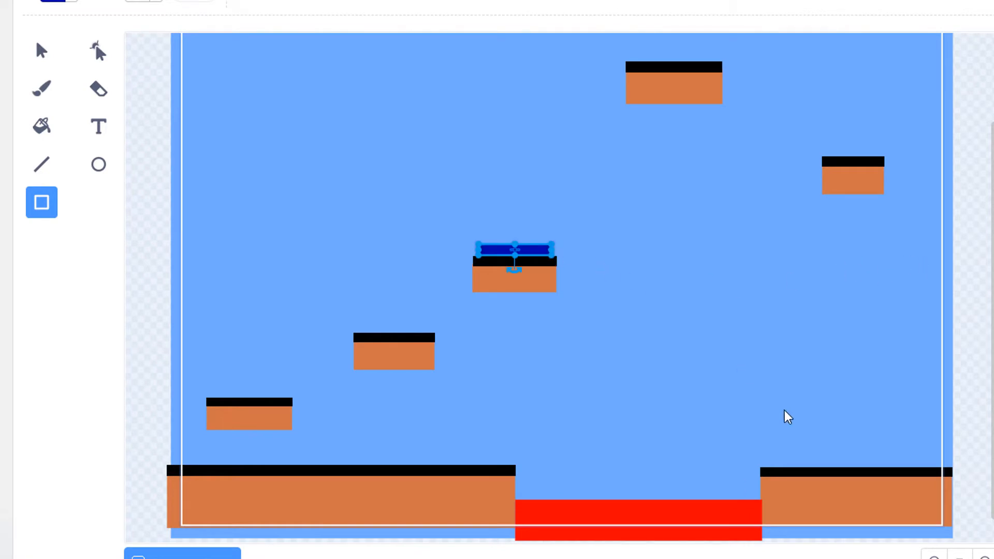
mouse_move(820, 307)
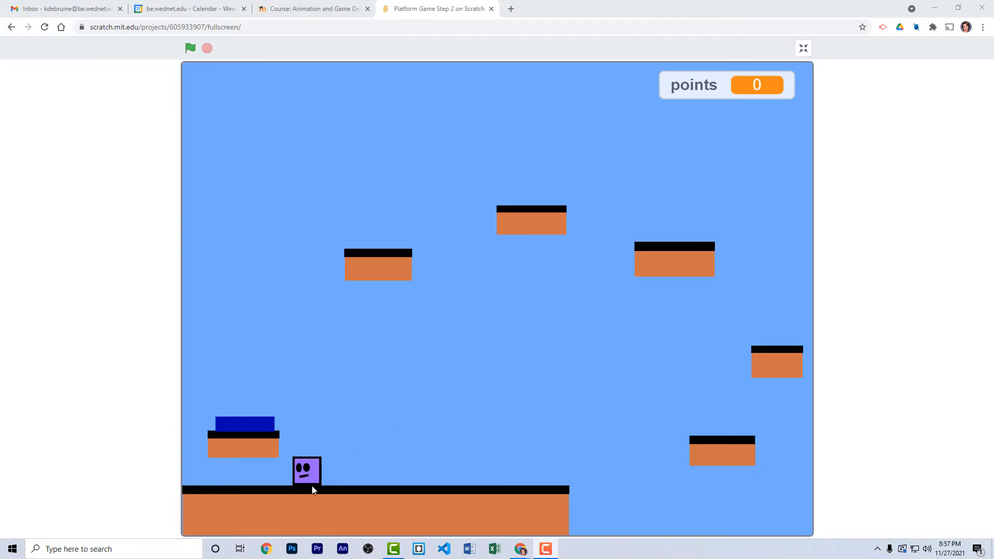
left_click(802, 48)
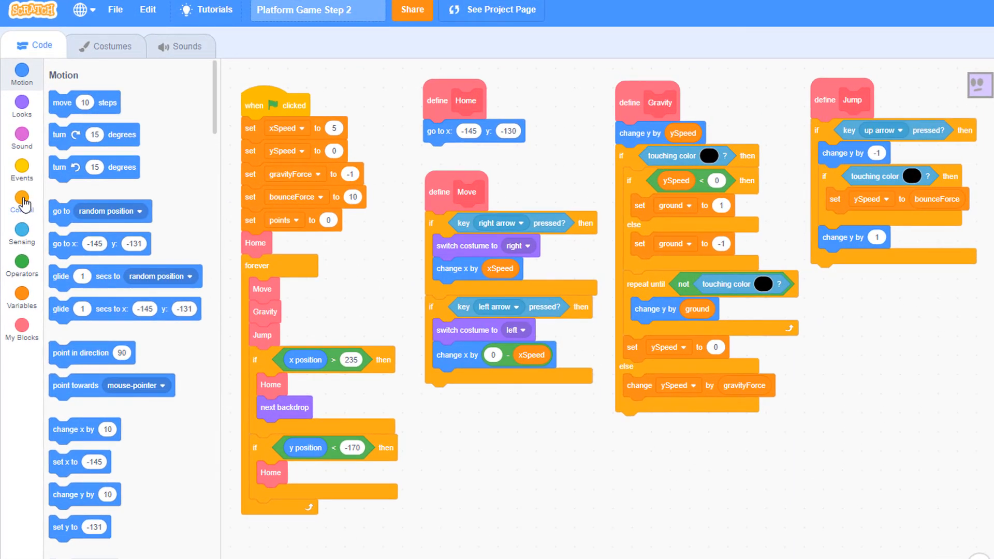
Add an if checking touching the bounce pad's blue, picked with the eyedropper
left_click(22, 202)
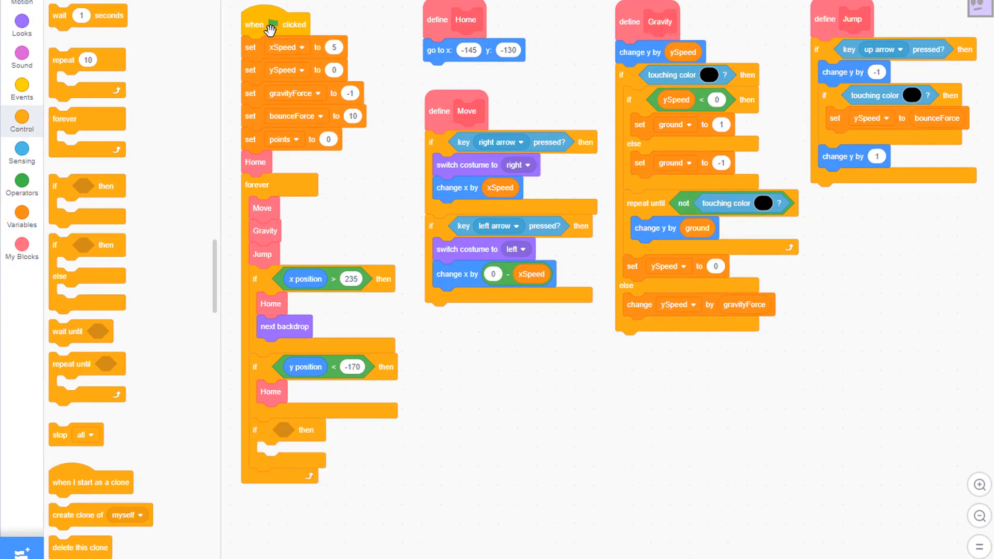
left_click(21, 151)
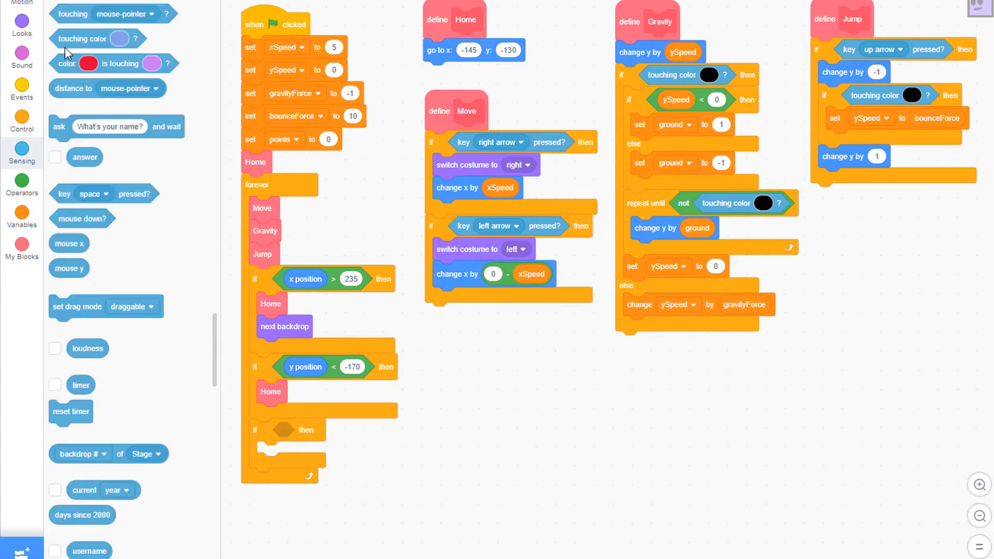
left_click_drag(95, 38, 305, 430)
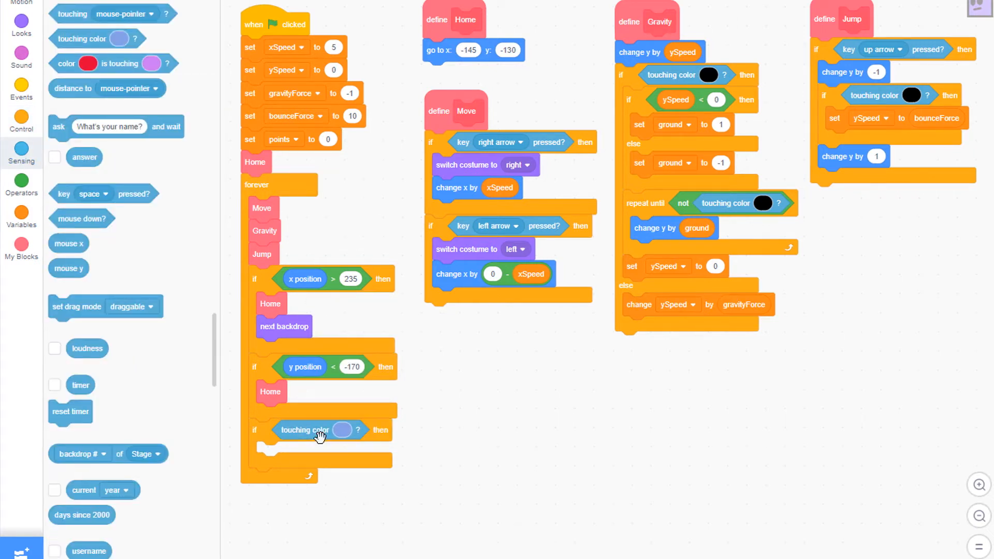
left_click(342, 429)
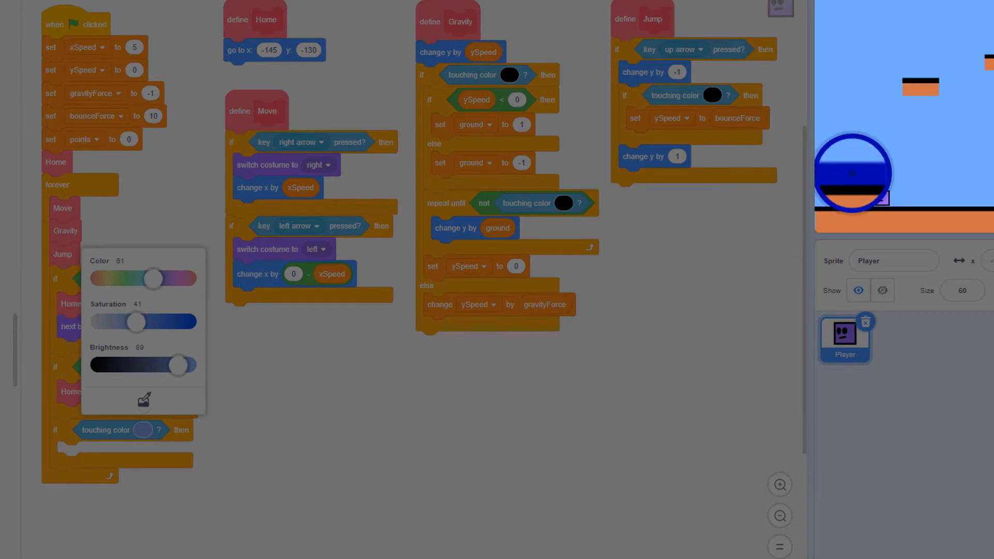
left_click(22, 216)
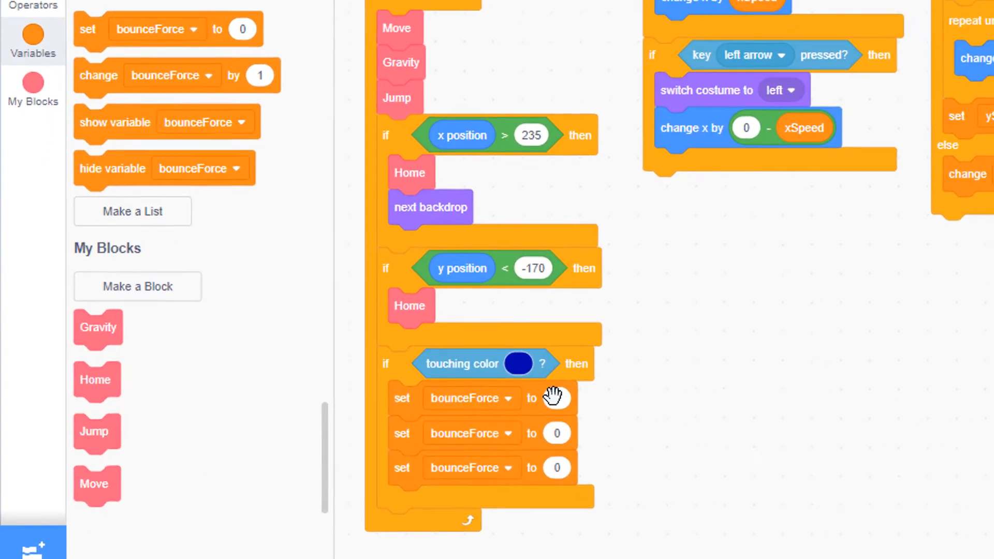
Inside it set bounceForce to 20, ySpeed to bounceForce, then bounceForce back to 10
type("20")
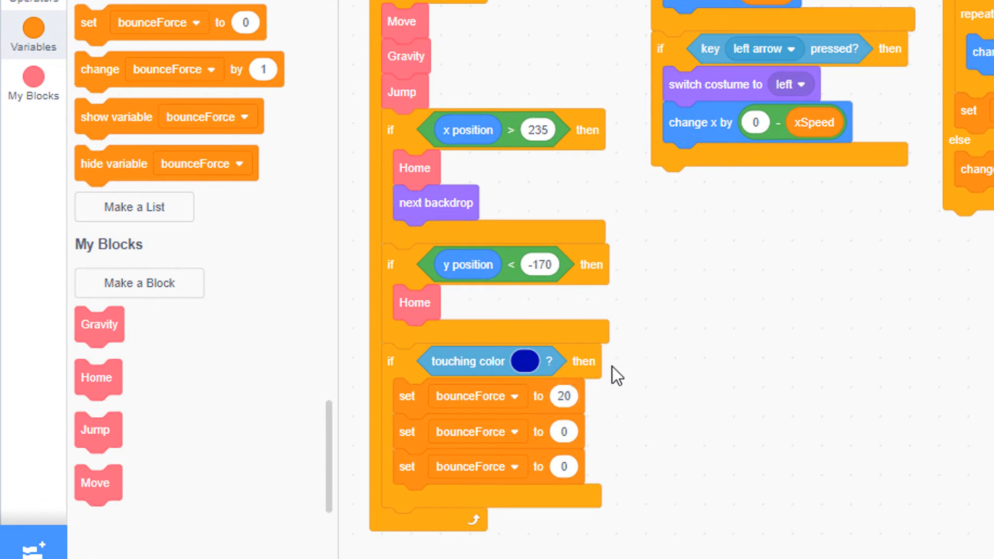
mouse_move(631, 171)
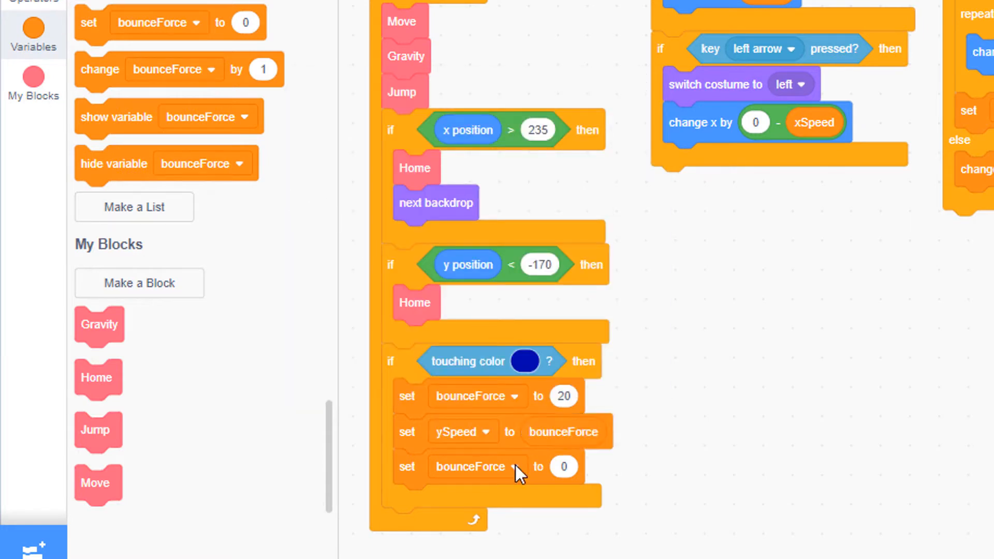
left_click(563, 467)
type("10")
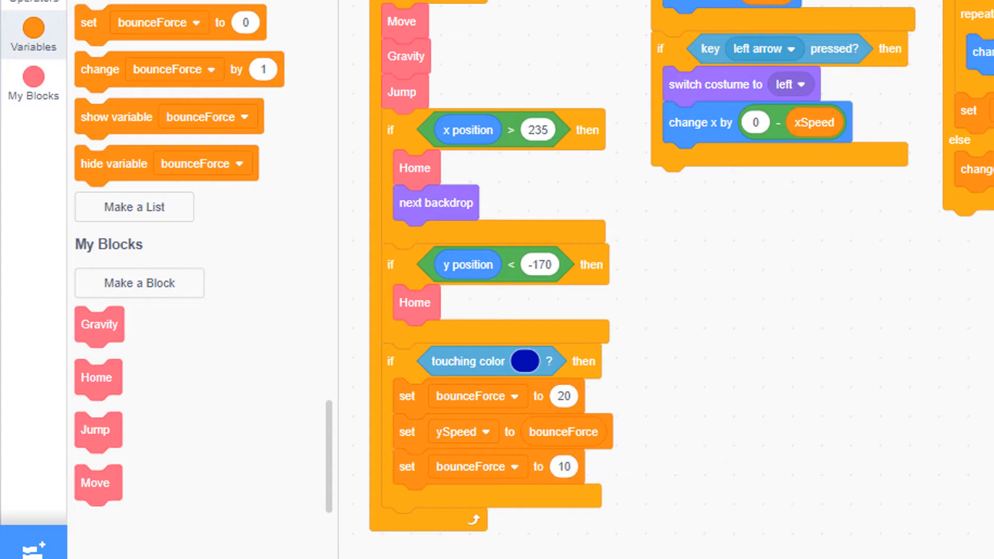
mouse_move(860, 442)
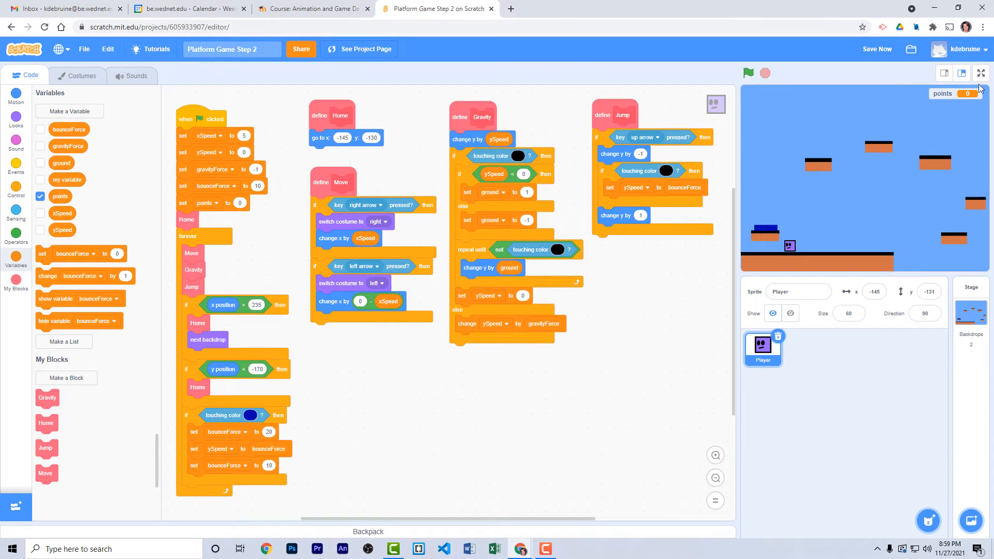
Show the game stage full screen to test the bounce
left_click(981, 73)
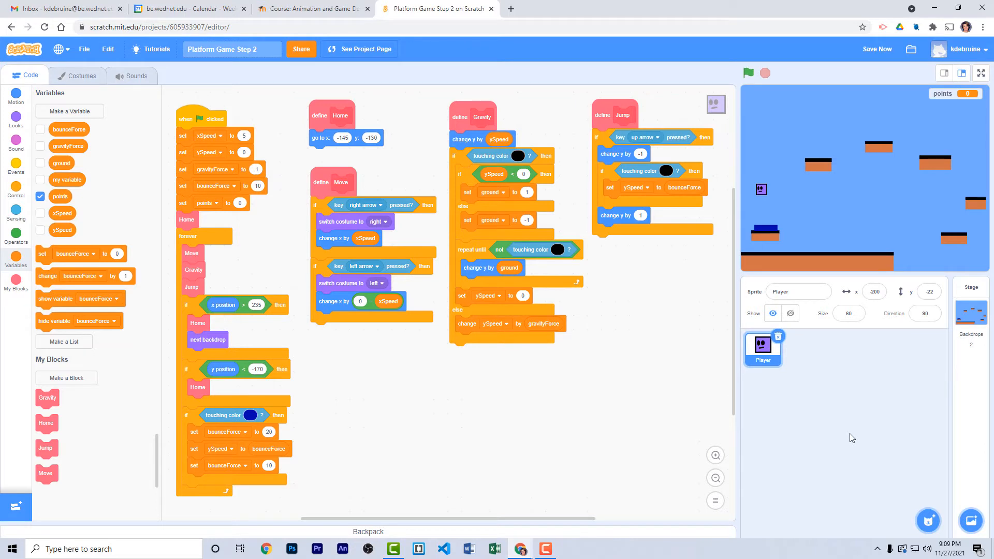
mouse_move(886, 467)
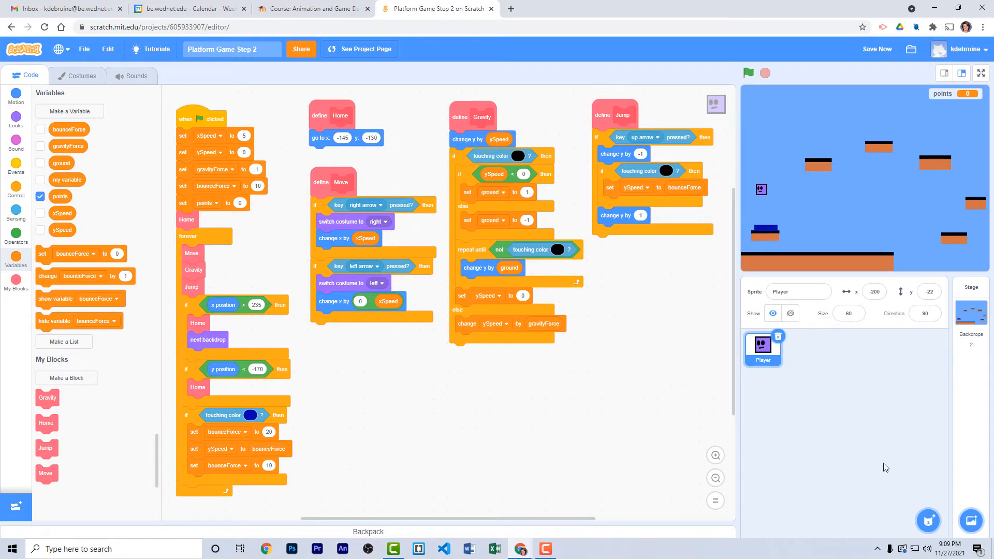
mouse_move(944, 436)
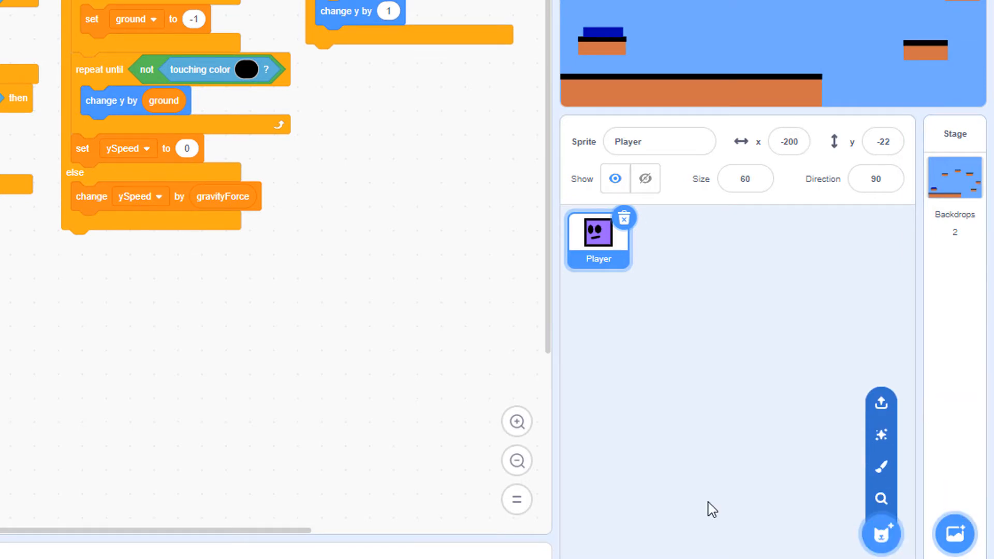
mouse_move(880, 467)
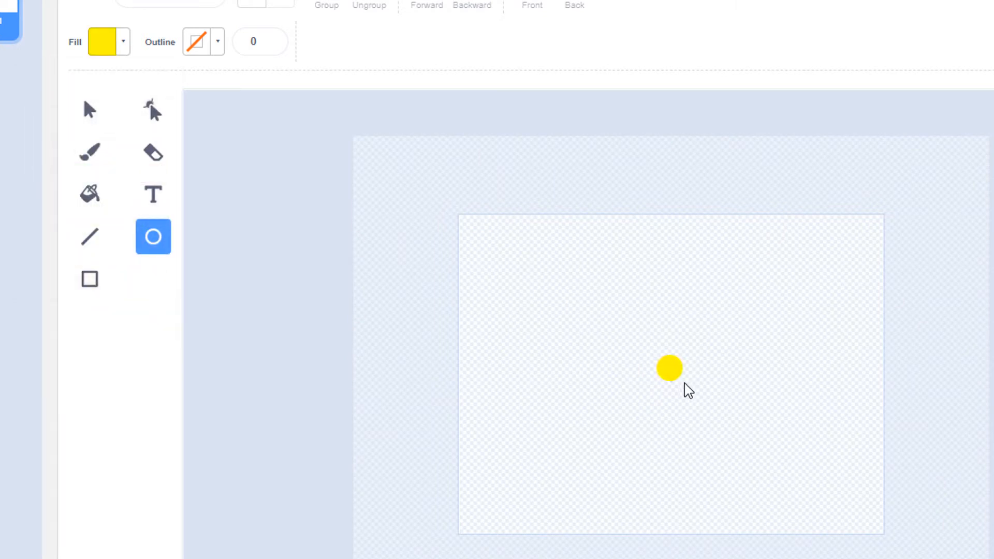
Give the yellow coin circle a thick black outline
left_click(669, 368)
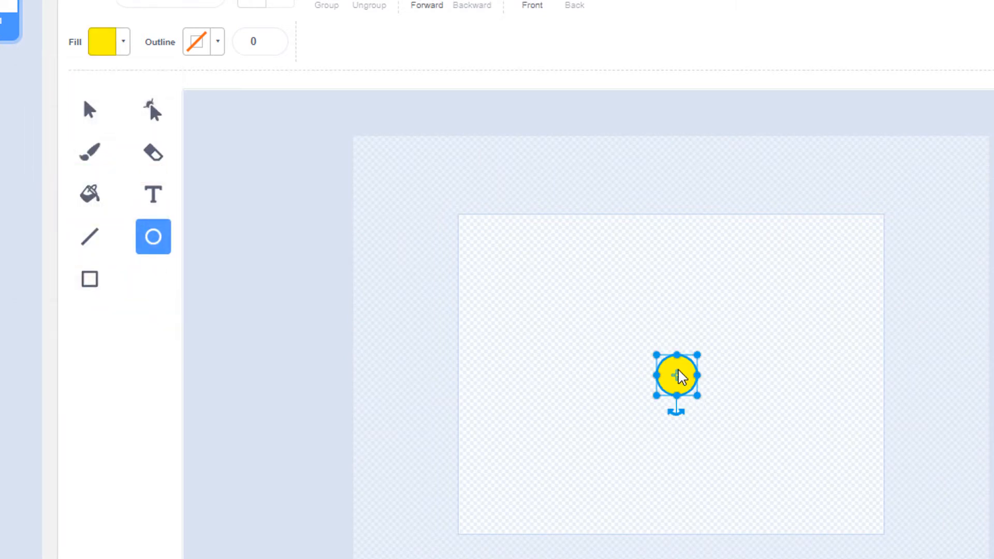
left_click(624, 336)
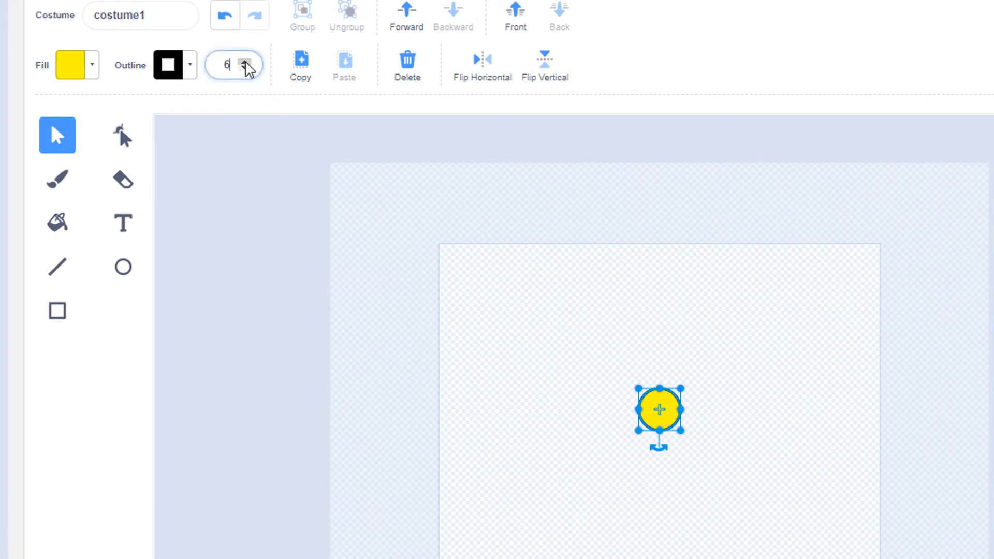
left_click(249, 57)
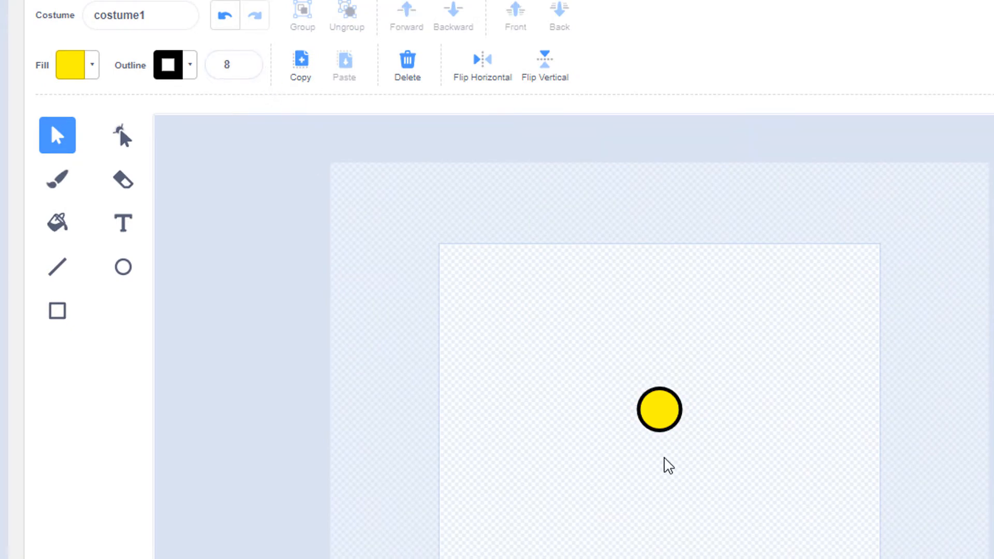
Add a black number 1 to the coin, then a second costume numbered 5
left_click(123, 223)
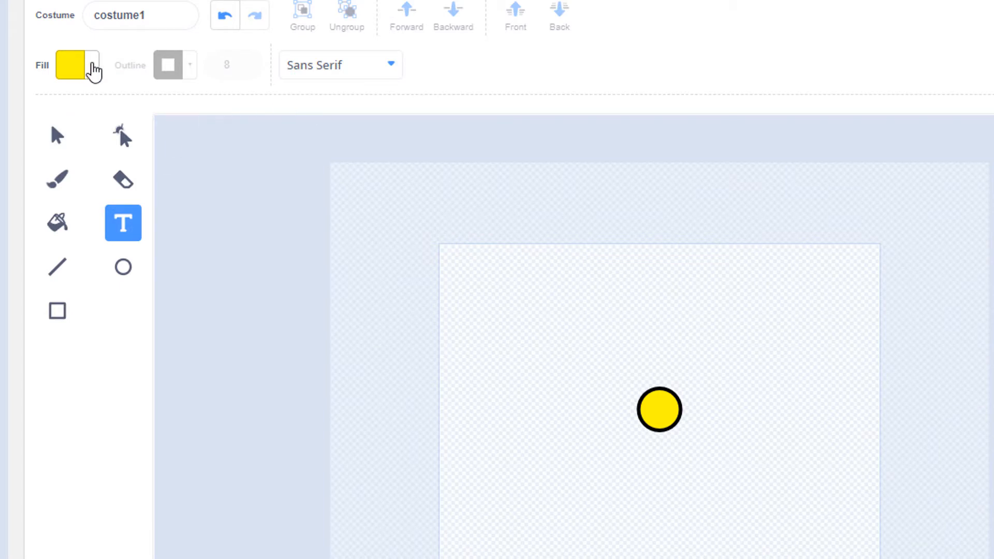
left_click(68, 64)
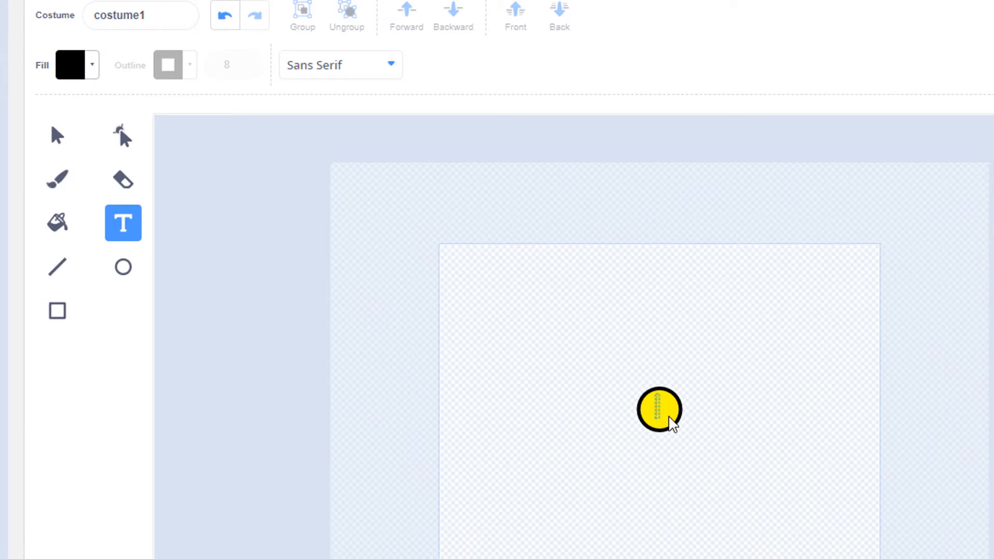
type("1")
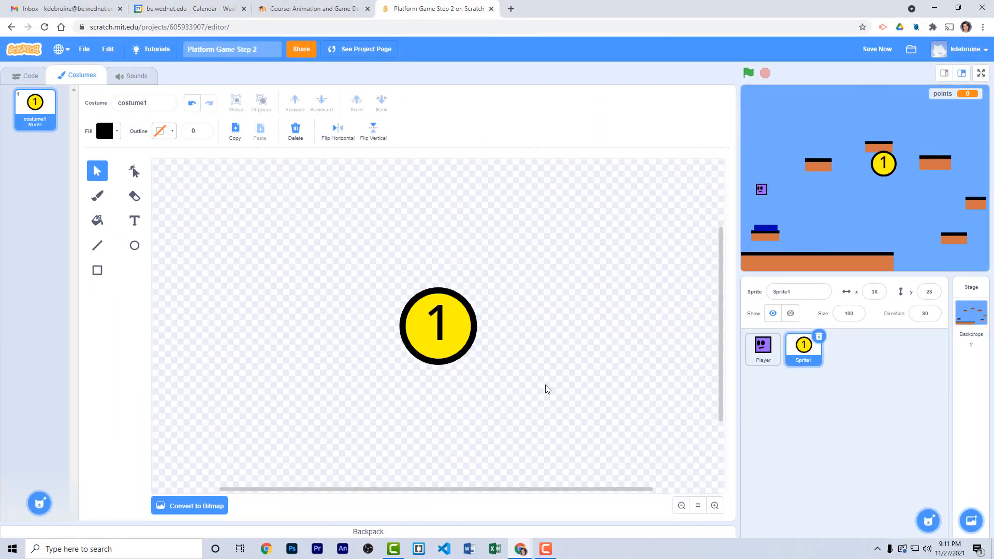
mouse_move(249, 261)
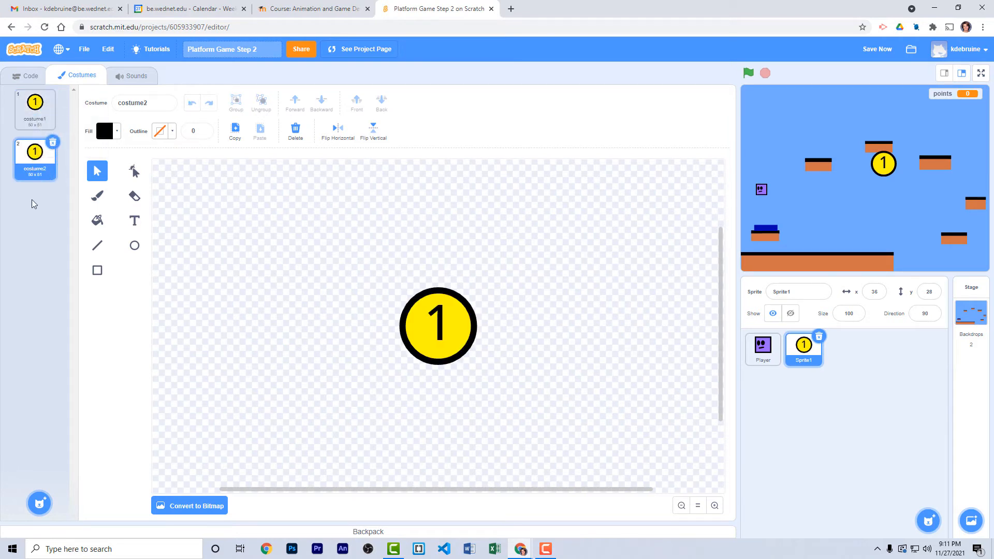
left_click(438, 326)
type("5")
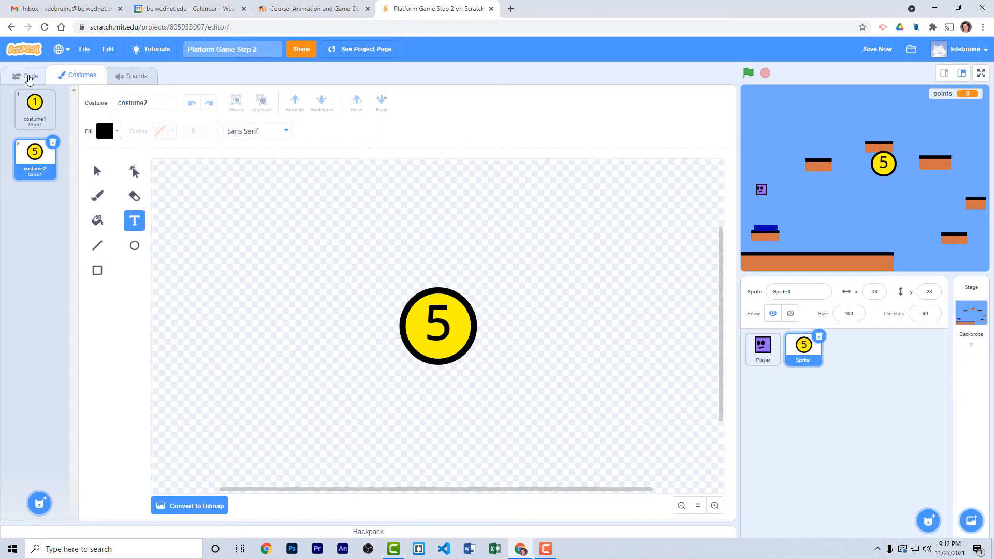
Make the coin hide when the green flag is clicked
left_click(30, 74)
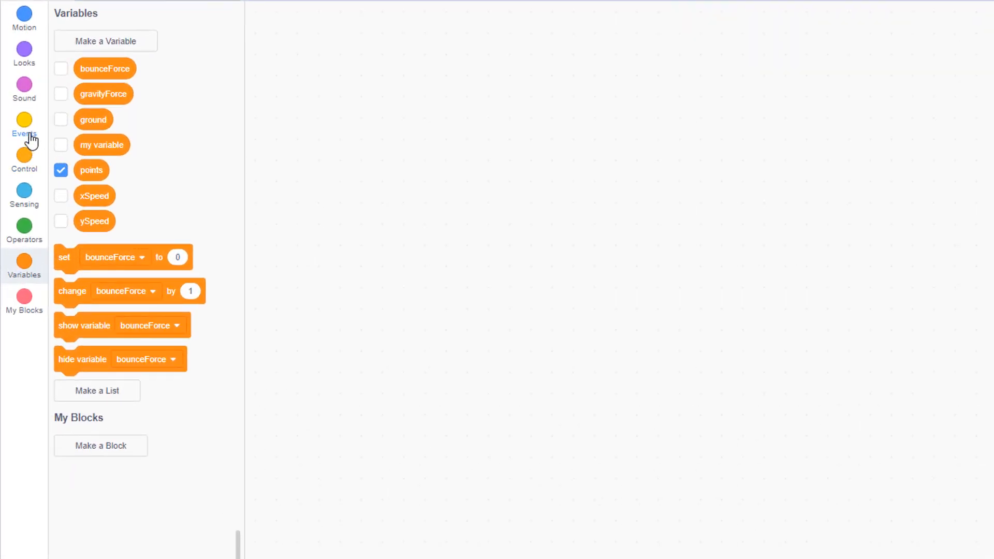
left_click(24, 125)
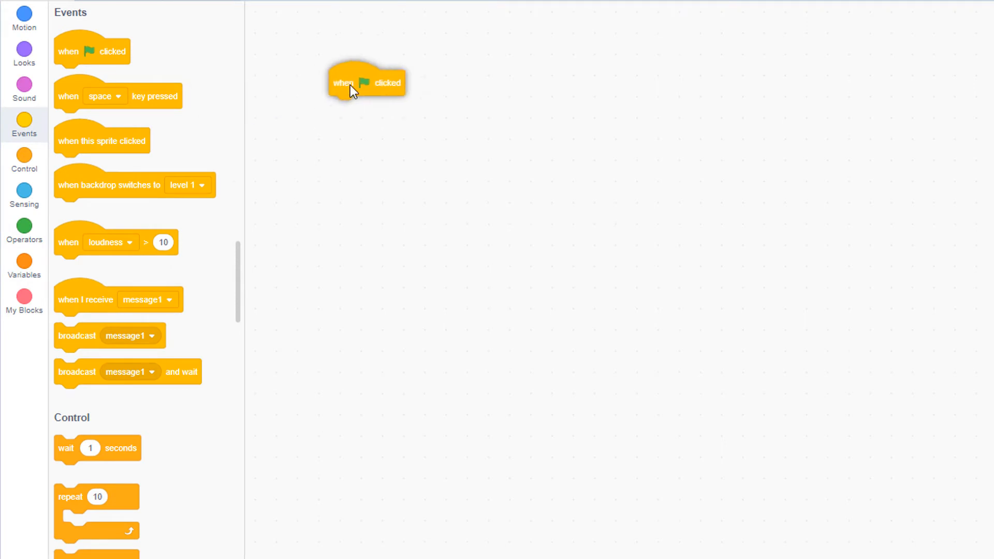
left_click(24, 54)
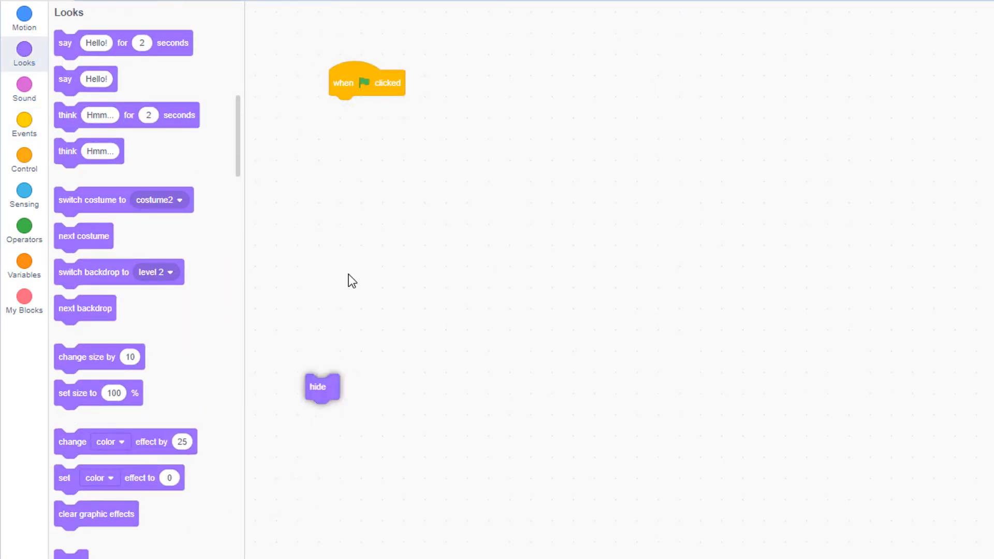
left_click_drag(316, 386, 341, 109)
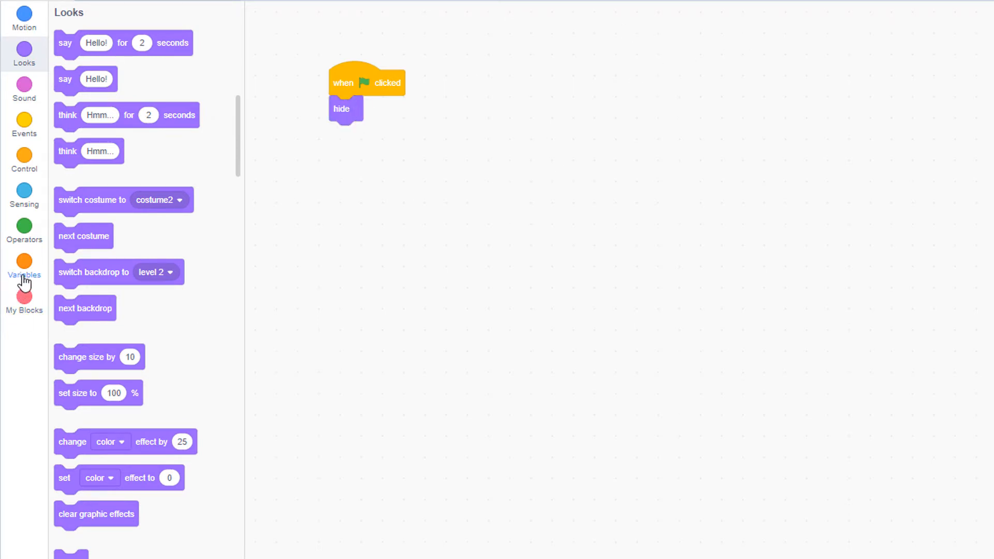
Add a 'when I start as a clone' script with a forever loop holding an if-else
left_click(23, 160)
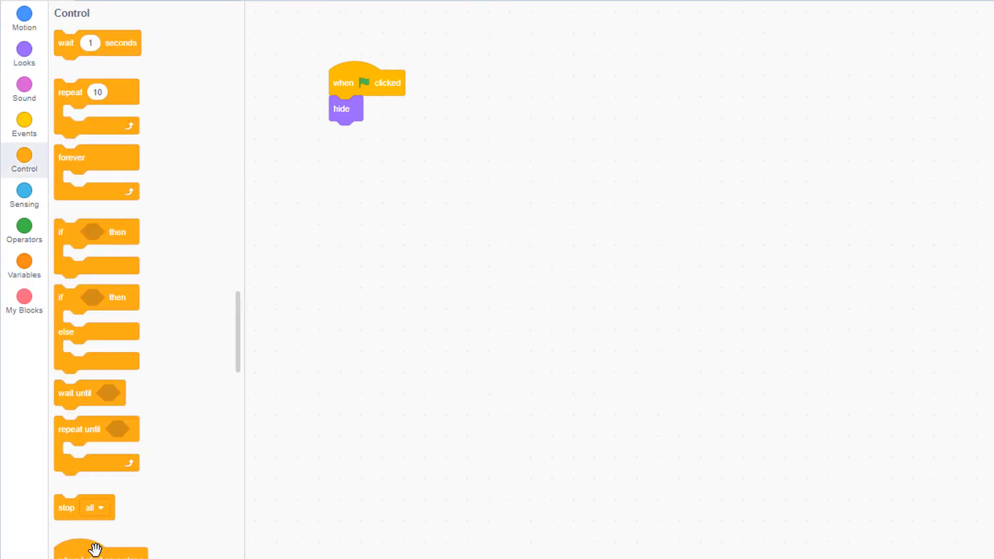
left_click_drag(95, 549, 490, 83)
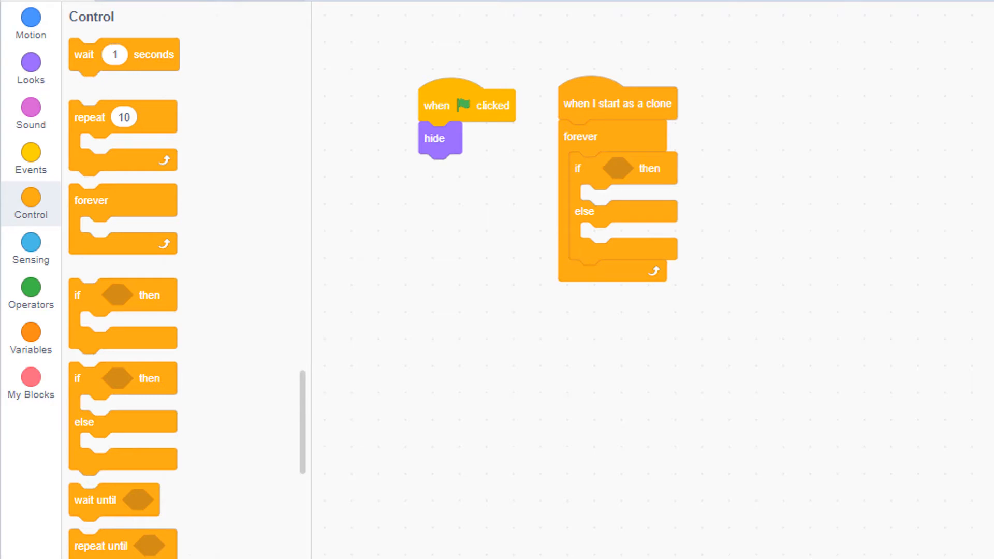
Set the clone's if-else condition to Stage backdrop number equals 1
left_click(30, 293)
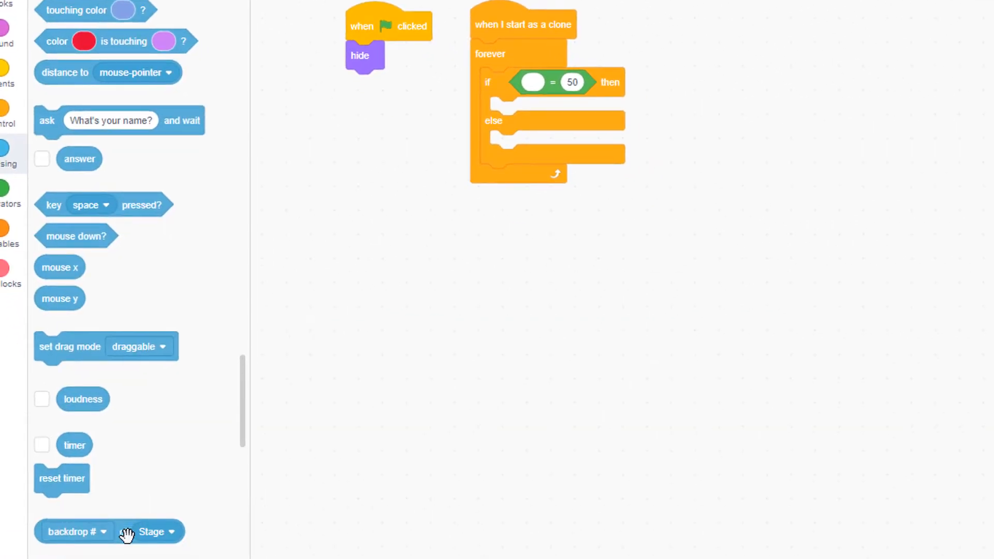
left_click_drag(76, 531, 532, 83)
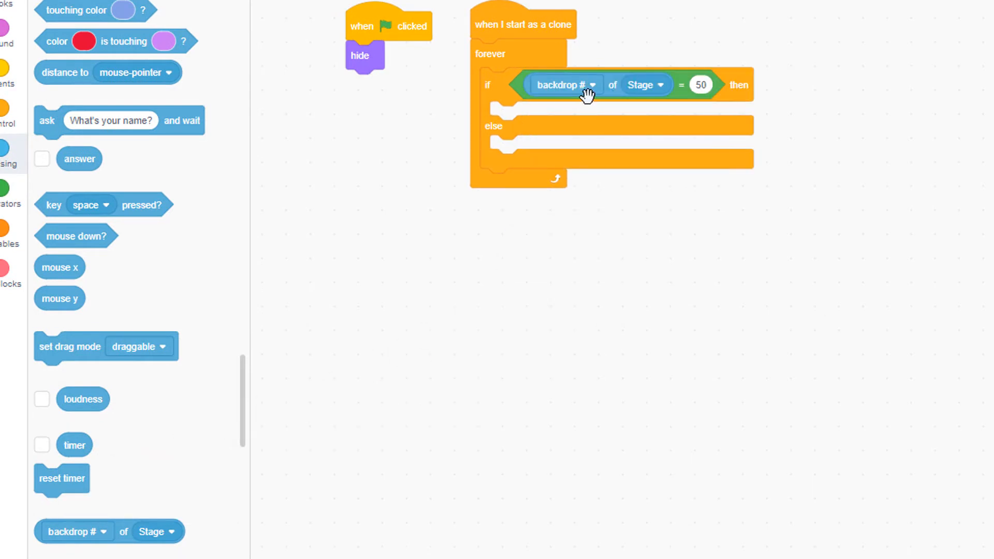
left_click(700, 84)
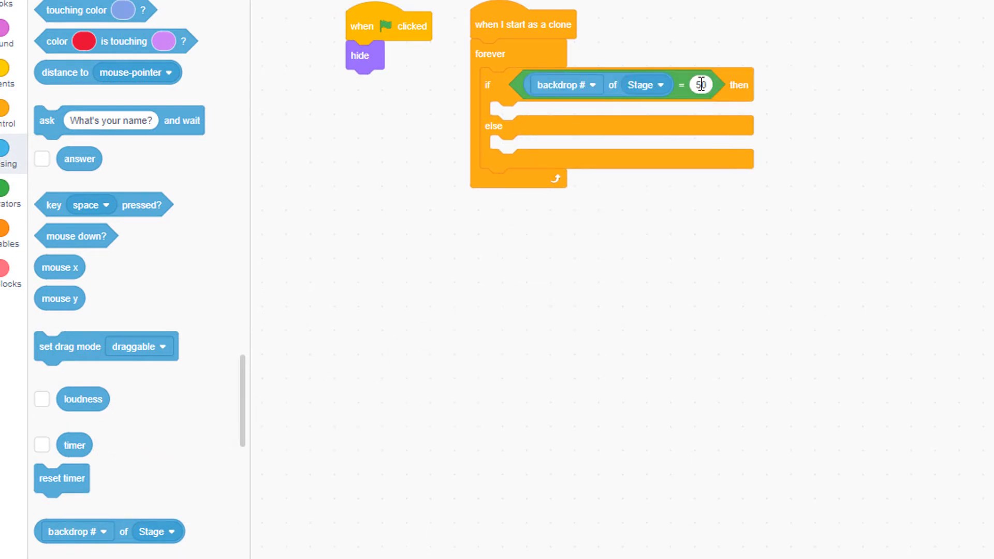
type("1")
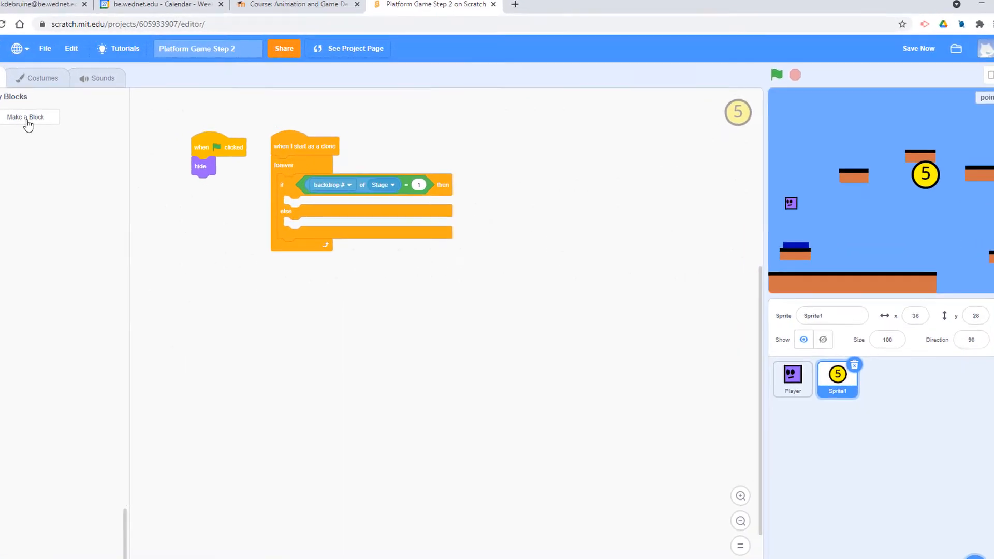
Define a custom setLocation block with a number input named level
left_click(27, 117)
type("setLocation")
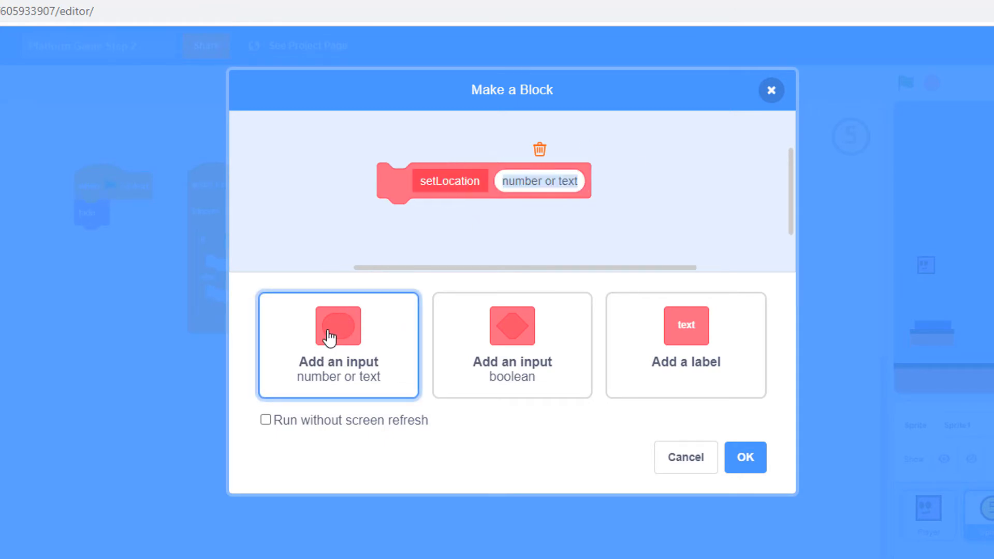
type("level")
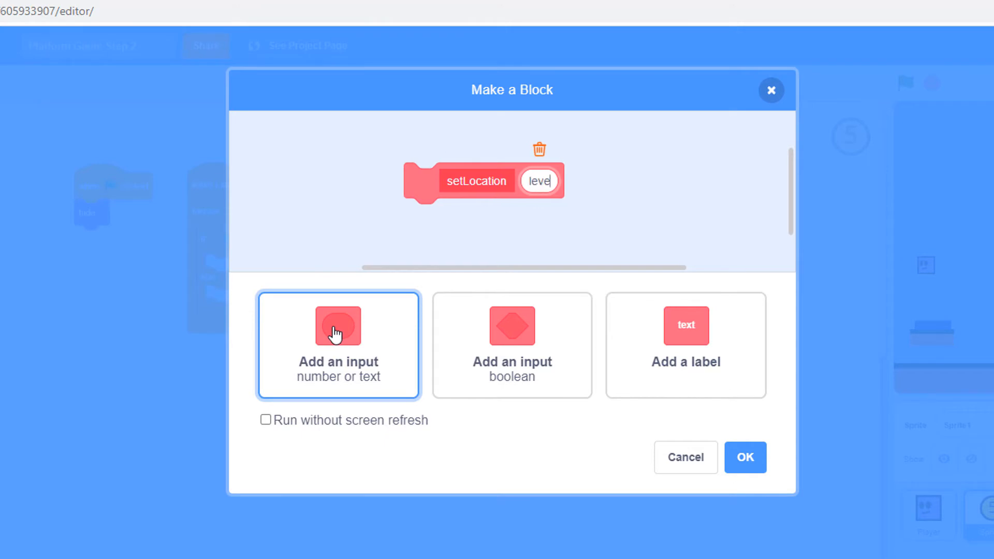
left_click(744, 457)
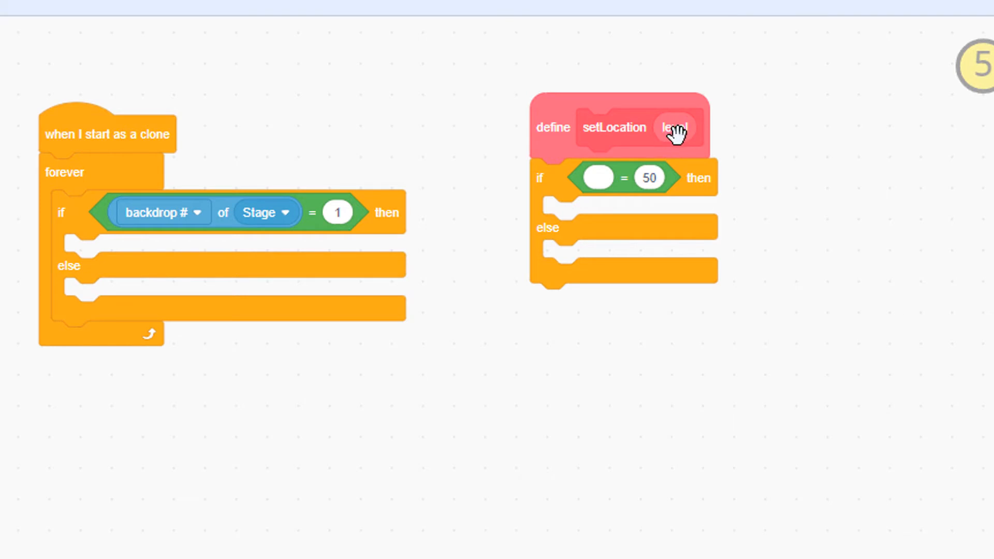
mouse_move(675, 131)
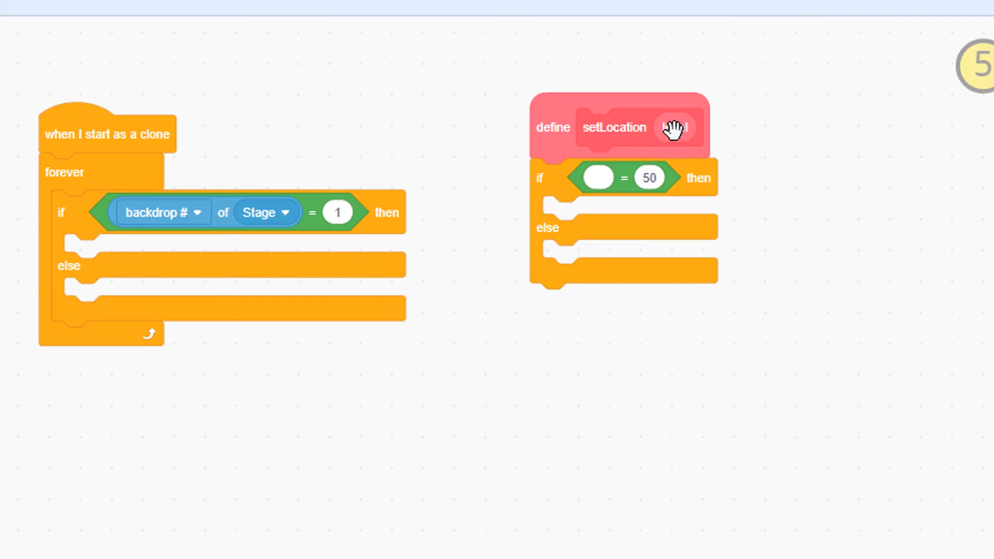
When level equals 1, show the coin in costume2 and go to x 28, y 88
left_click_drag(675, 126, 609, 177)
type("1")
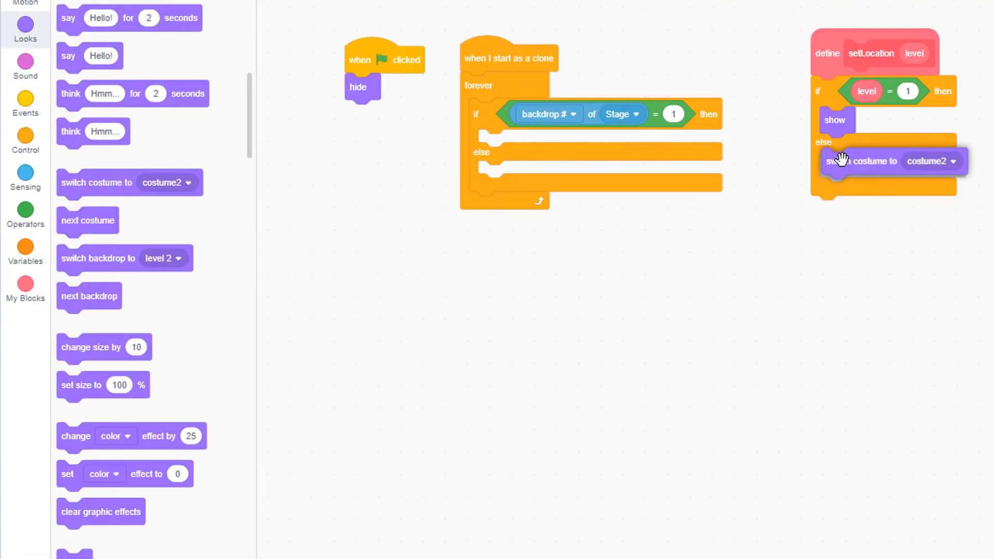
left_click_drag(860, 161, 860, 146)
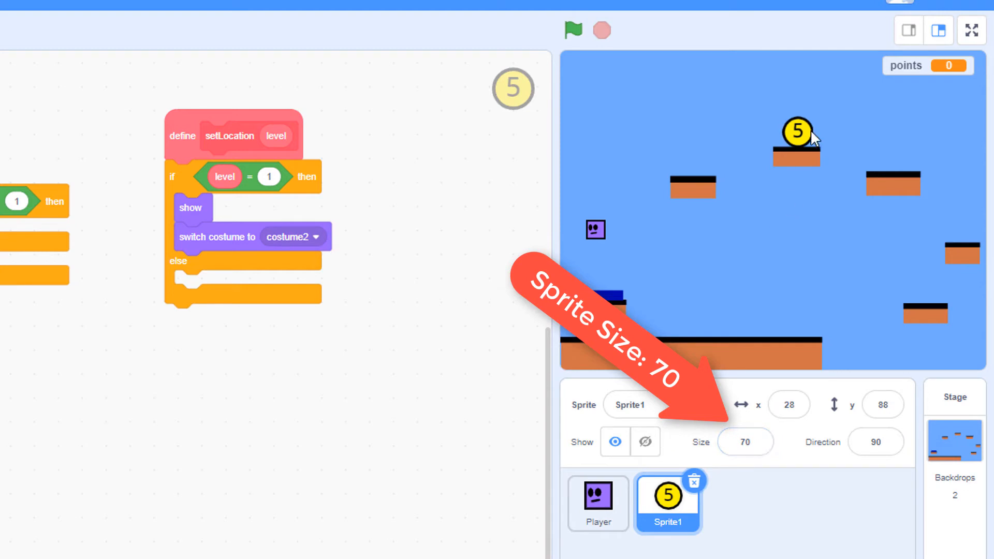
left_click(788, 405)
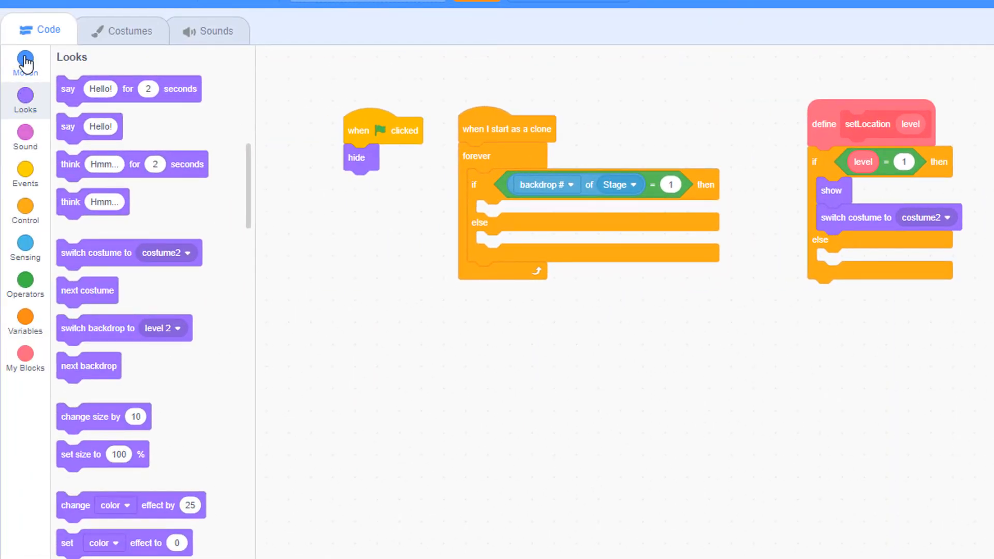
left_click(25, 61)
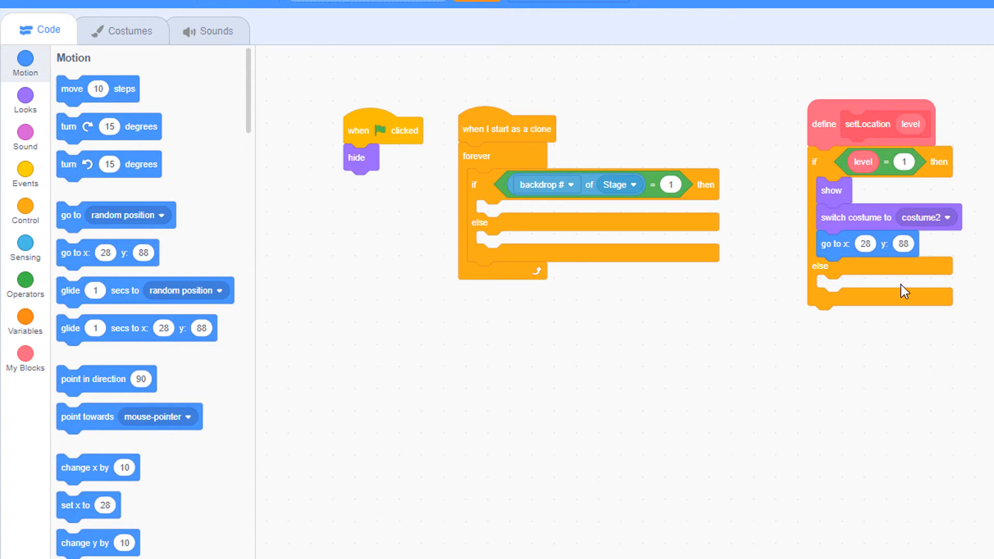
mouse_move(214, 479)
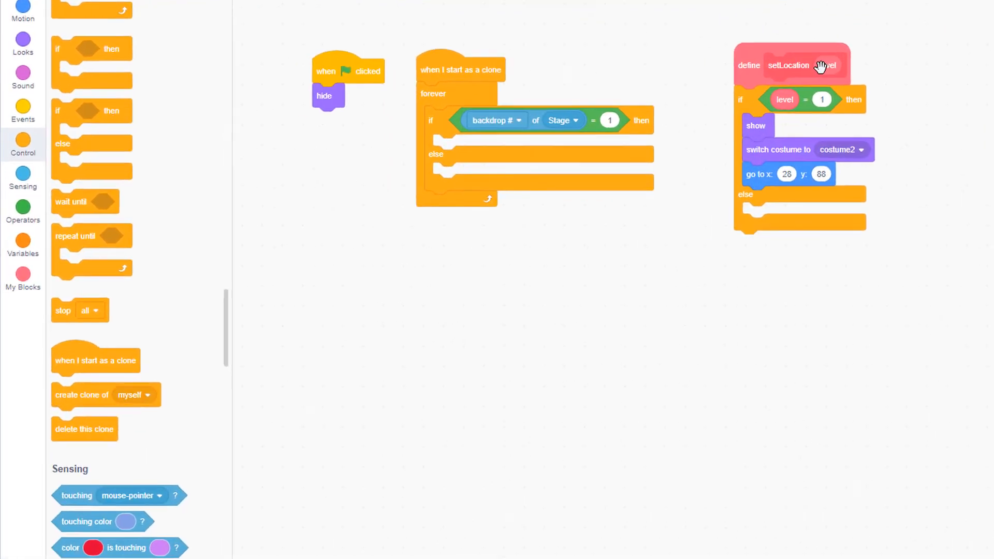
Have clones on backdrop 1 call the custom block setLocation with value 1
left_click(22, 275)
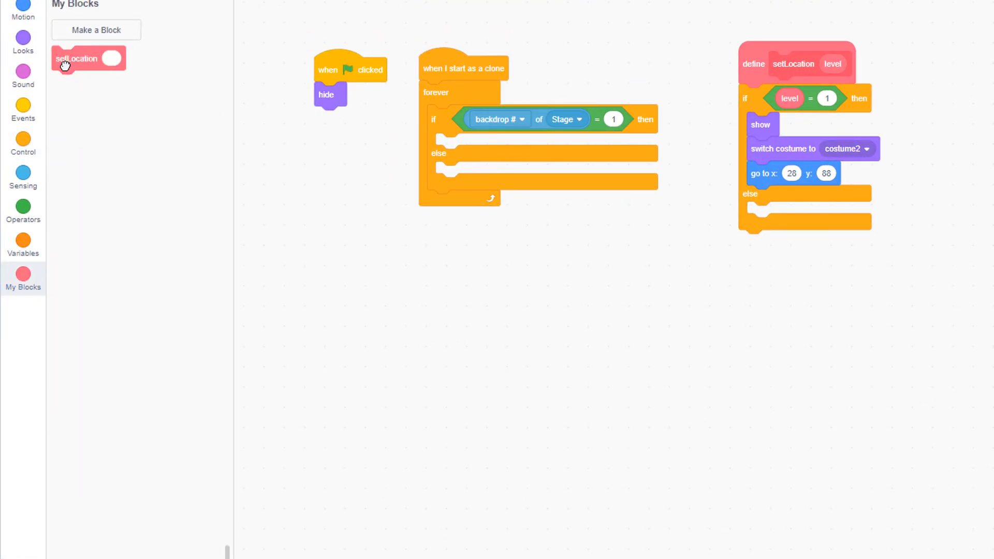
left_click_drag(76, 58, 473, 148)
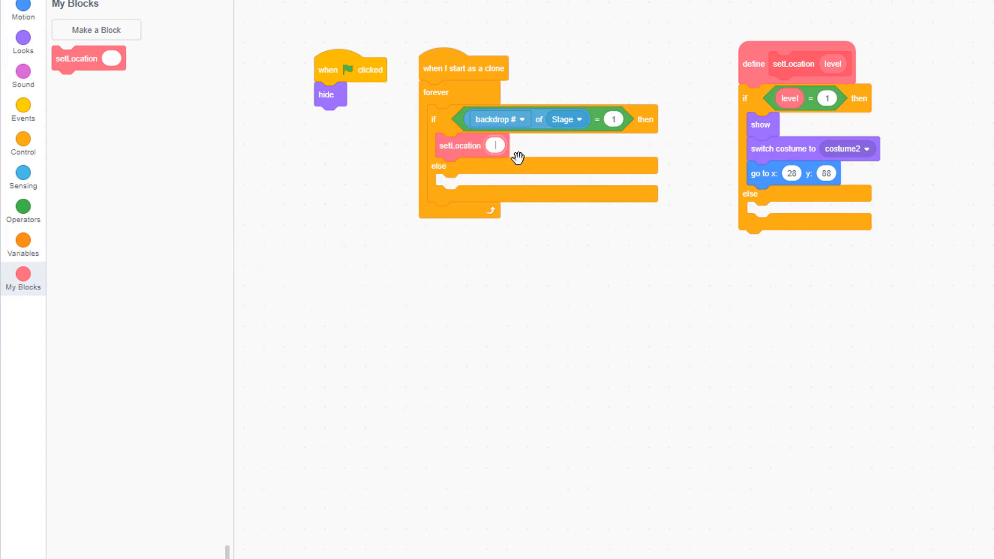
type("1")
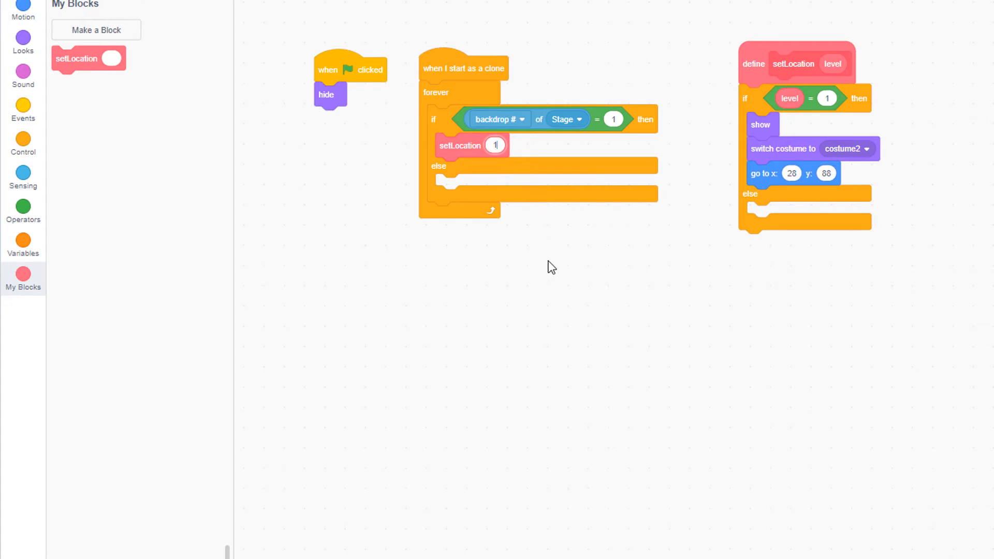
mouse_move(138, 162)
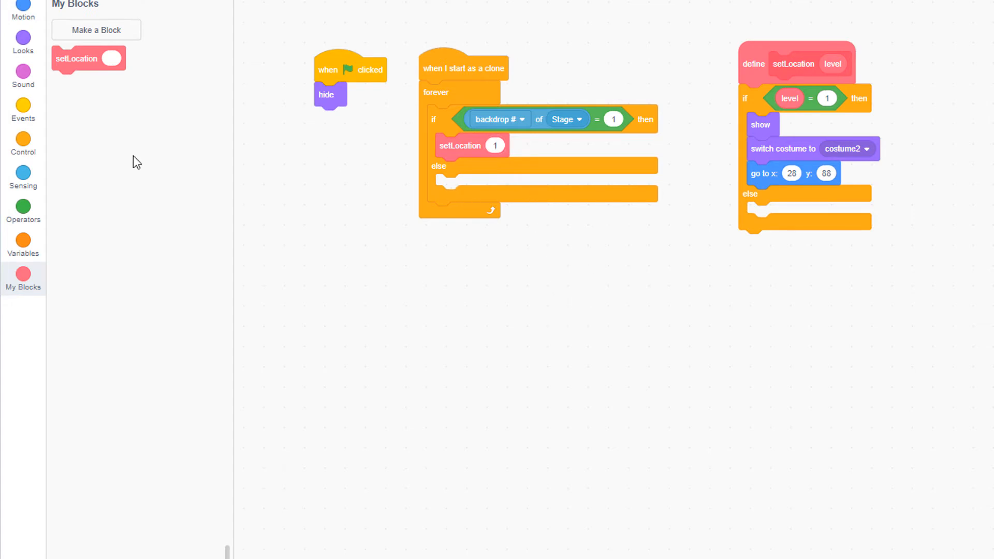
Duplicate the backdrop condition for backdrop 2 and place a setLocation call in that branch
left_click(23, 145)
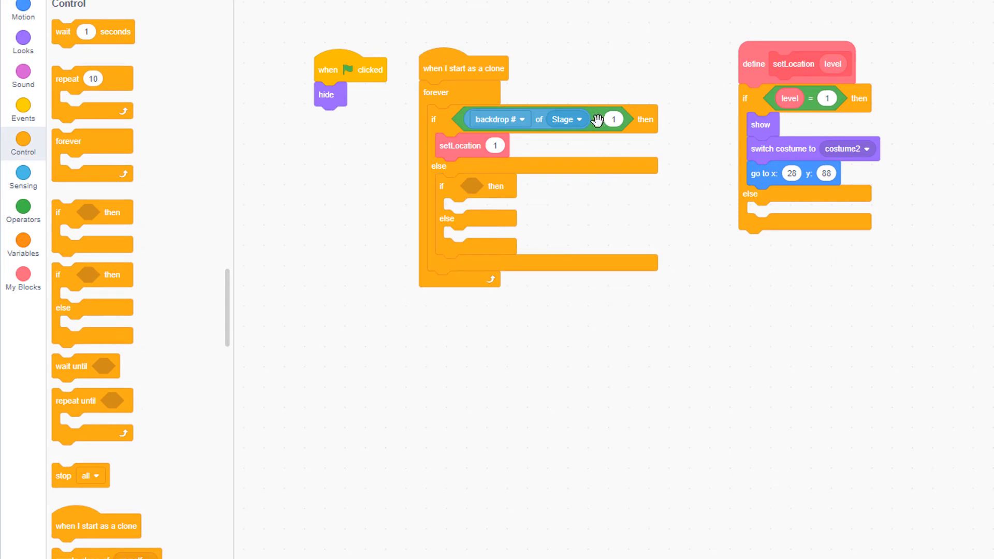
right_click(596, 119)
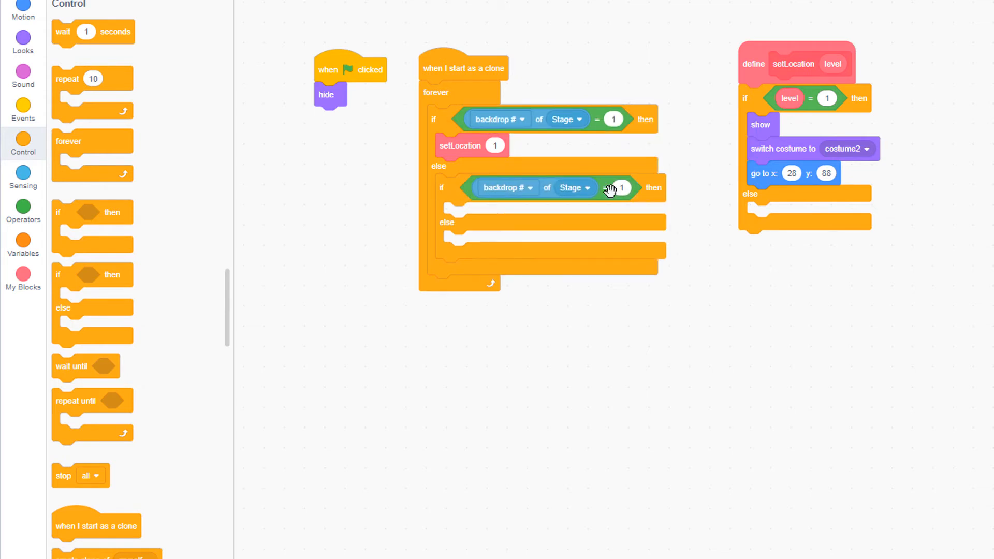
mouse_move(520, 198)
type("2")
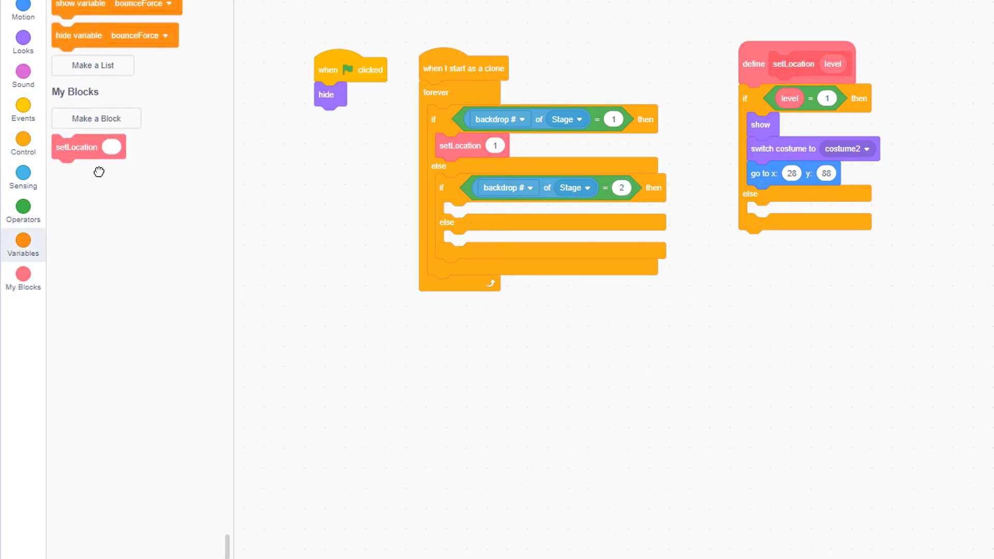
left_click_drag(76, 146, 470, 213)
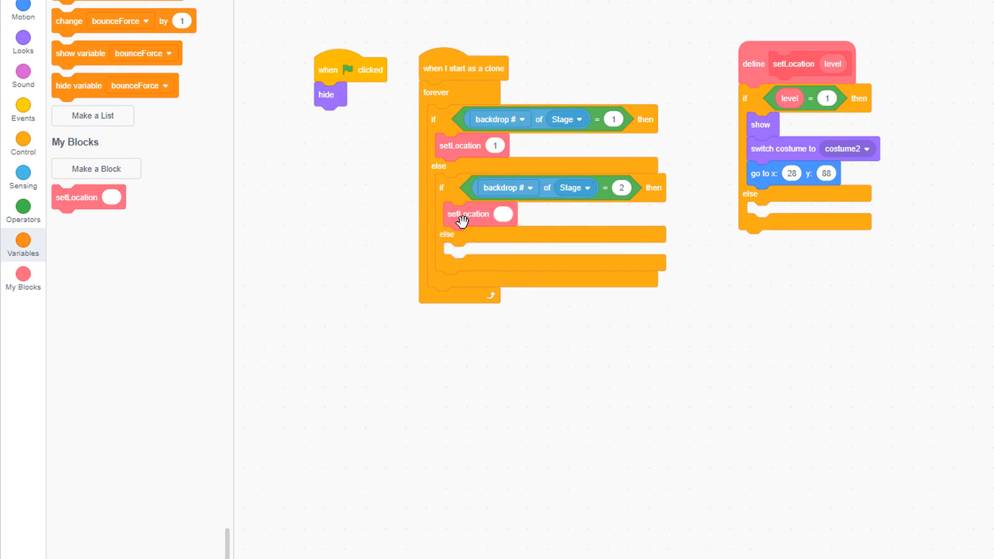
mouse_move(568, 254)
type("2")
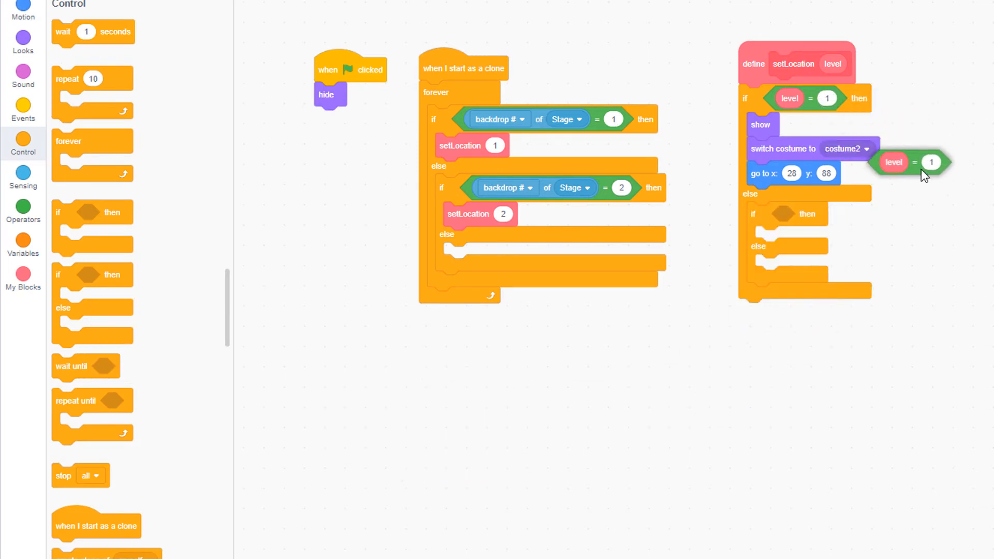
Add a level = 2 case to setLocation by duplicating the show, costume2 and go-to-x-28-y-88 blocks
left_click_drag(911, 161, 795, 216)
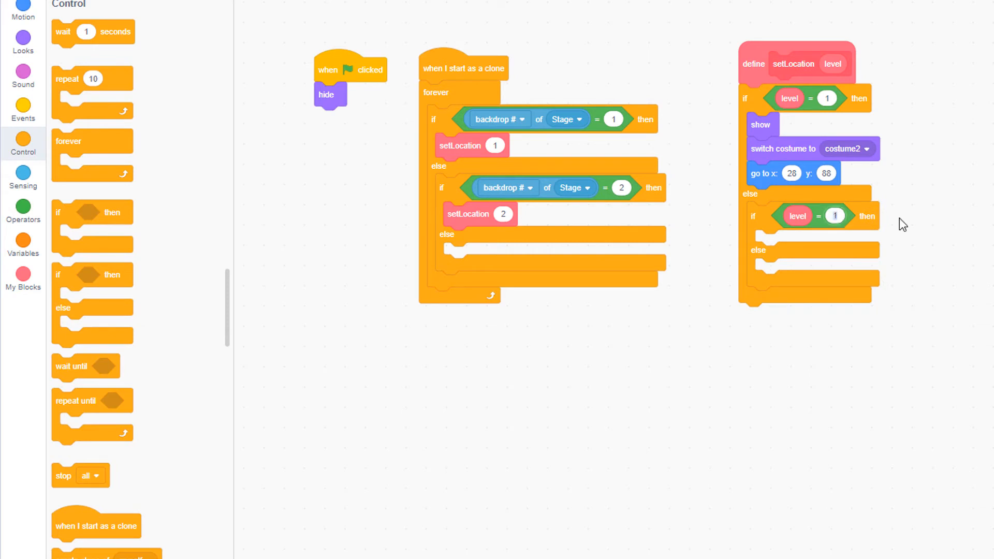
right_click(761, 124)
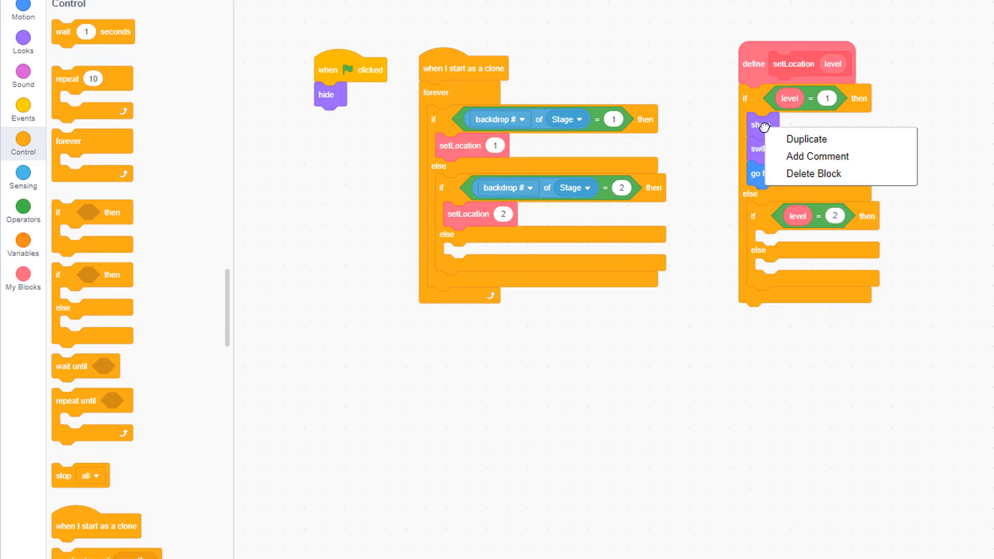
left_click(807, 139)
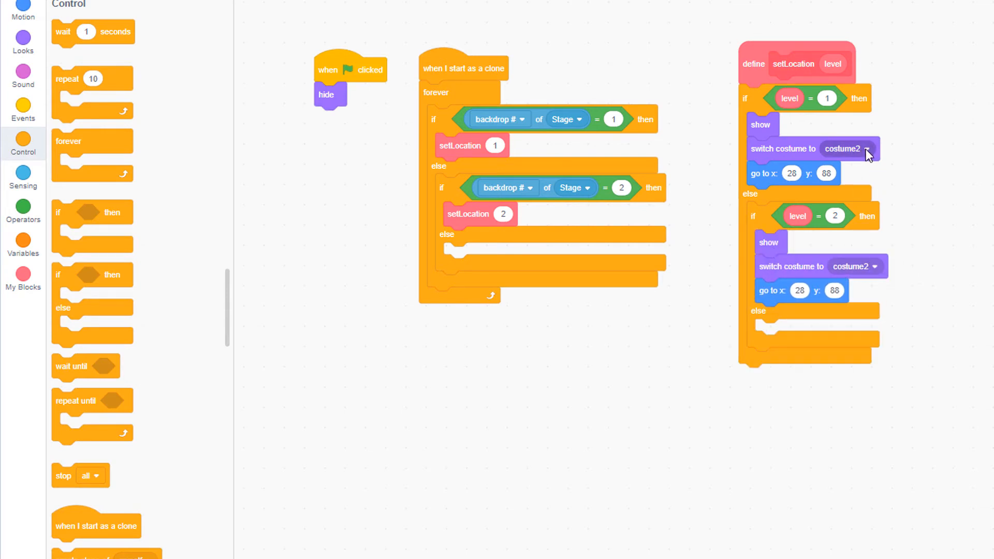
left_click(857, 148)
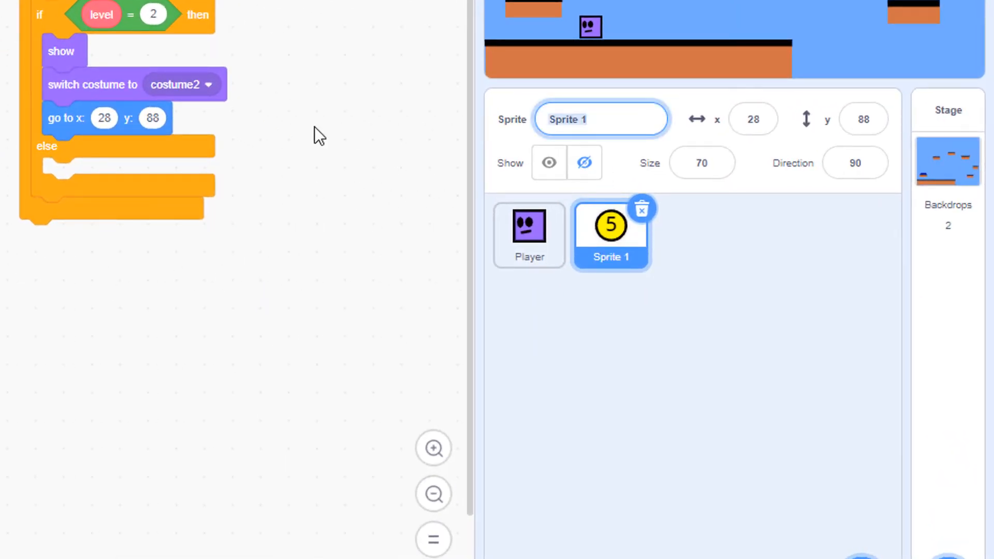
Rename the coin sprite from Sprite 1 to Coin
type("Coin")
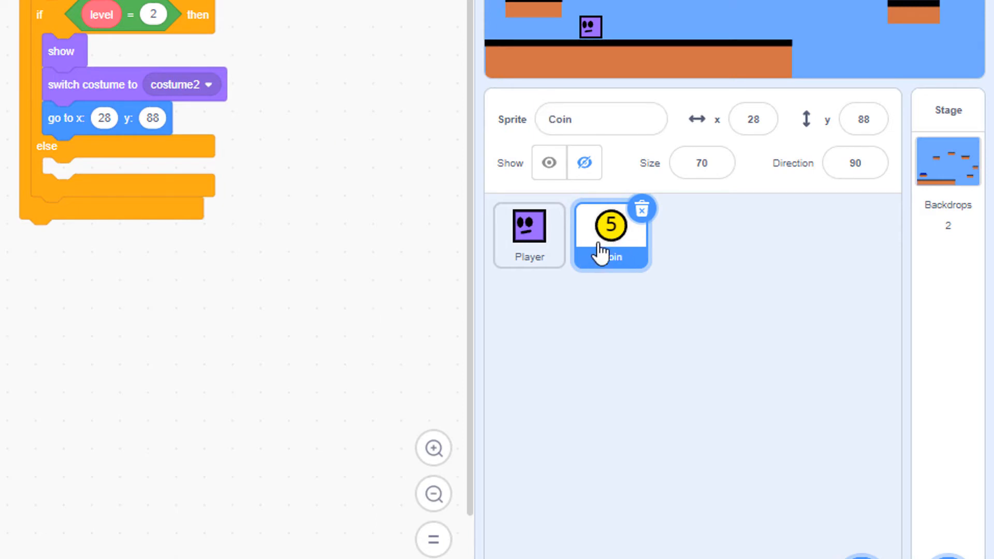
mouse_move(408, 316)
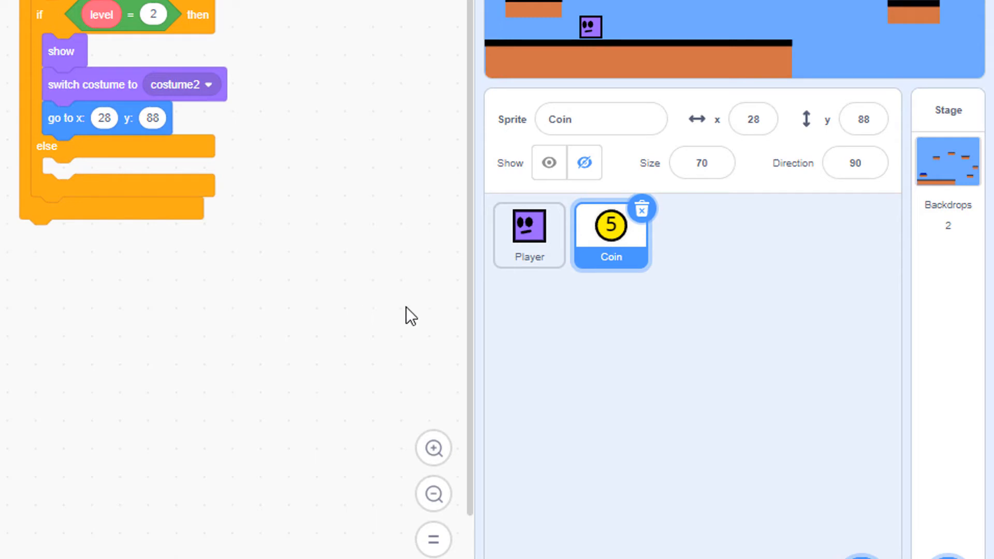
In the Player's green-flag script, create a clone of Coin right after setting points to 0
left_click(528, 227)
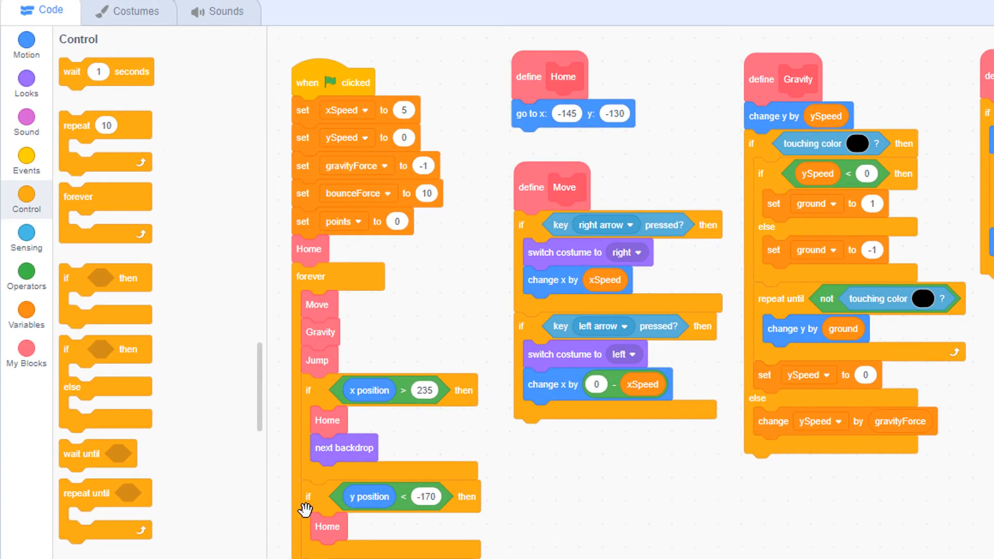
mouse_move(87, 361)
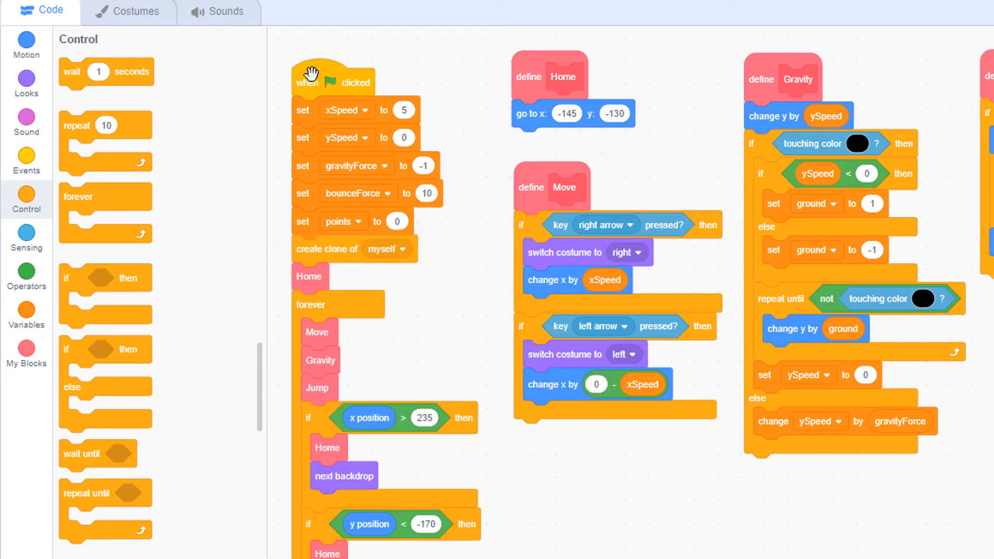
mouse_move(404, 254)
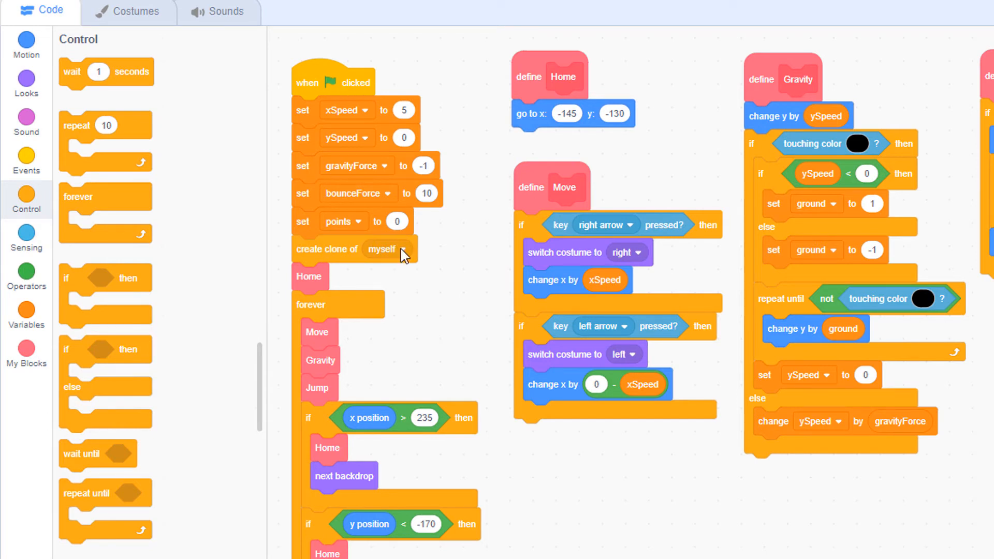
left_click(388, 249)
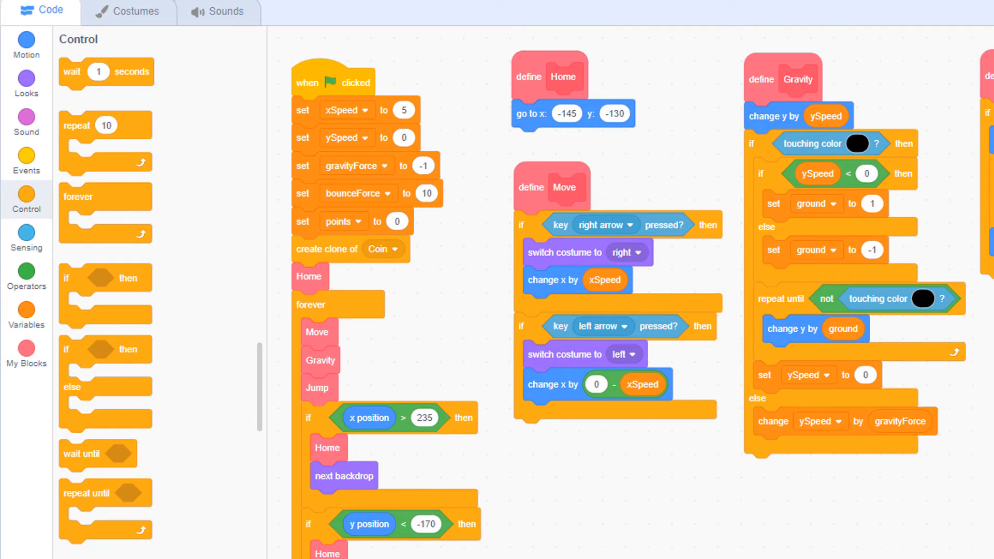
mouse_move(318, 305)
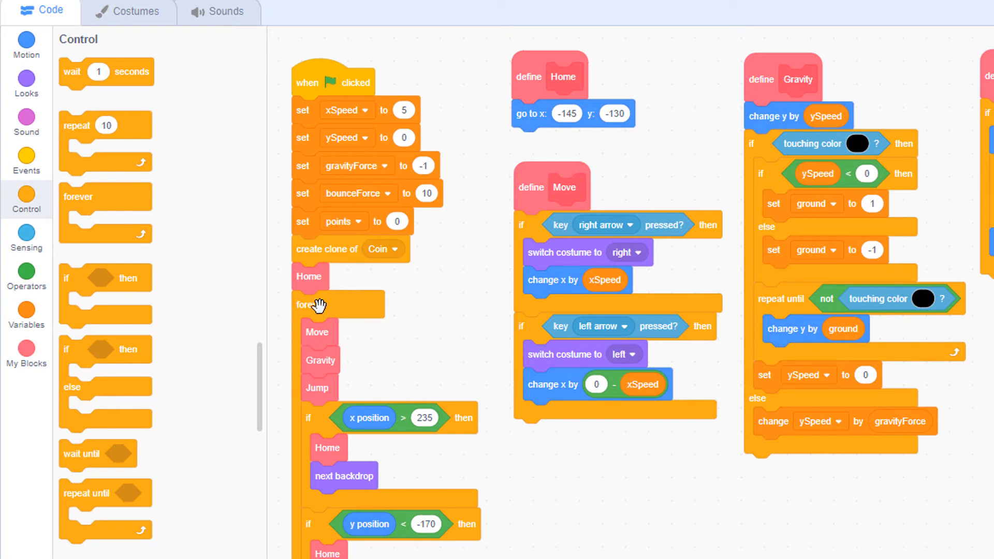
mouse_move(336, 72)
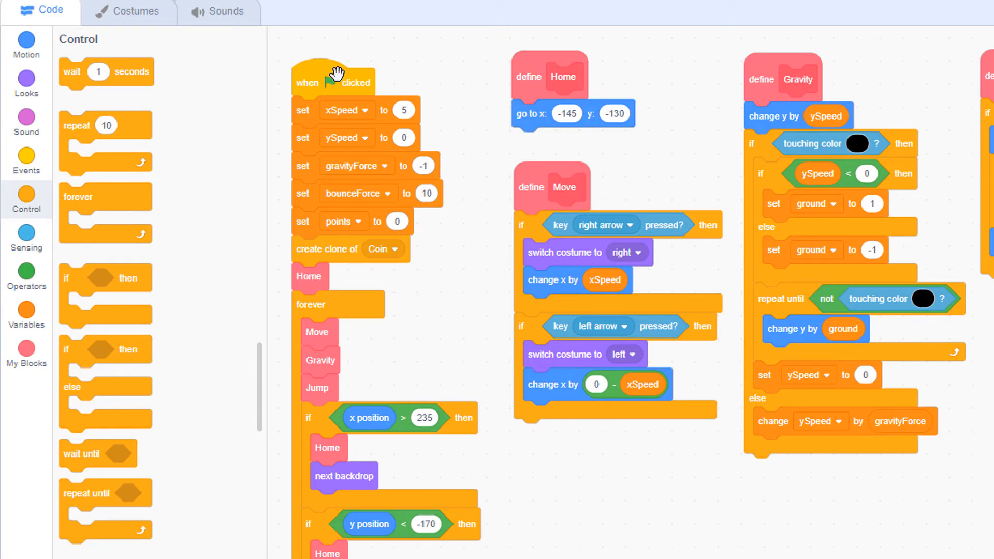
Also create a Coin clone right after the Player switches to the next backdrop
scroll("down", 3)
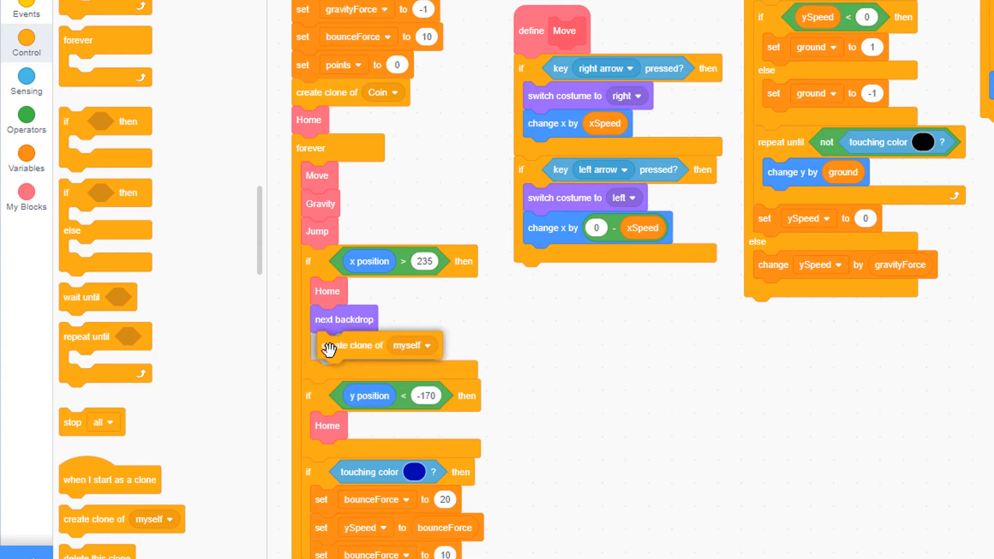
left_click(426, 346)
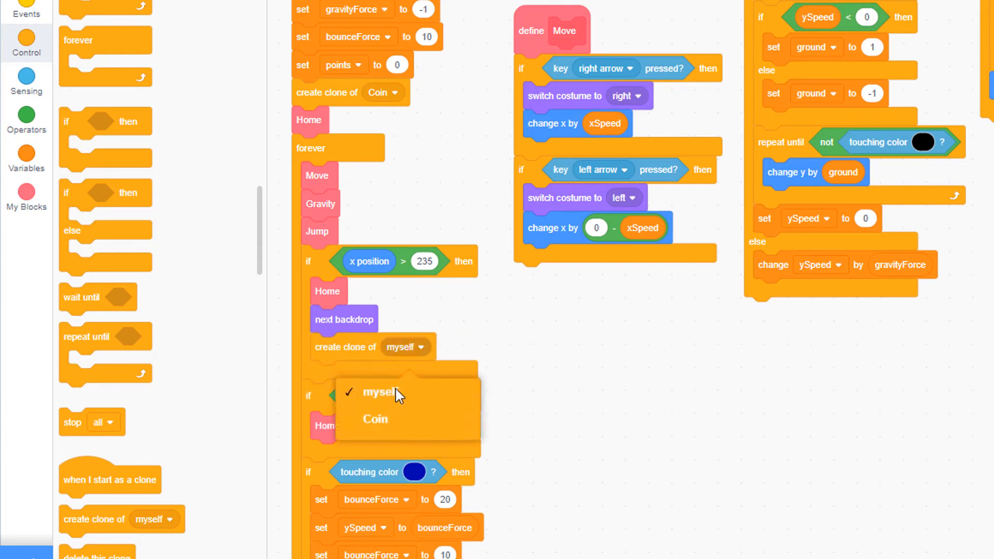
left_click(375, 418)
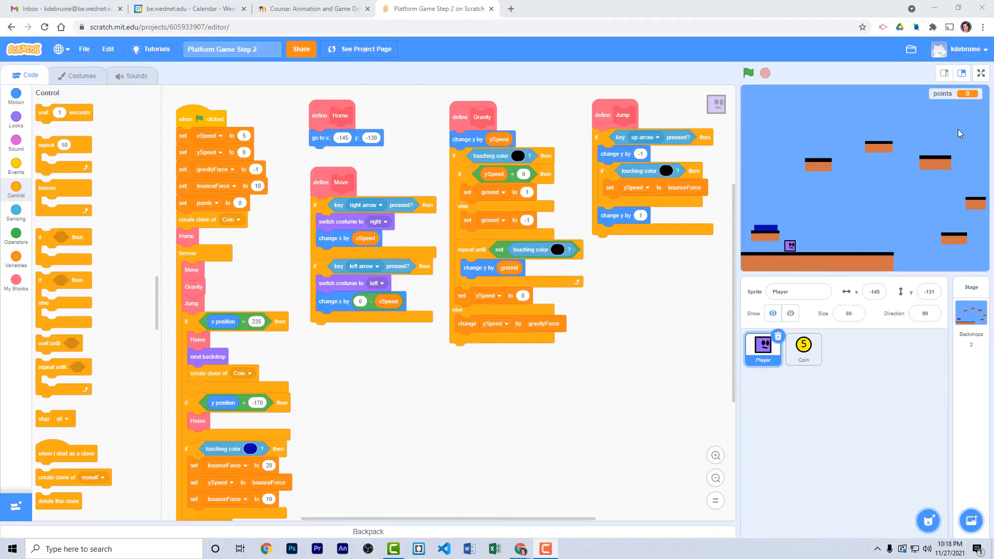
Play the game full size, walk the player right with the arrow key, then leave full screen
left_click(981, 72)
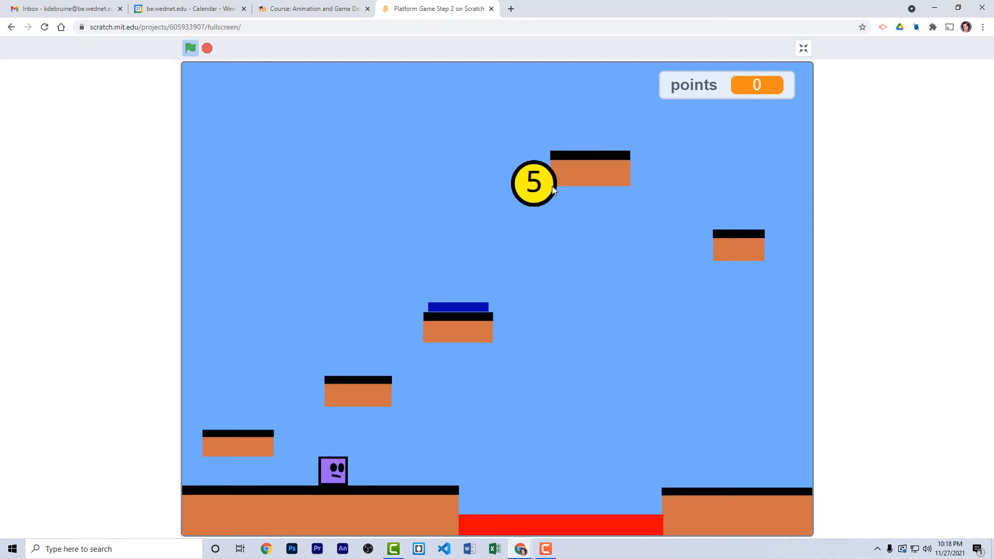
key("Right")
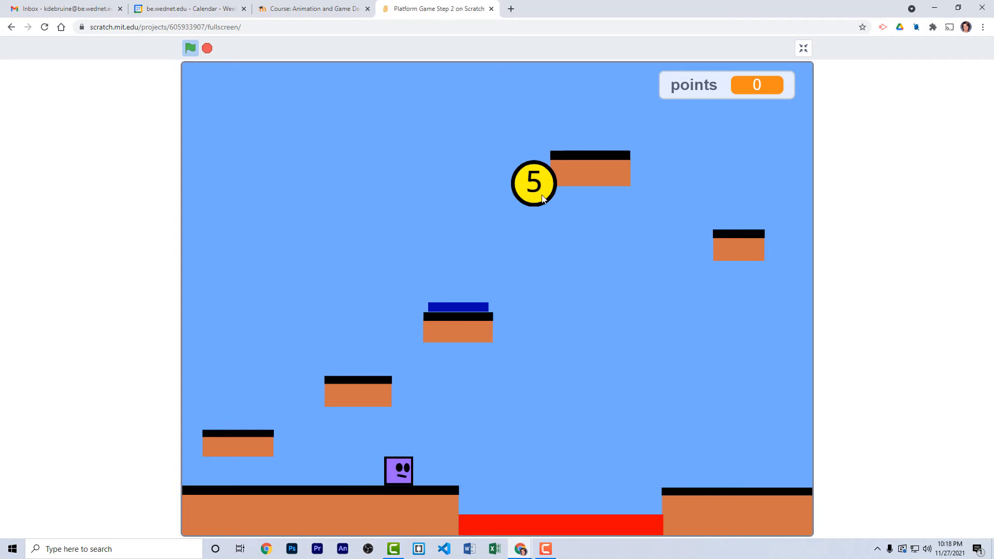
mouse_move(537, 194)
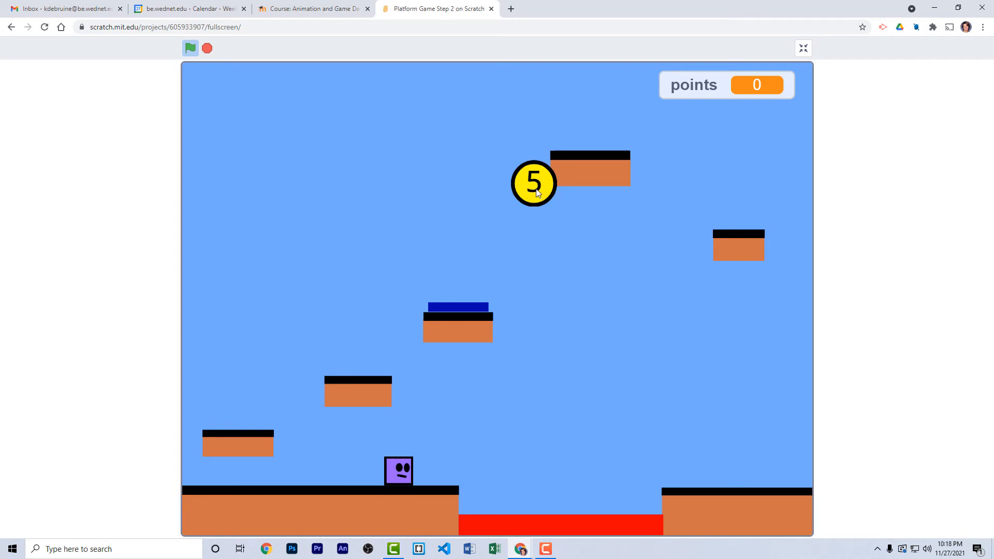
mouse_move(55, 284)
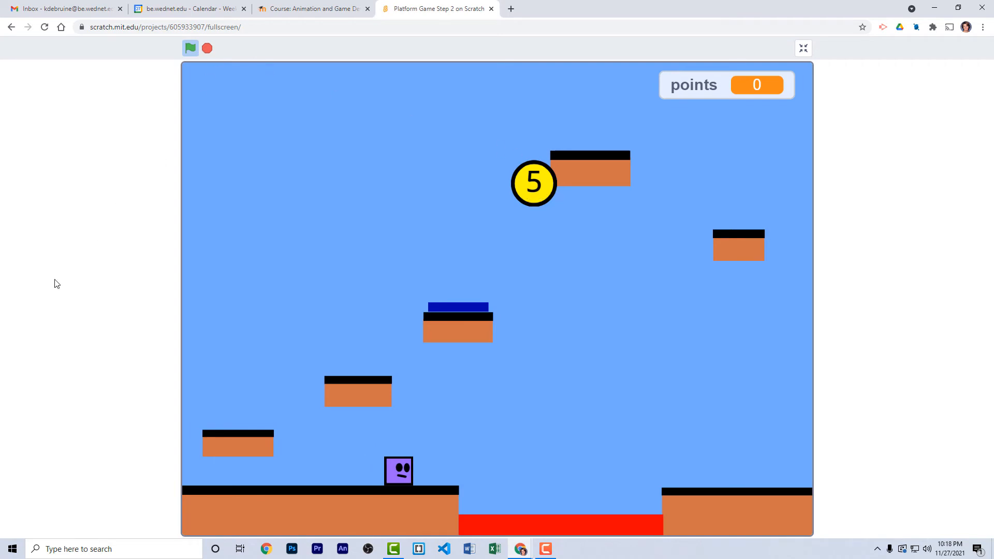
left_click(803, 48)
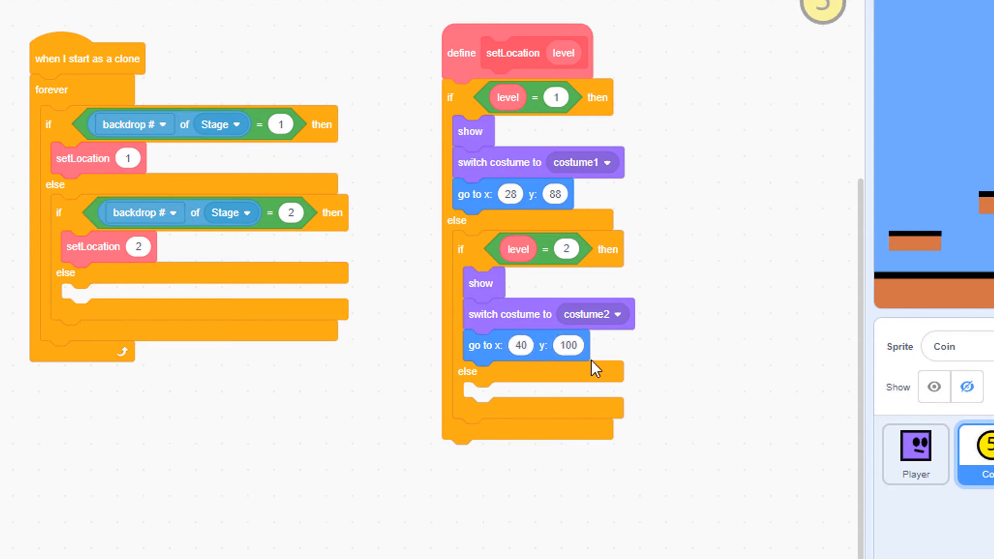
mouse_move(809, 158)
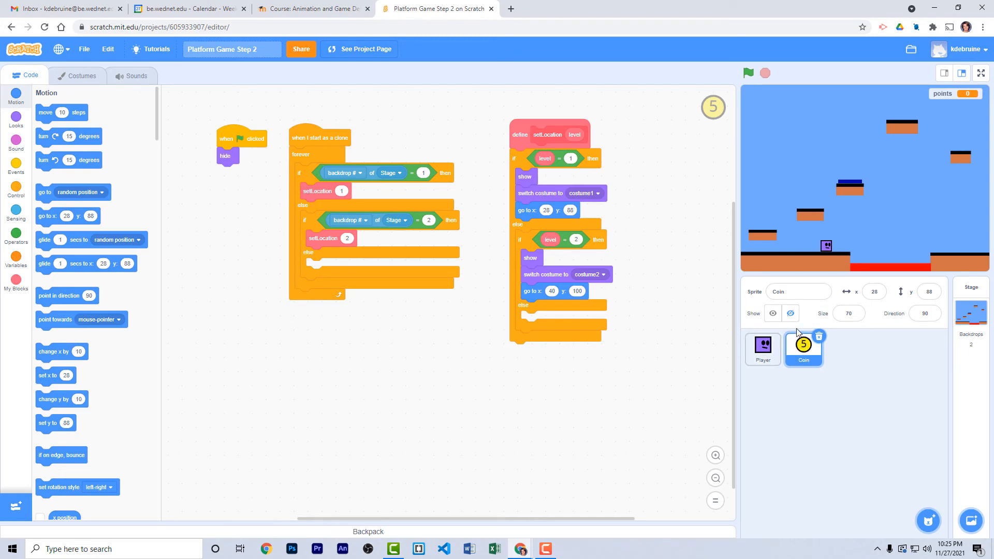
Under setLocation 1 add an if that checks whether the coin clone is touching Player
left_click(16, 188)
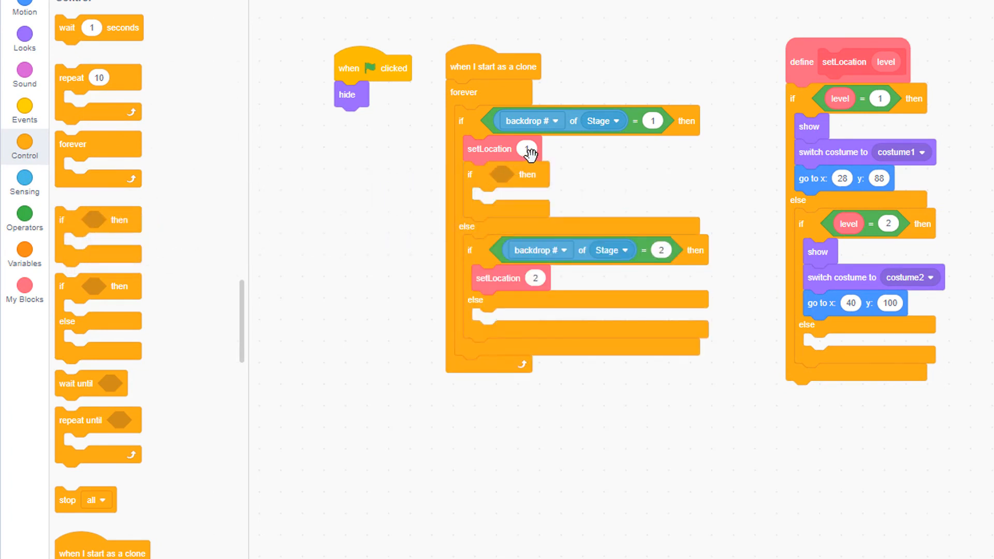
left_click(24, 183)
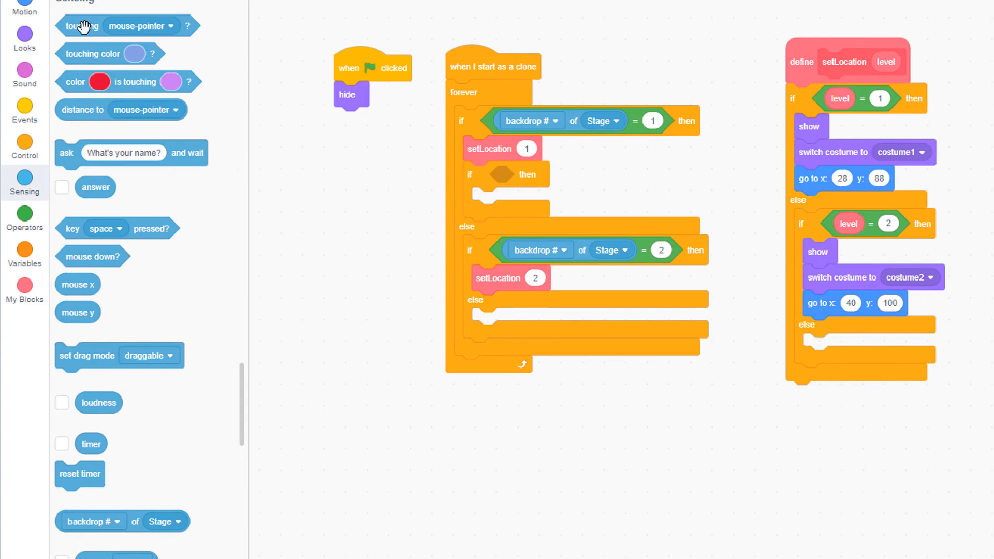
left_click_drag(81, 25, 526, 168)
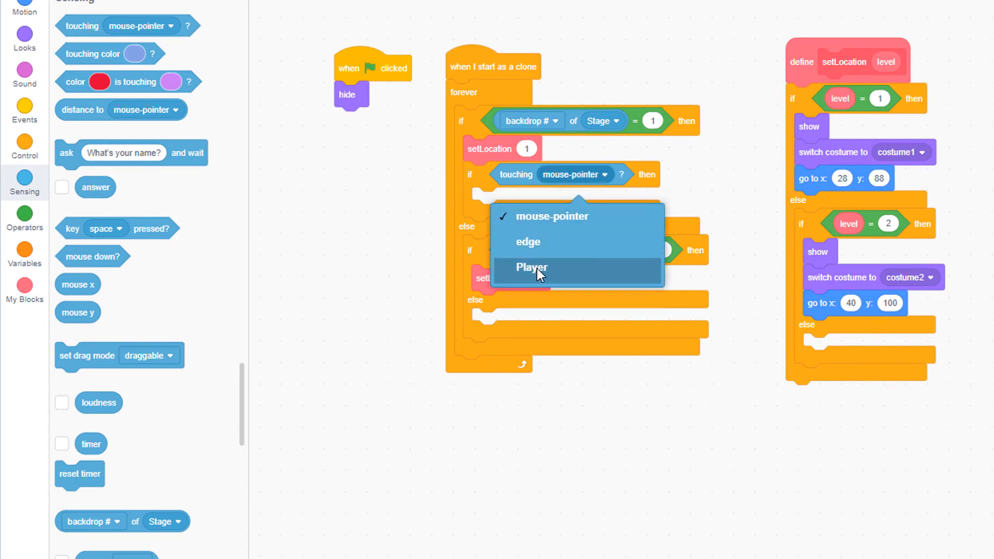
left_click(531, 267)
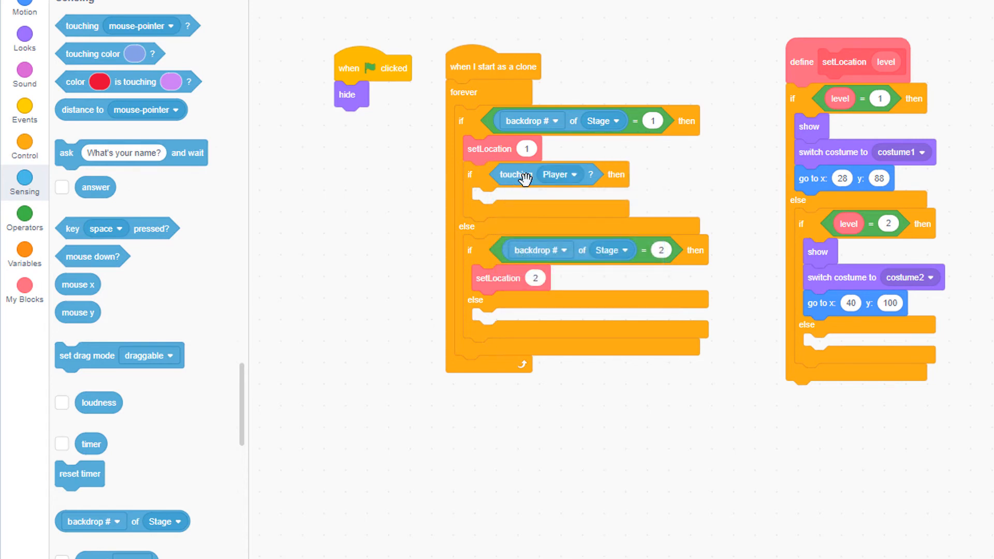
mouse_move(519, 182)
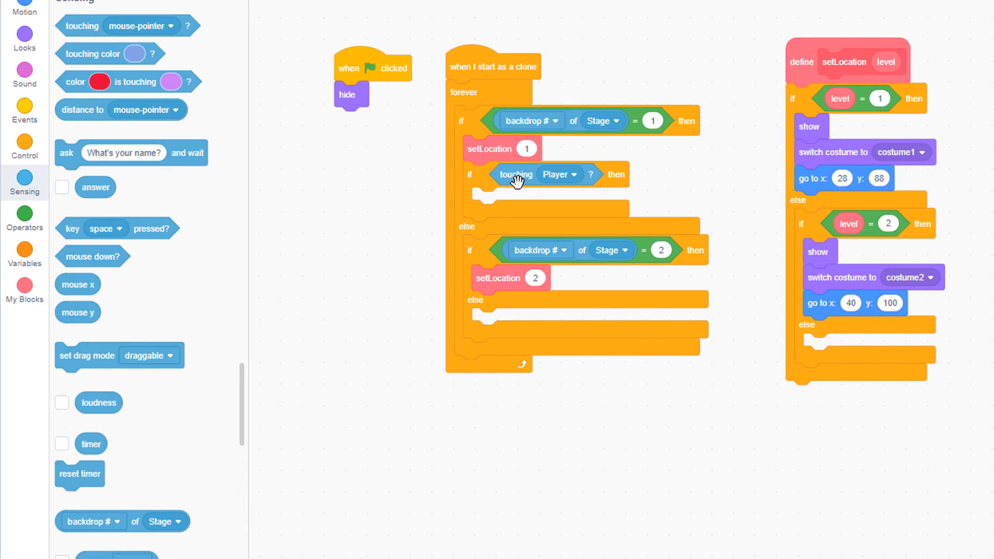
left_click(24, 248)
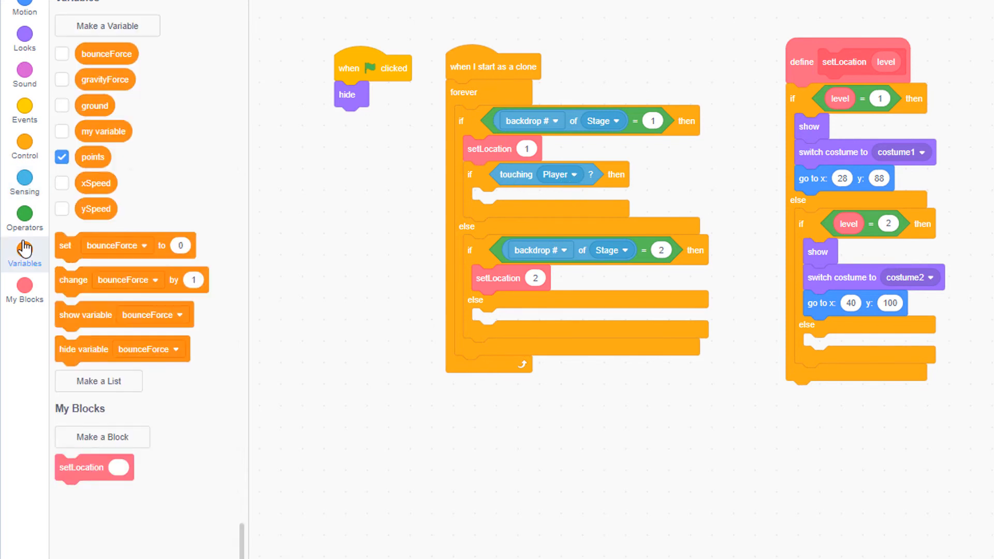
mouse_move(91, 271)
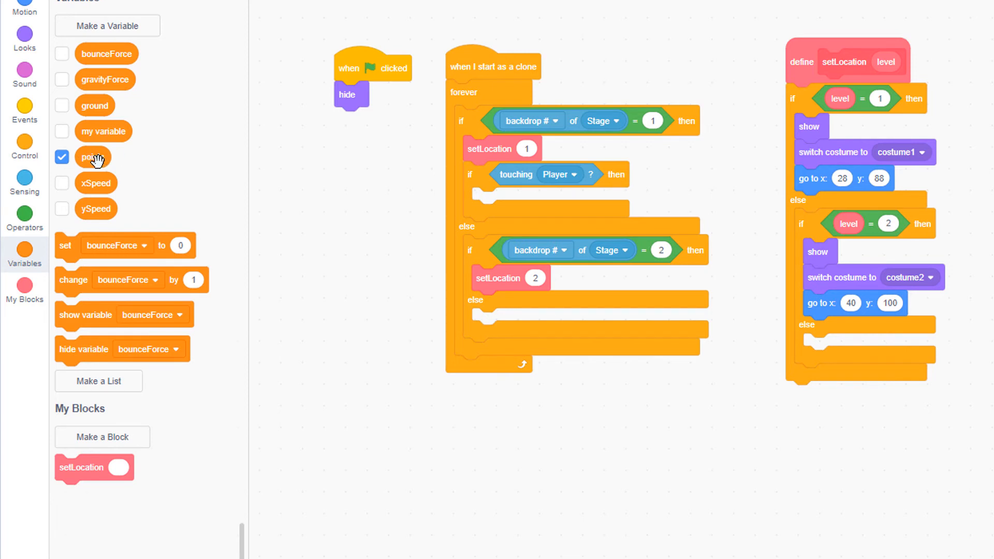
mouse_move(81, 289)
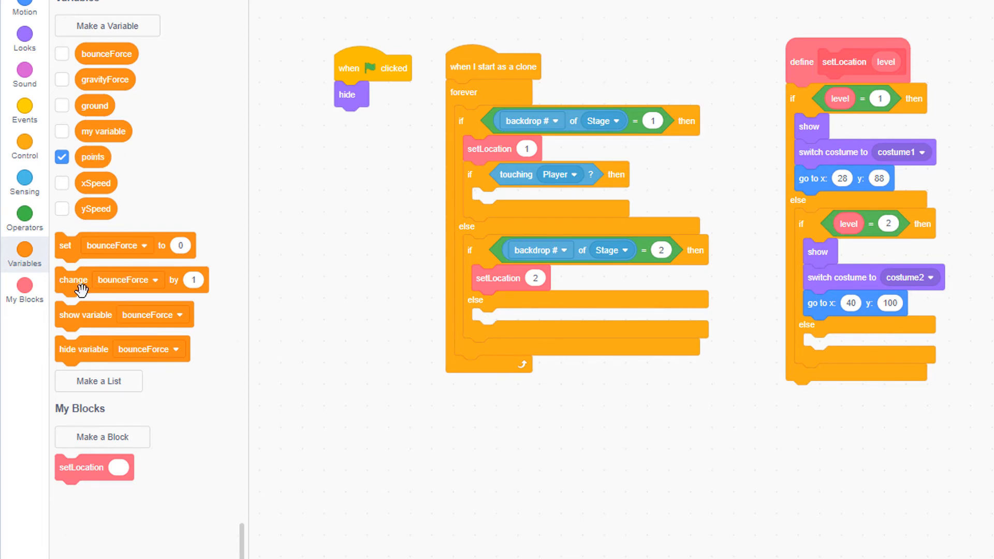
Inside the touching-Player check, change points by 1
left_click_drag(73, 280, 491, 216)
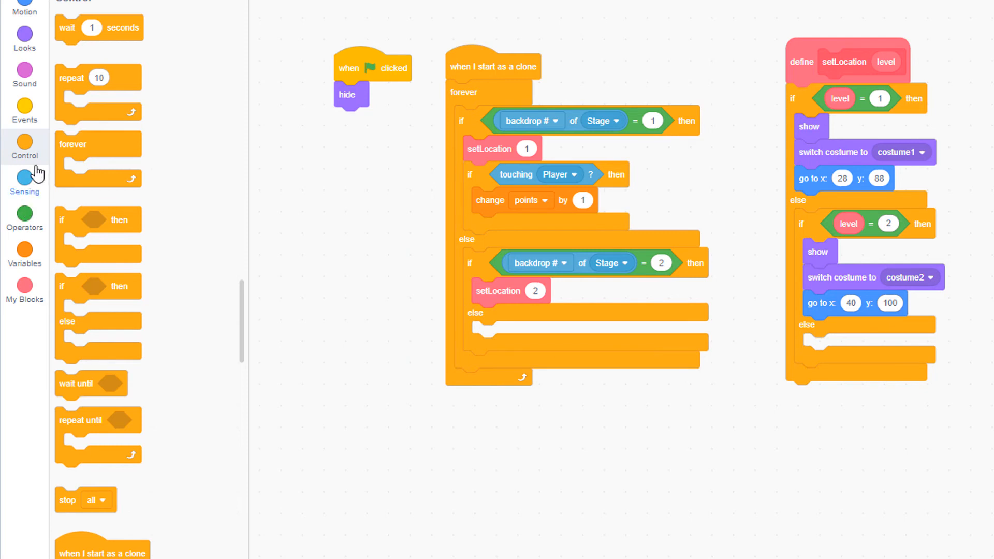
mouse_move(266, 515)
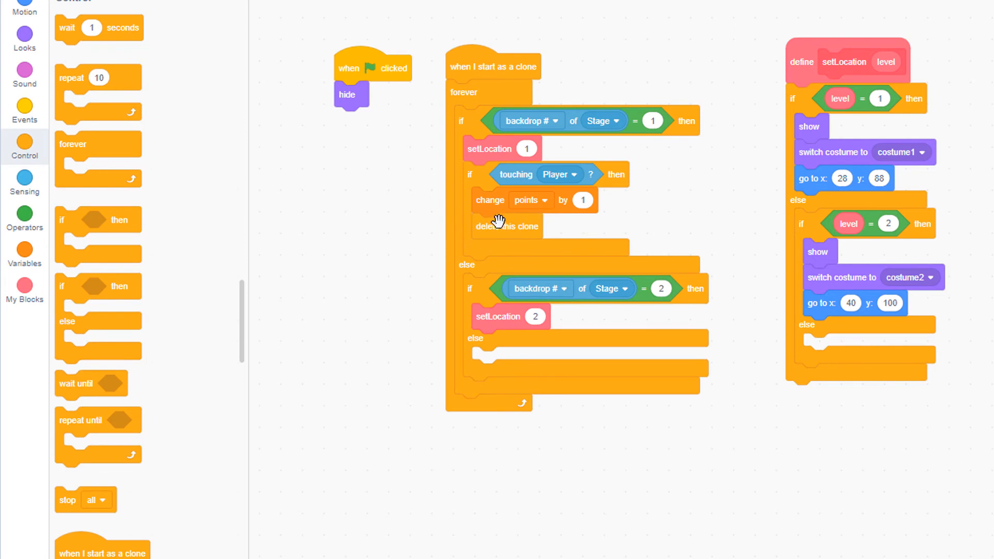
mouse_move(496, 230)
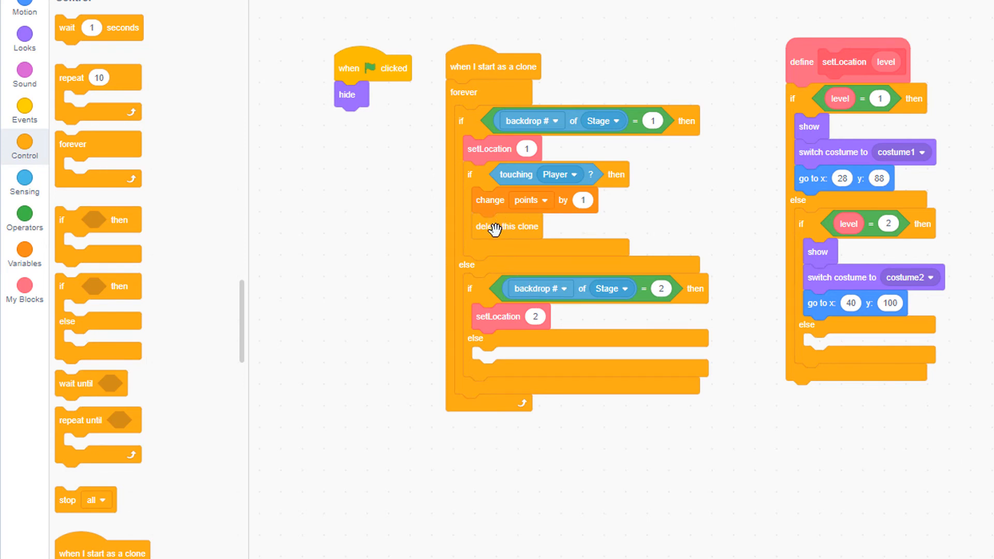
Duplicate the touching-Player check under setLocation 2 and make that coin worth 5 points
right_click(470, 174)
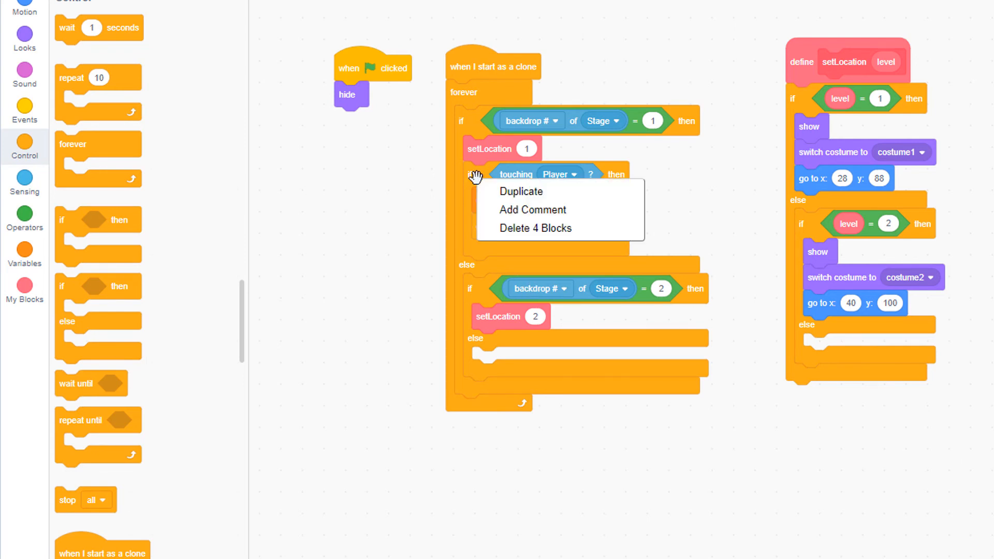
mouse_move(520, 192)
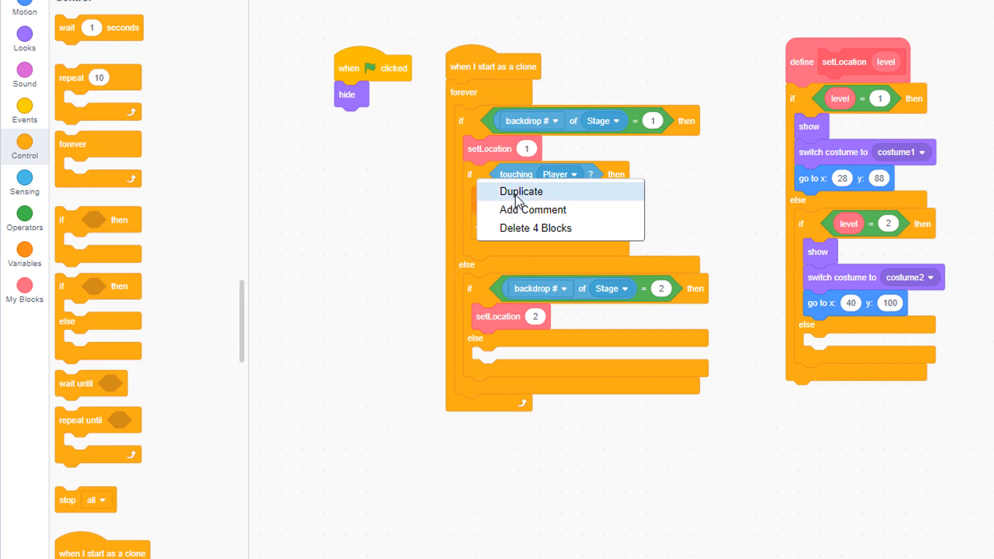
left_click(521, 191)
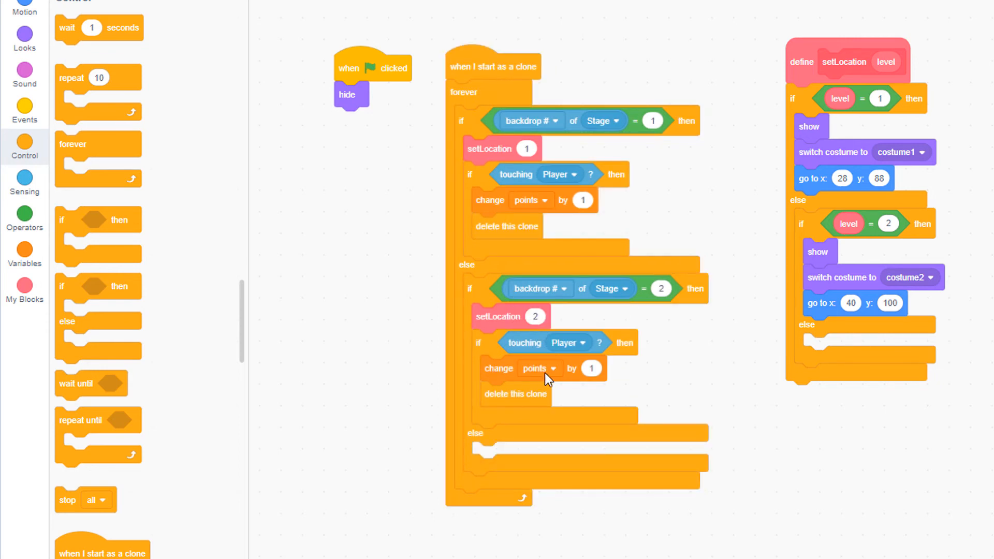
left_click(590, 369)
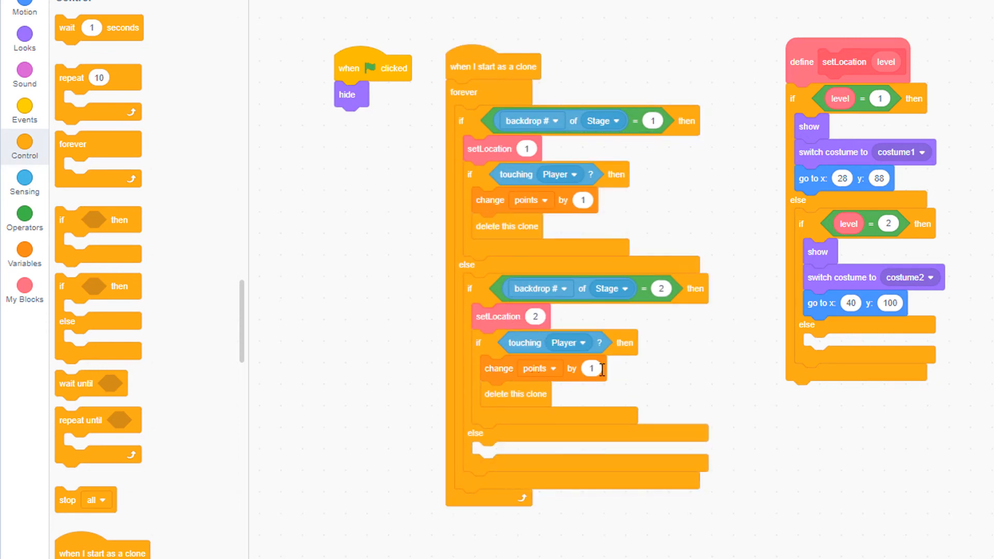
type("5")
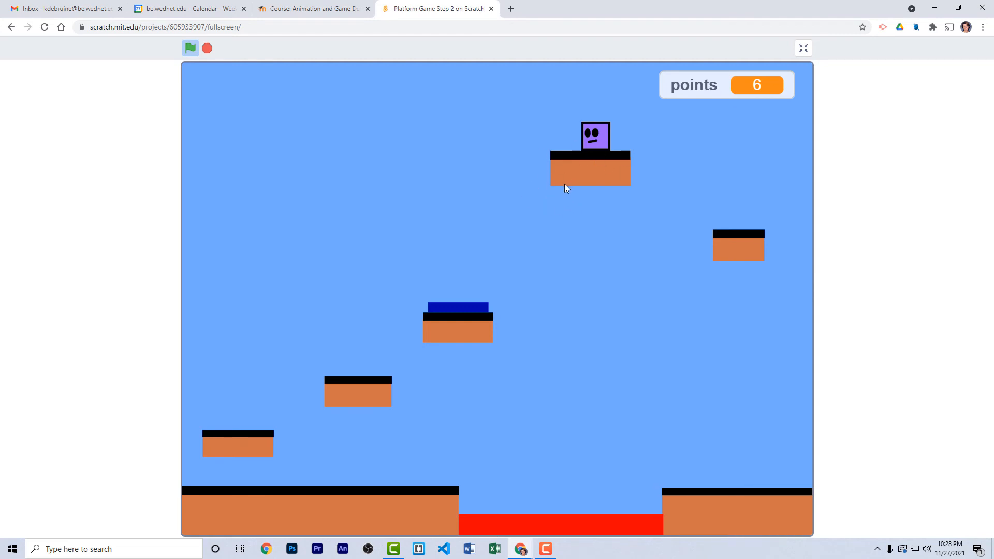
mouse_move(601, 147)
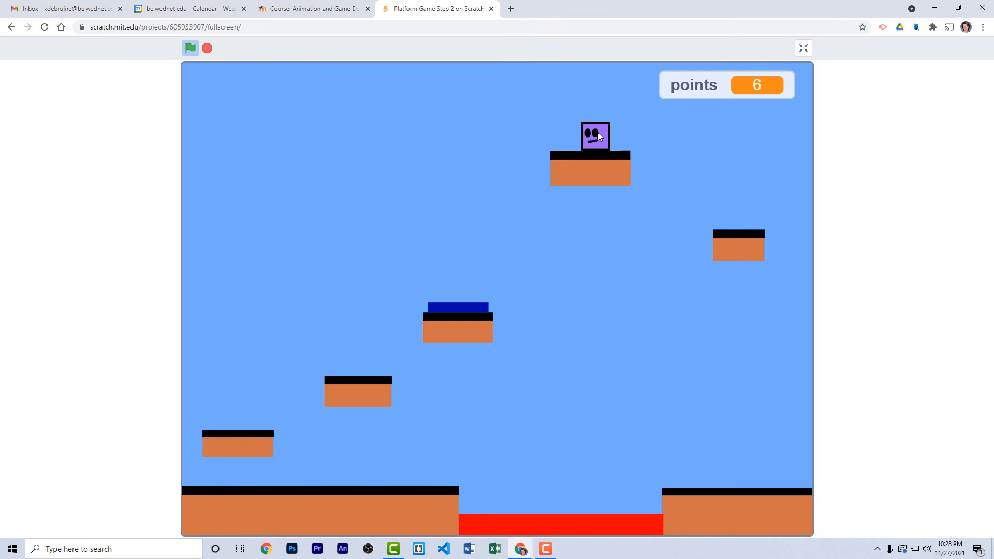
mouse_move(600, 140)
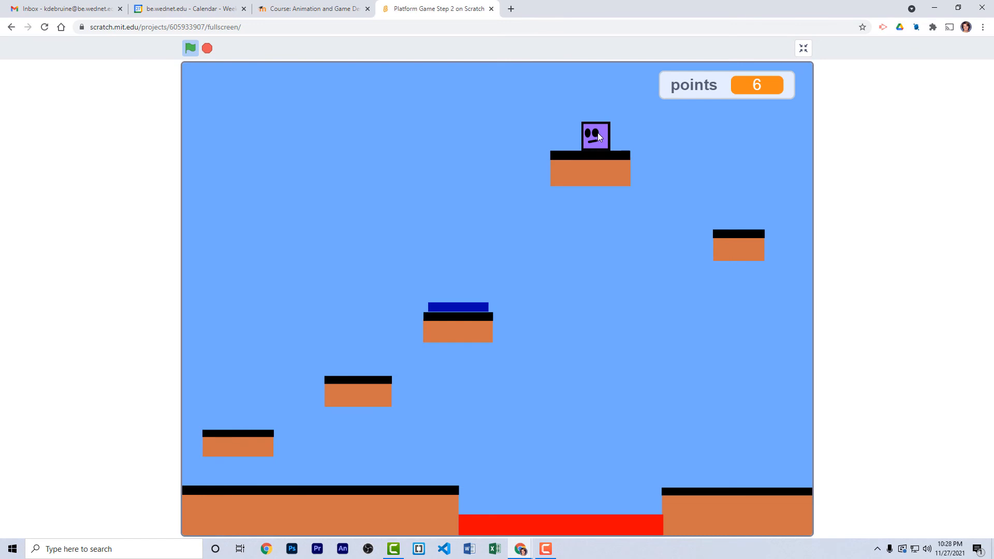
Exit full-screen play and return to the editor view
left_click(803, 49)
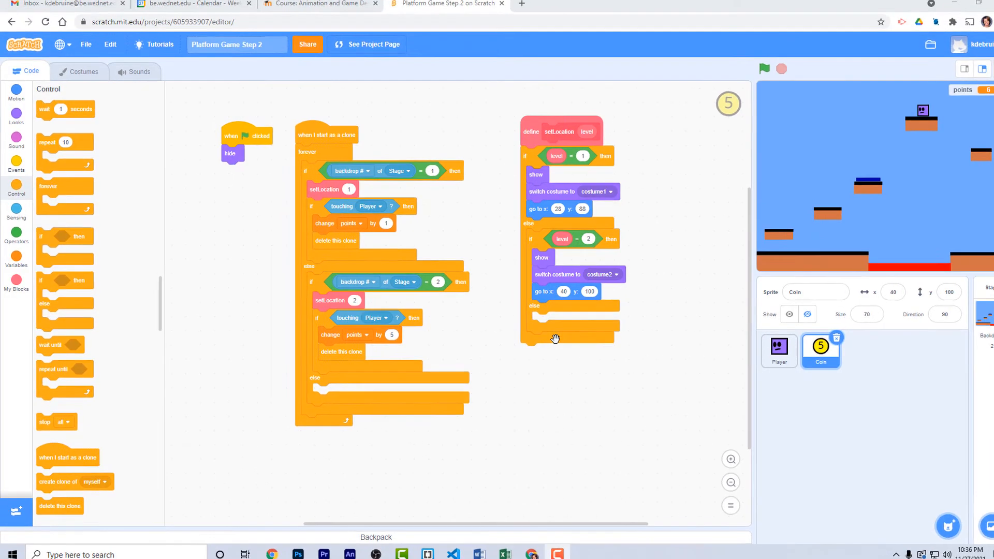
key("F11")
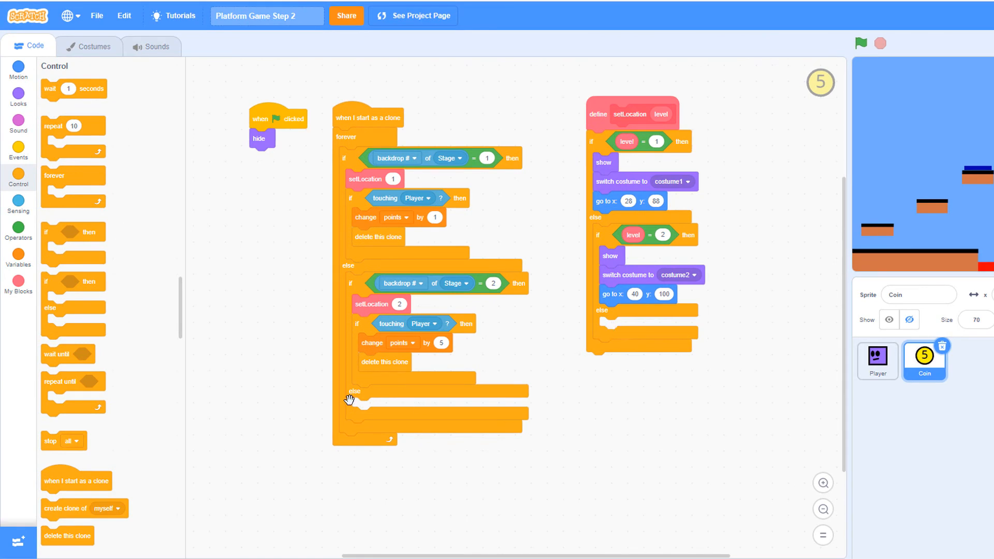
mouse_move(643, 375)
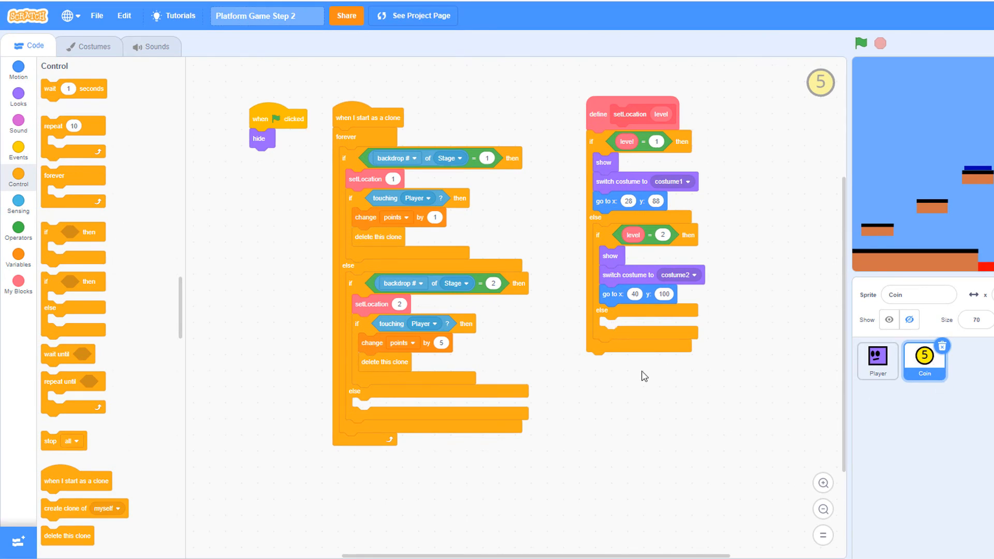
mouse_move(385, 404)
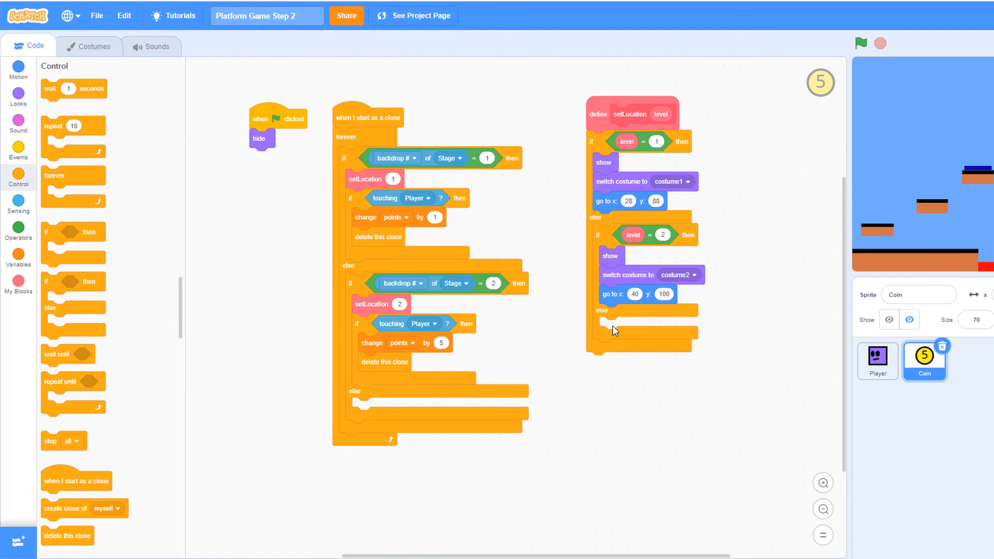
mouse_move(596, 382)
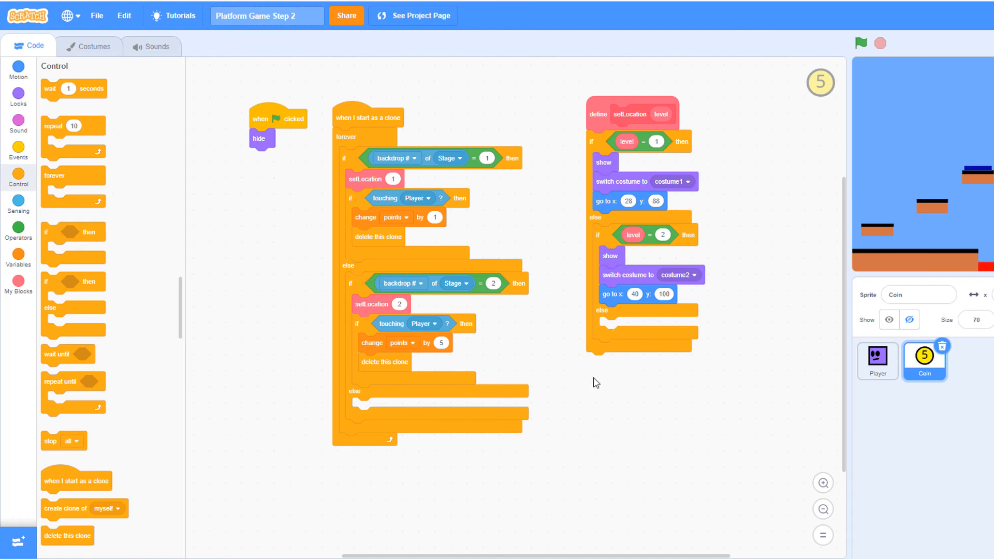
mouse_move(622, 379)
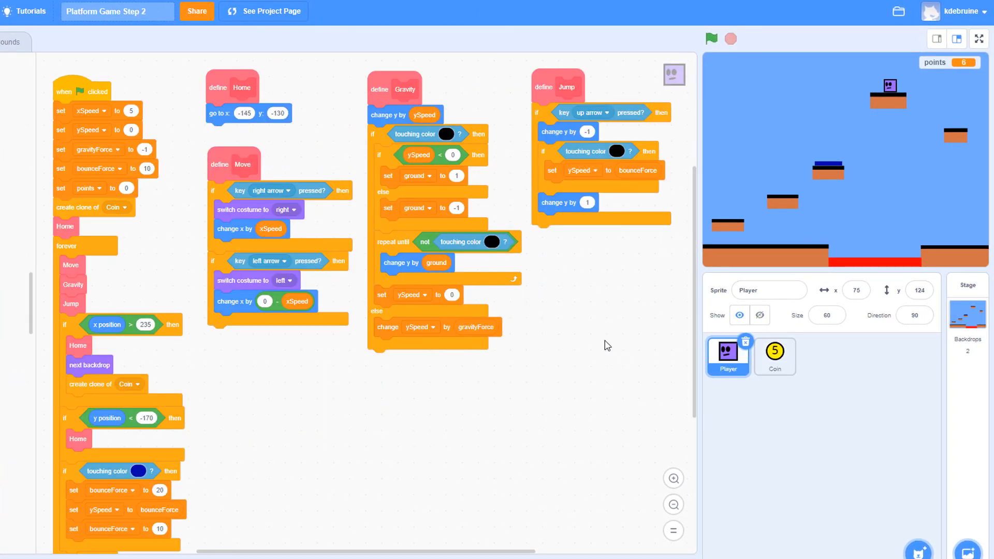
mouse_move(833, 253)
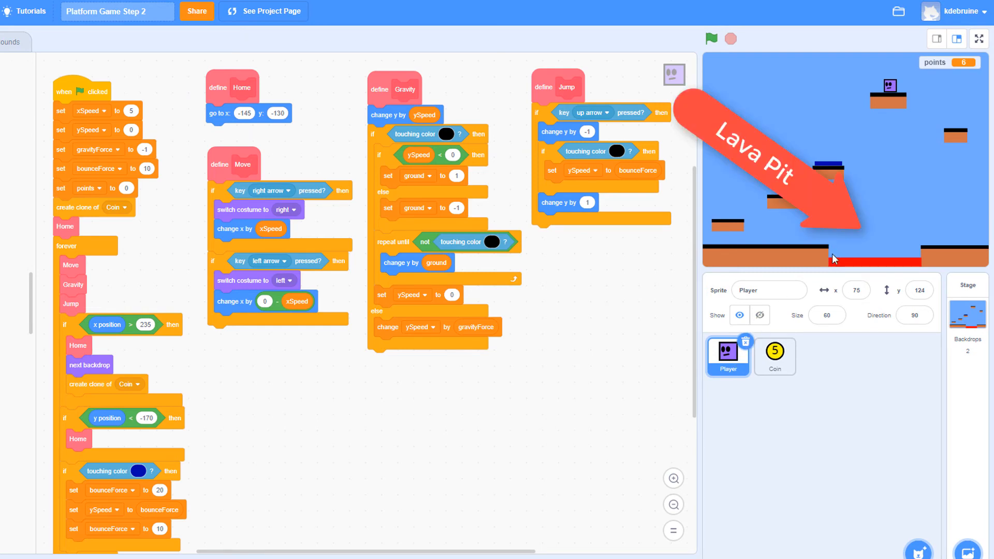
mouse_move(902, 267)
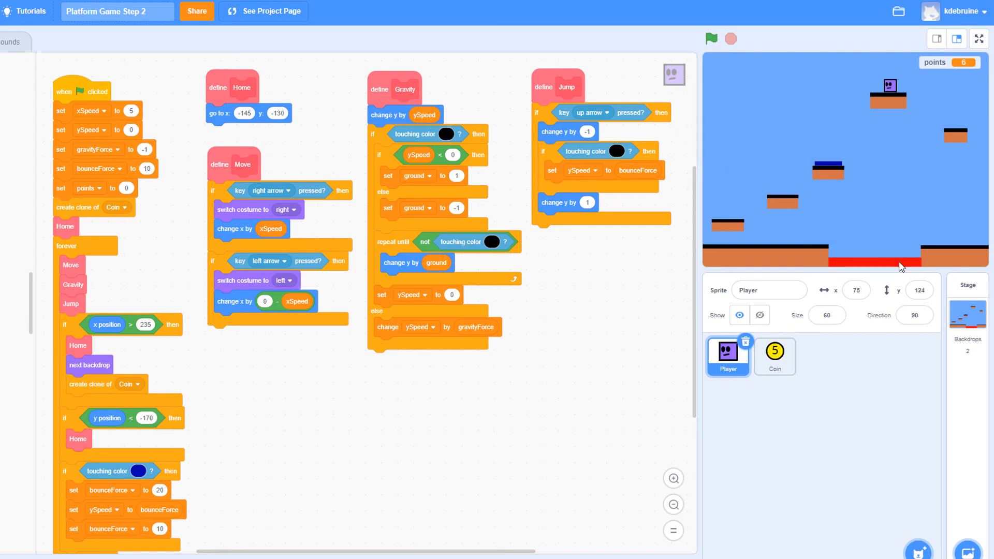
mouse_move(964, 70)
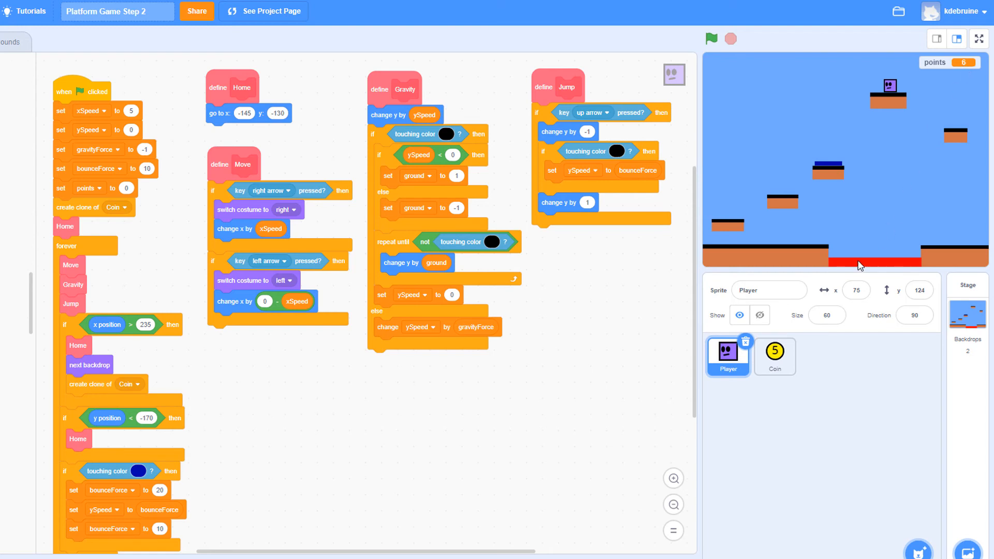
mouse_move(755, 239)
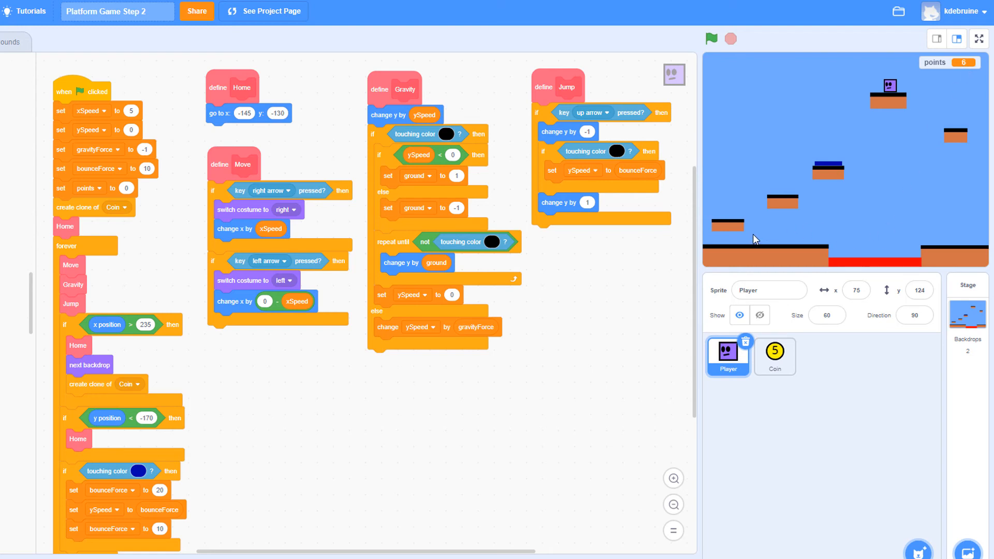
mouse_move(594, 433)
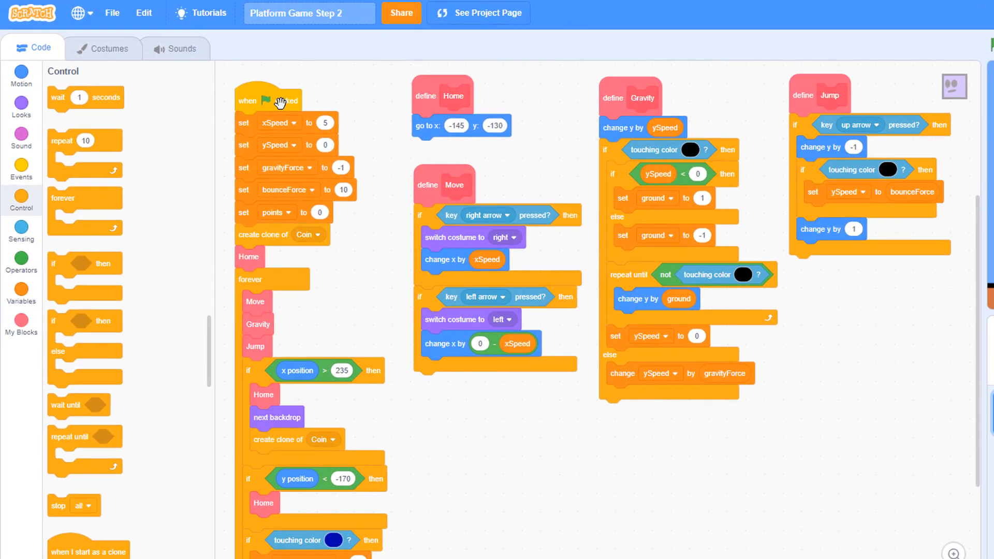
mouse_move(980, 287)
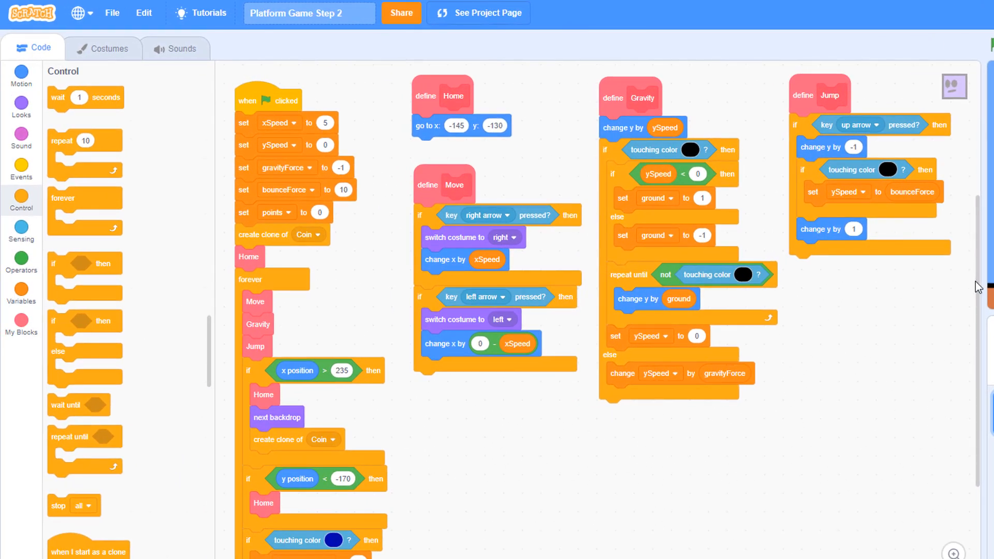
mouse_move(982, 373)
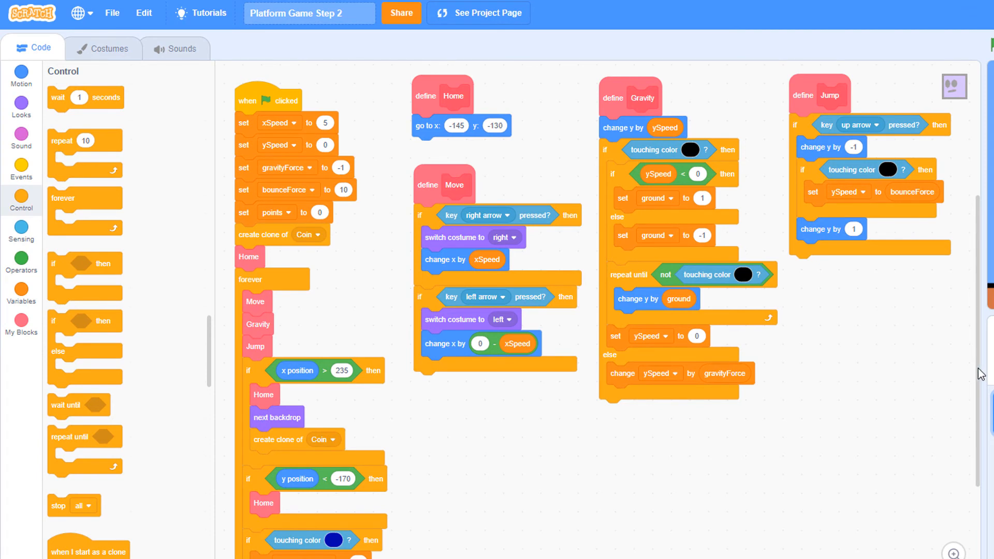
Duplicate the blue touching-colour check, drop the copy below it and recolour it to red lava
scroll("down", 3)
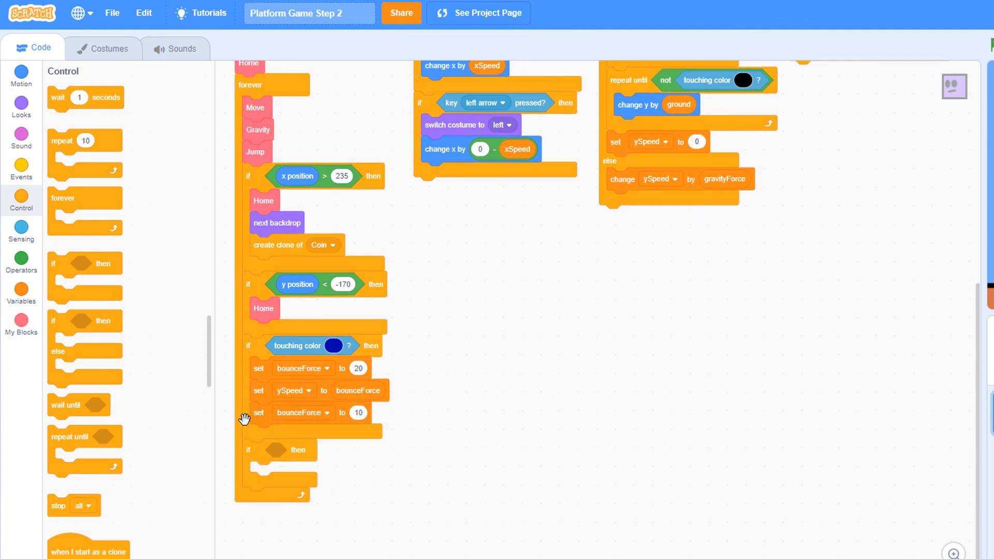
right_click(298, 346)
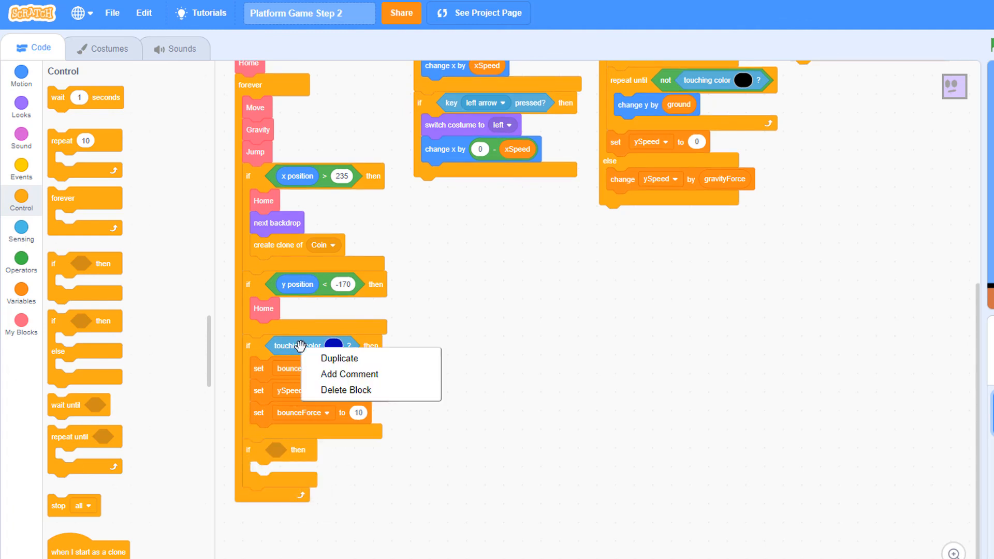
mouse_move(338, 358)
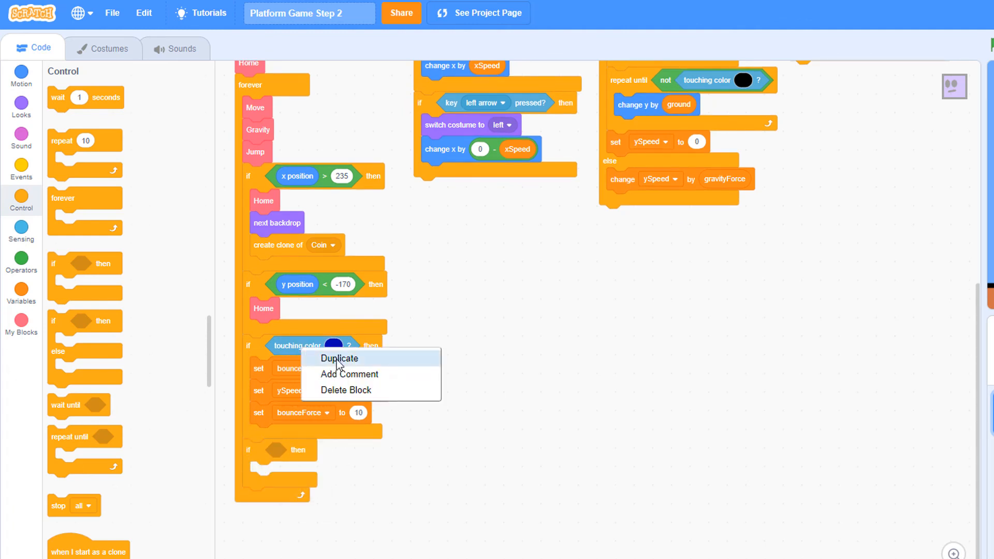
left_click(339, 358)
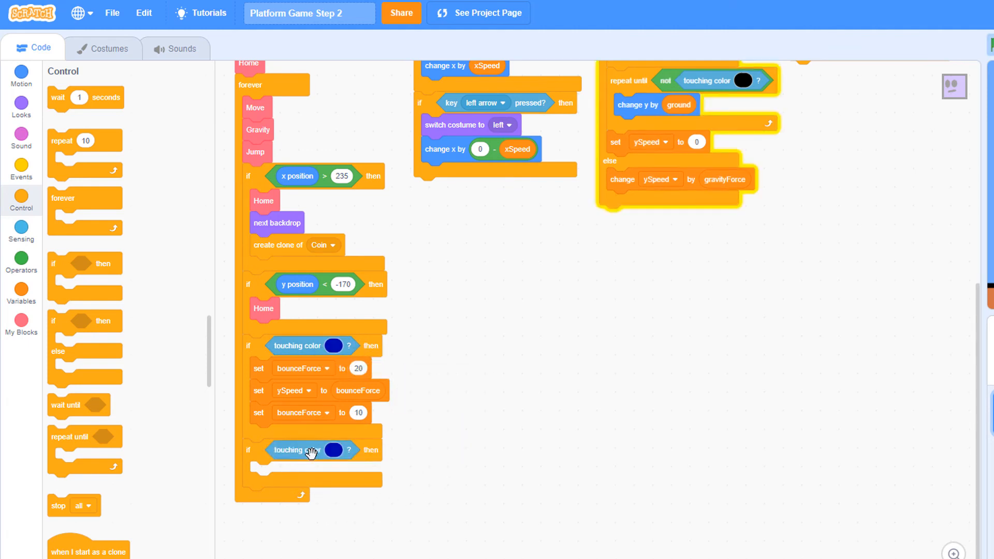
left_click(332, 450)
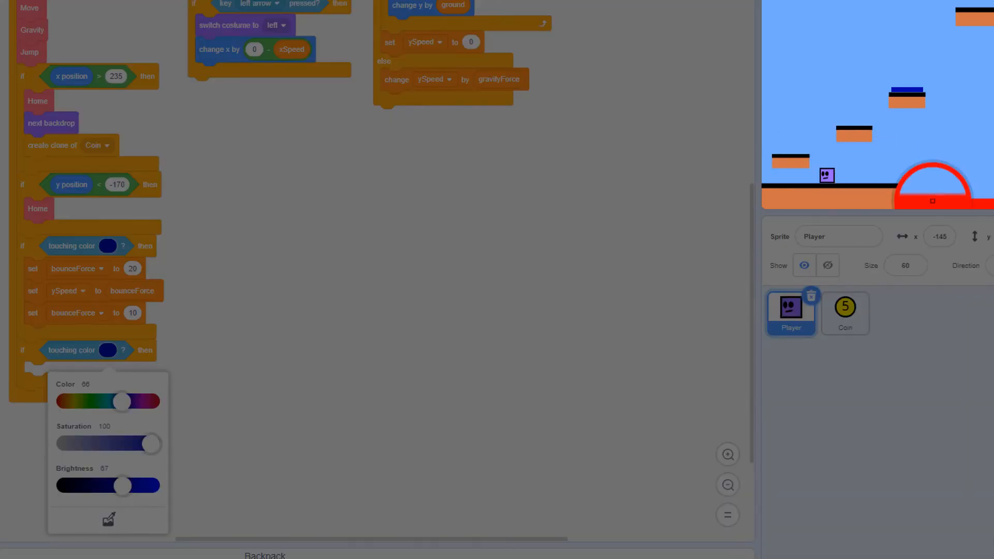
left_click_drag(121, 401, 62, 401)
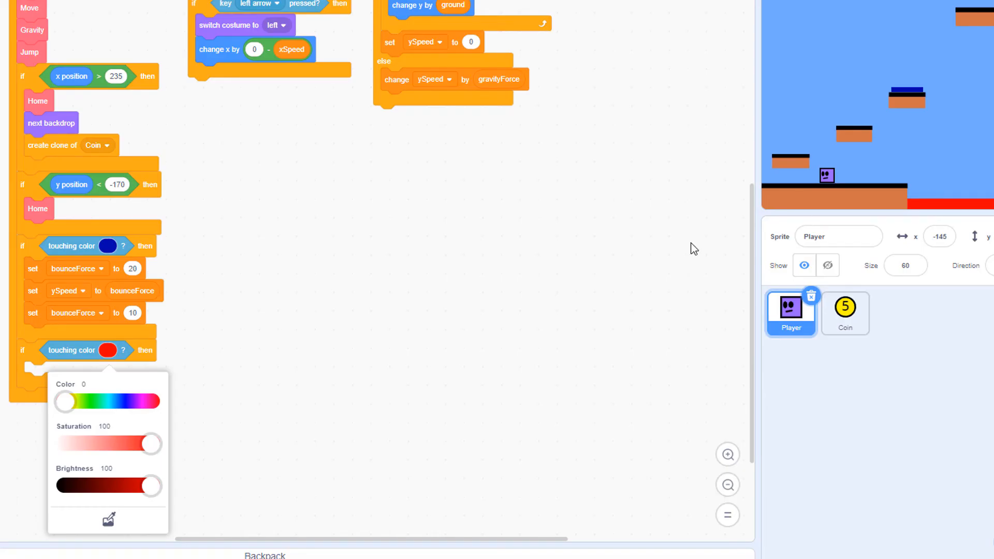
left_click(108, 351)
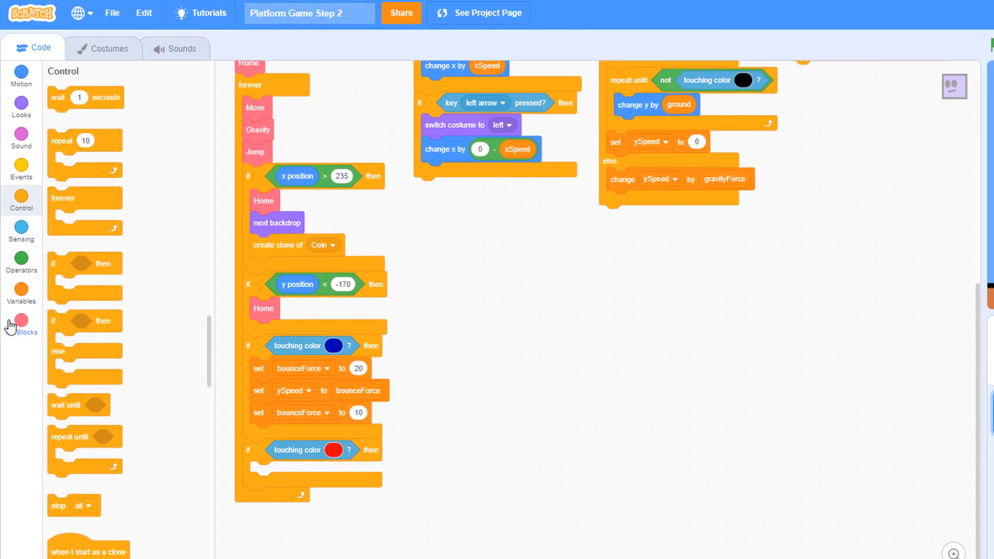
Create a custom block named GameOver from the My Blocks category
left_click(21, 322)
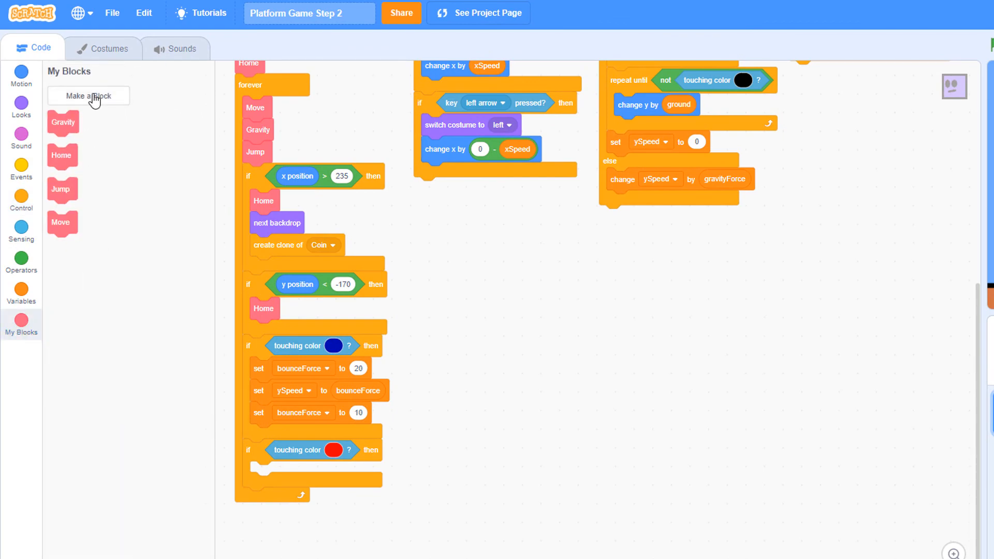
left_click(88, 96)
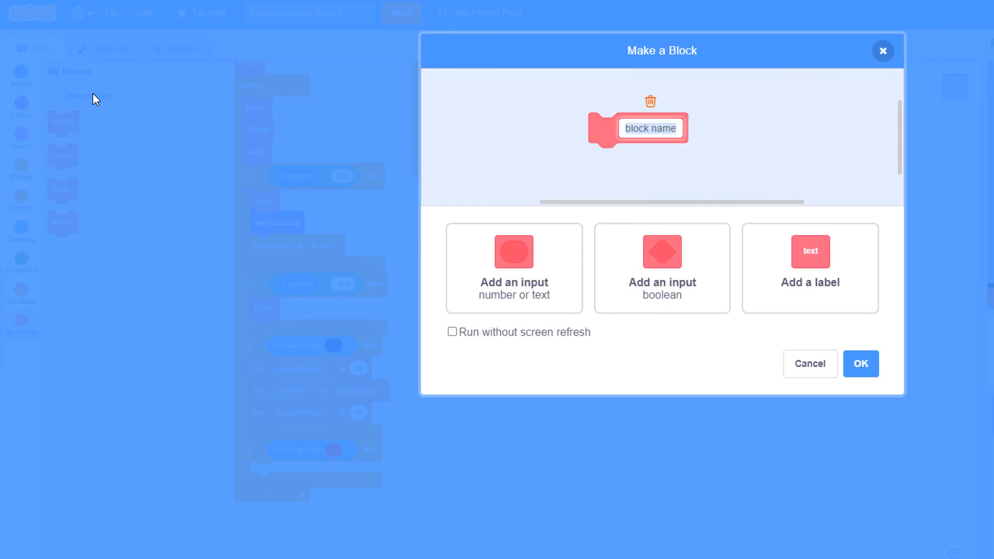
type("GameOver")
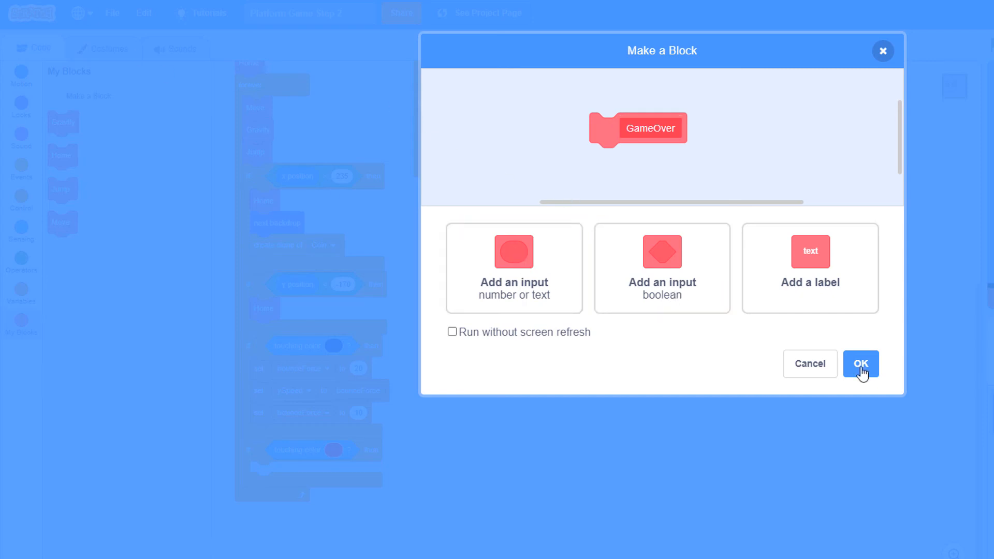
left_click(859, 363)
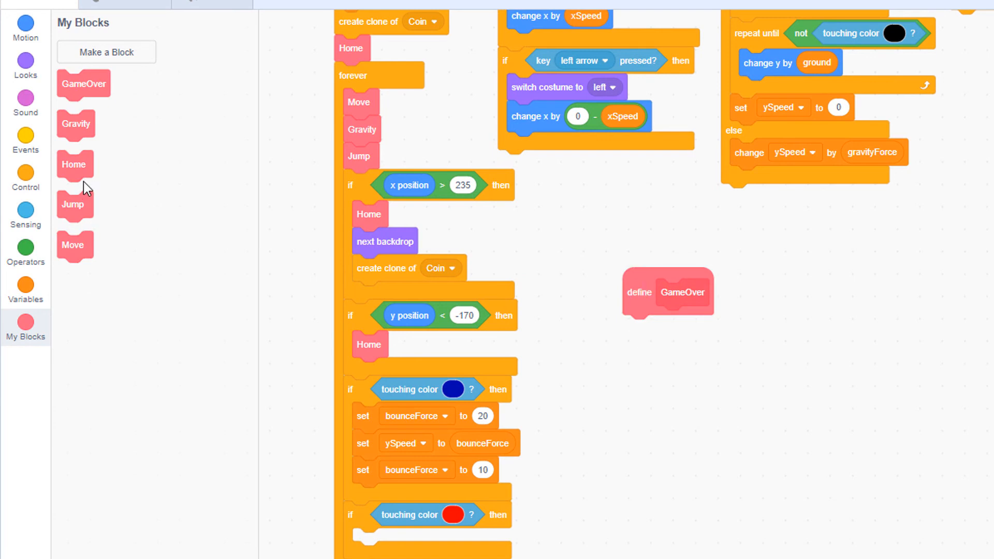
Attach Home and a 'set points to 0' block under the GameOver definition
left_click_drag(75, 165, 658, 343)
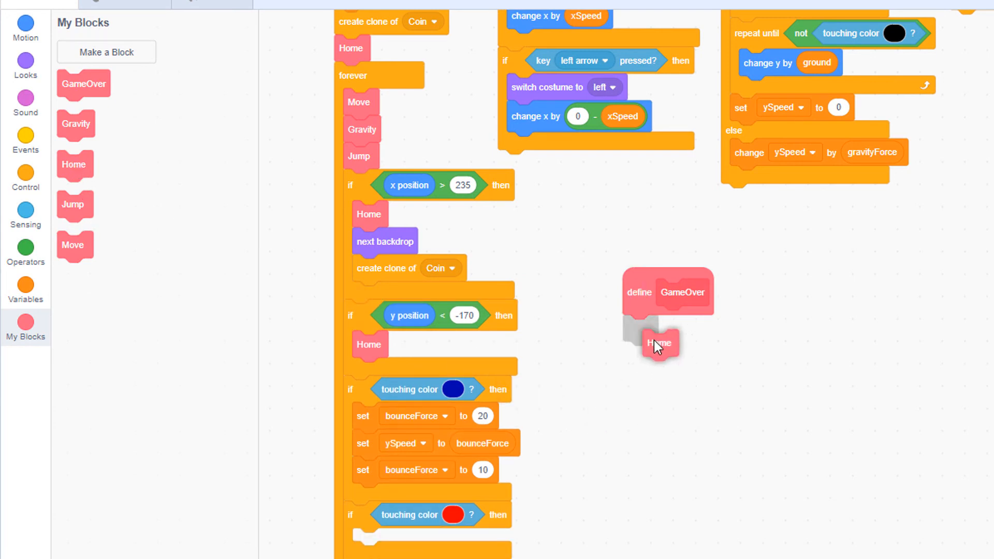
left_click_drag(659, 344, 639, 328)
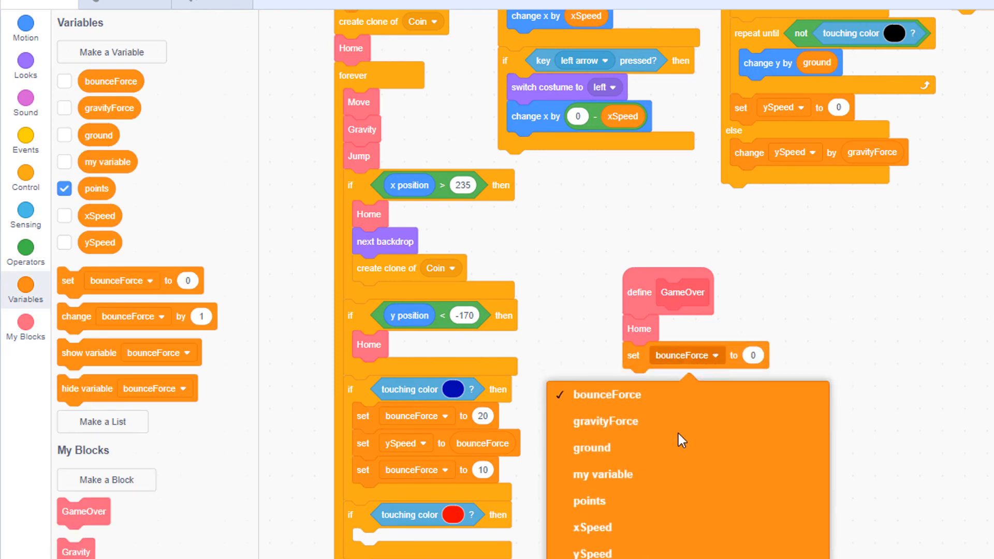
left_click(590, 501)
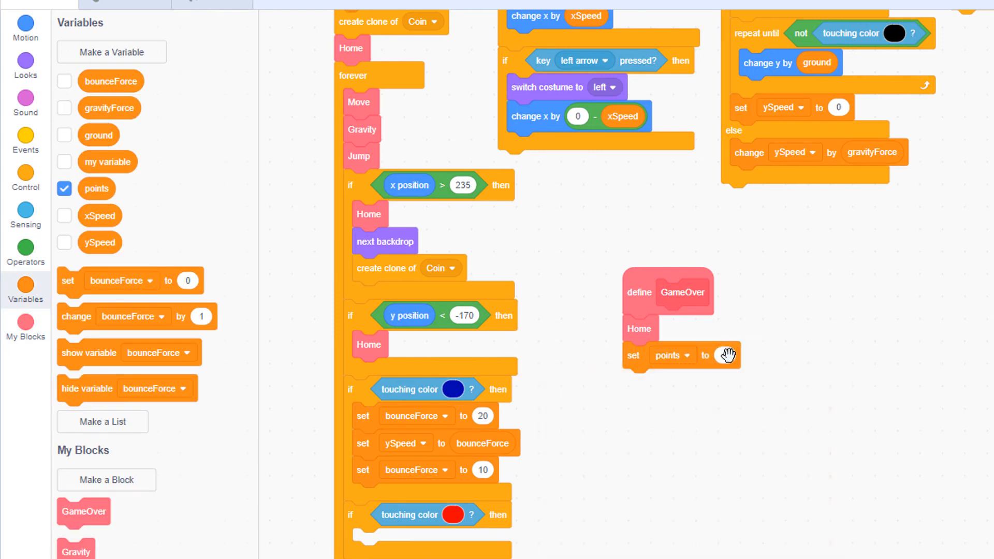
left_click(25, 60)
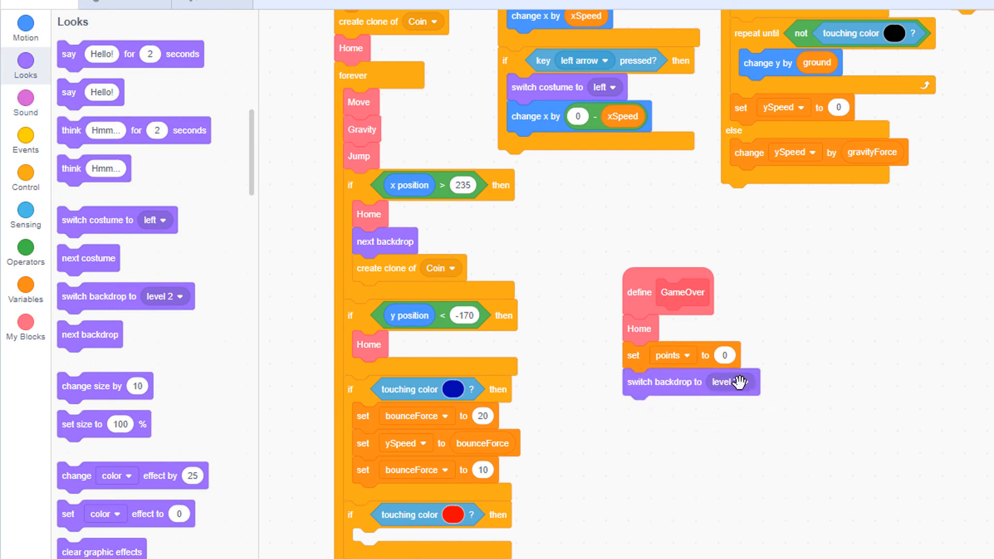
Add 'switch backdrop to level 1' to GameOver and return to My Blocks for the call
left_click(729, 382)
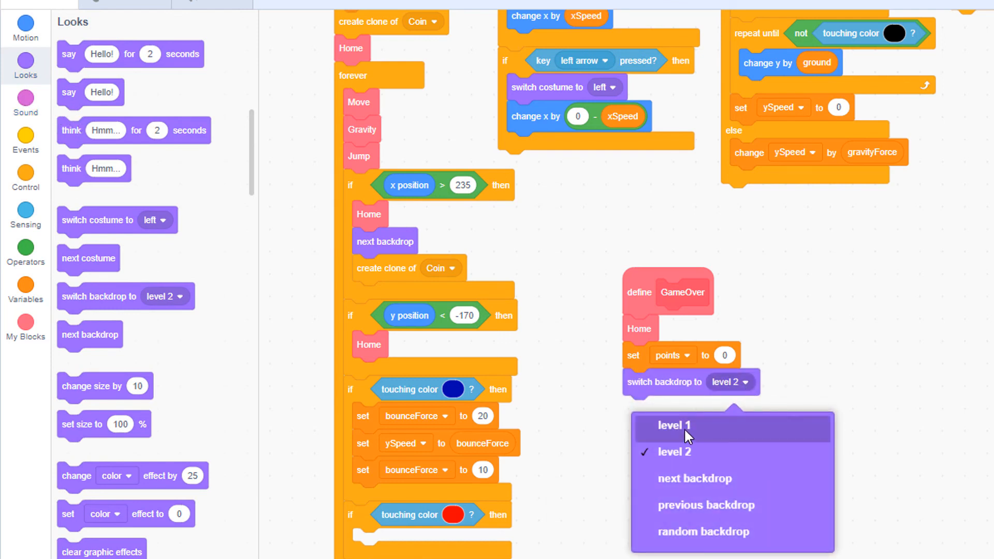
left_click(673, 425)
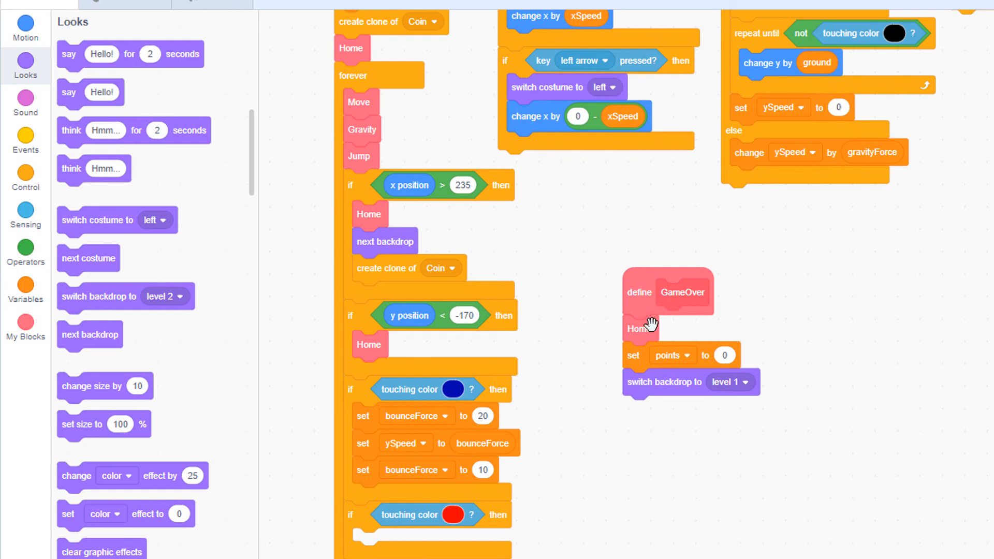
mouse_move(656, 307)
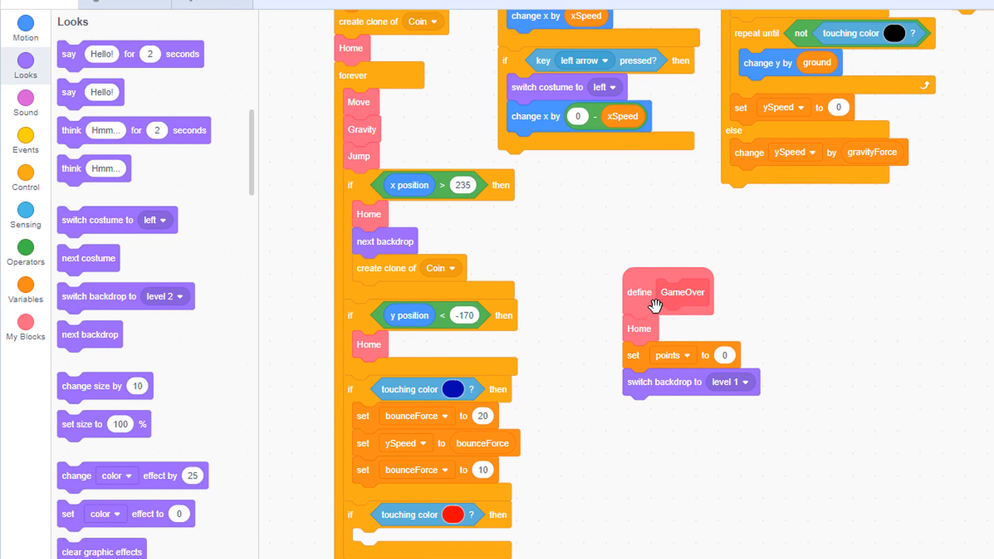
mouse_move(301, 374)
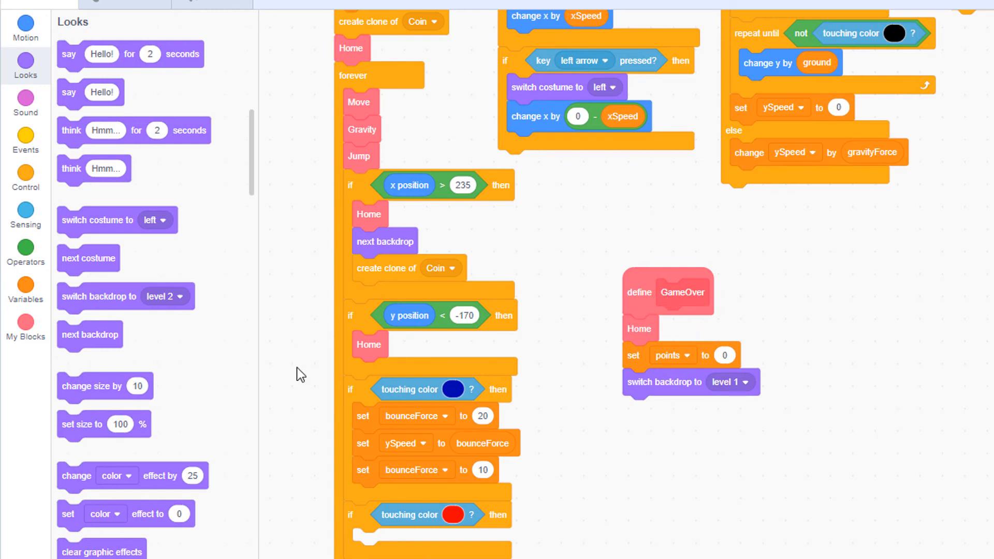
left_click(25, 327)
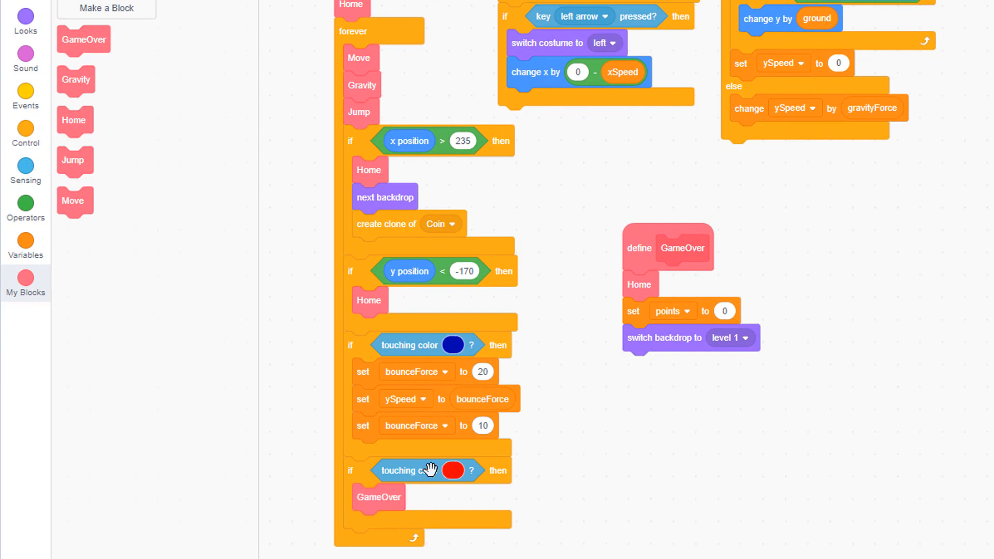
mouse_move(359, 524)
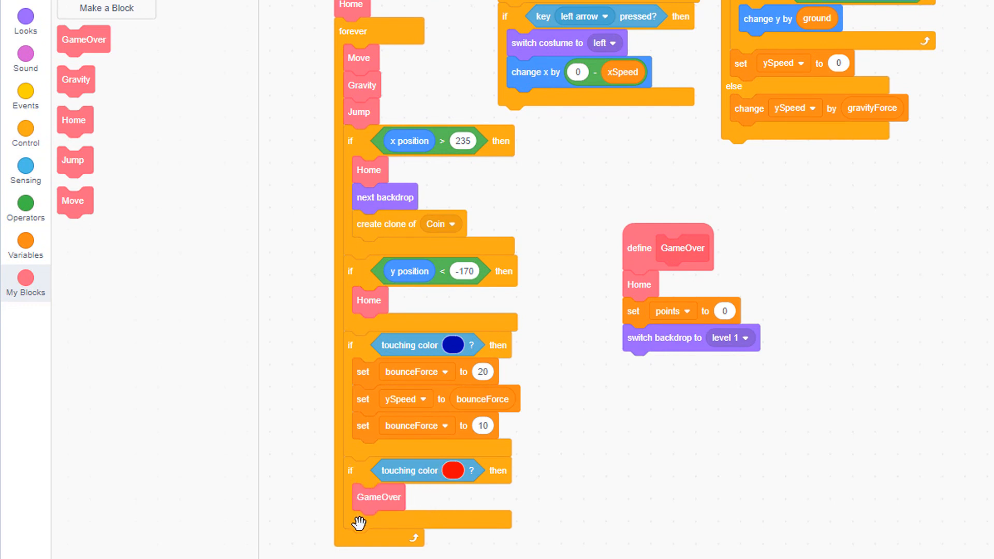
mouse_move(671, 540)
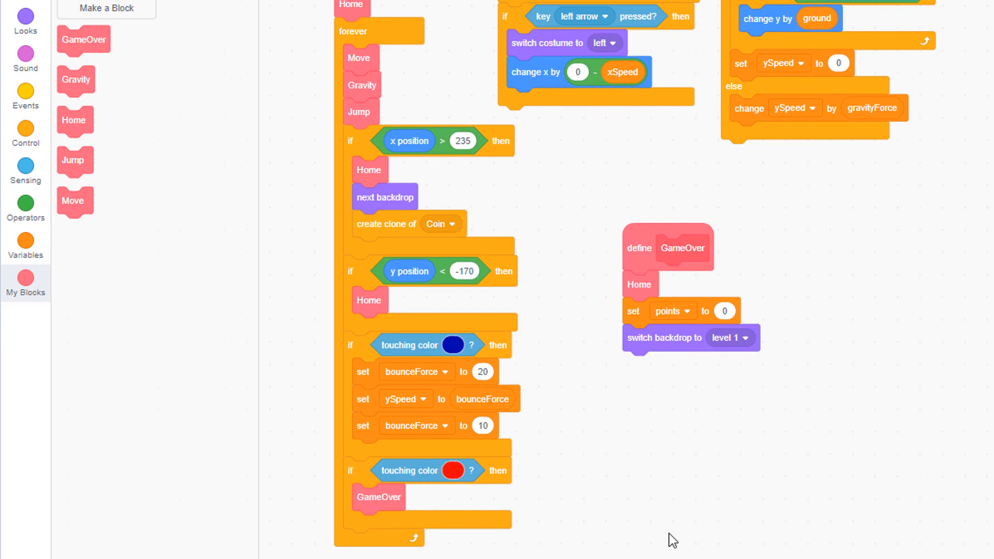
left_click(191, 48)
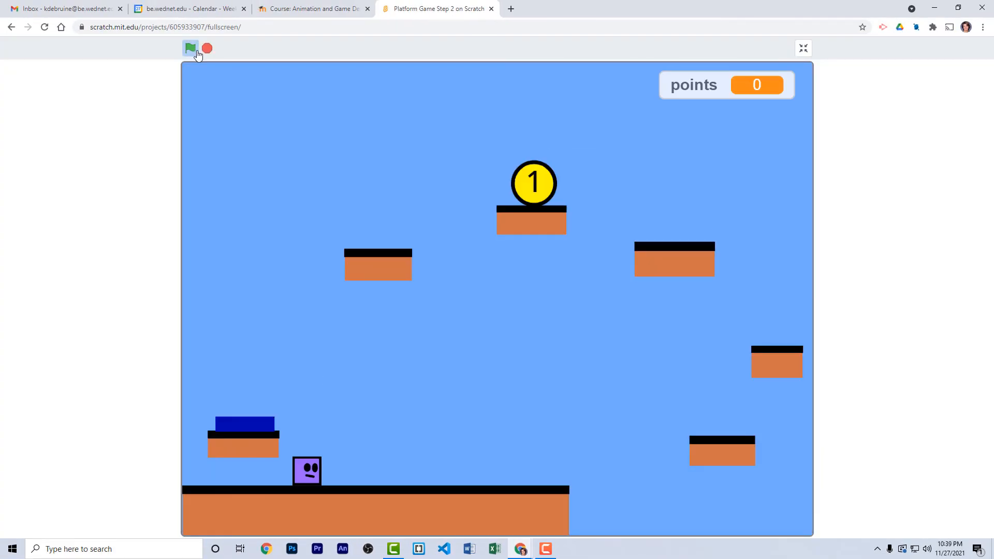
left_click(190, 48)
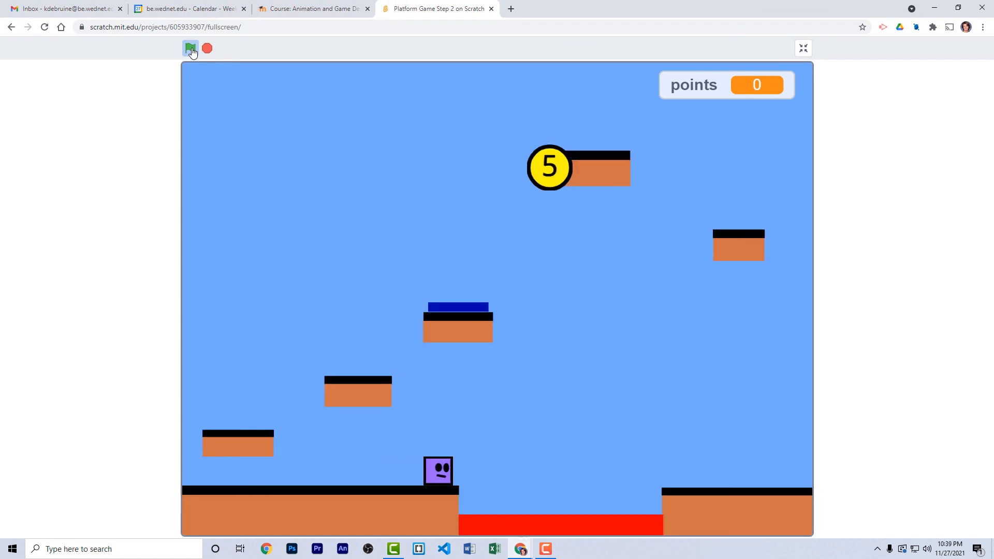
left_click(191, 48)
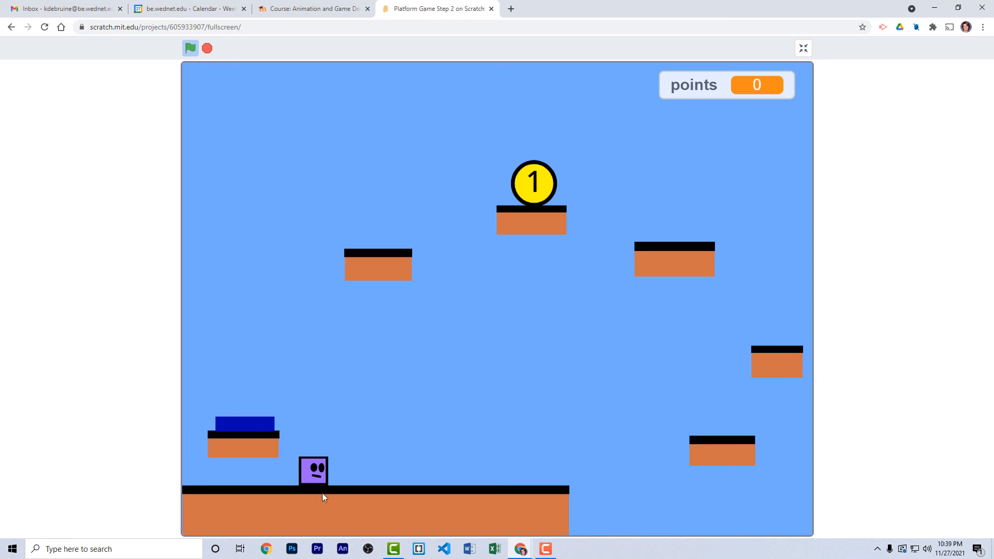
mouse_move(323, 477)
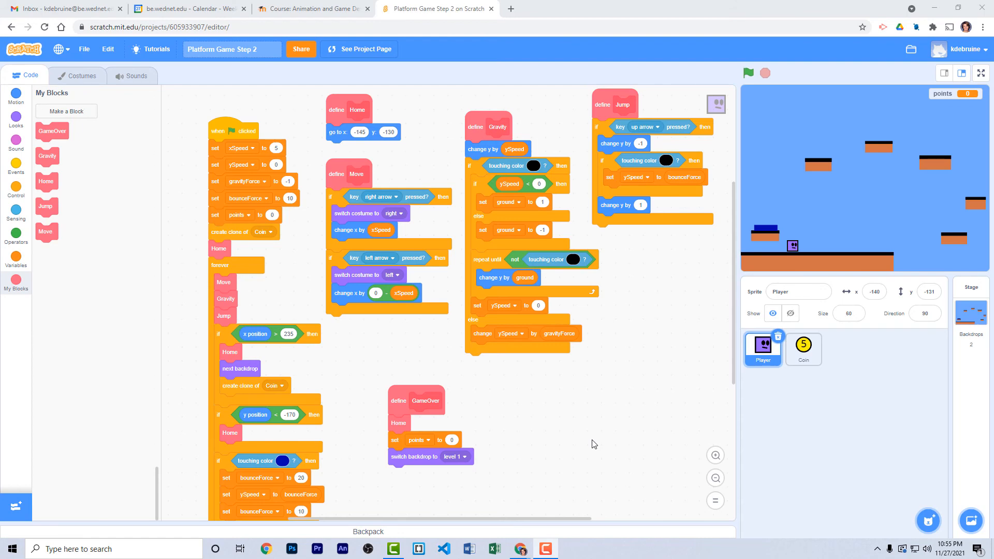
key("F11")
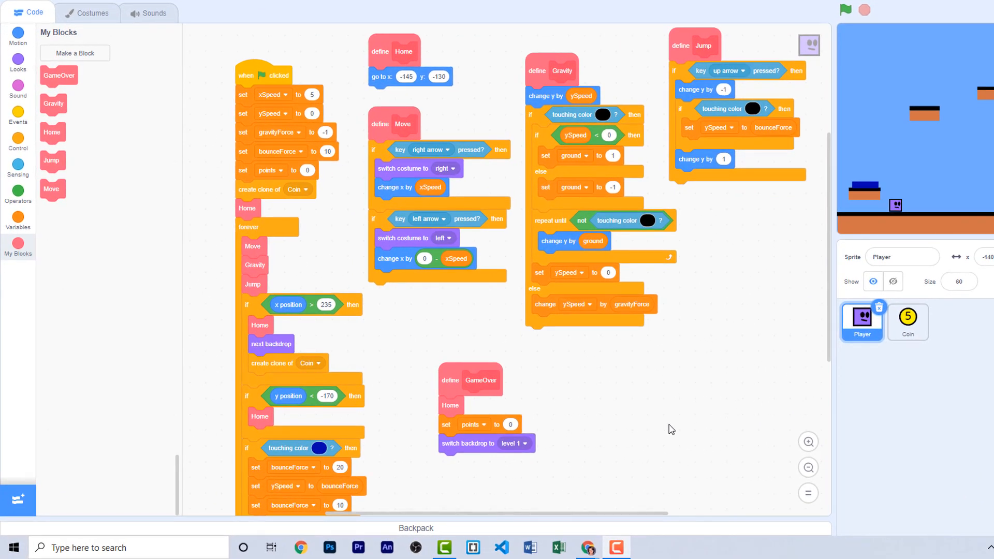